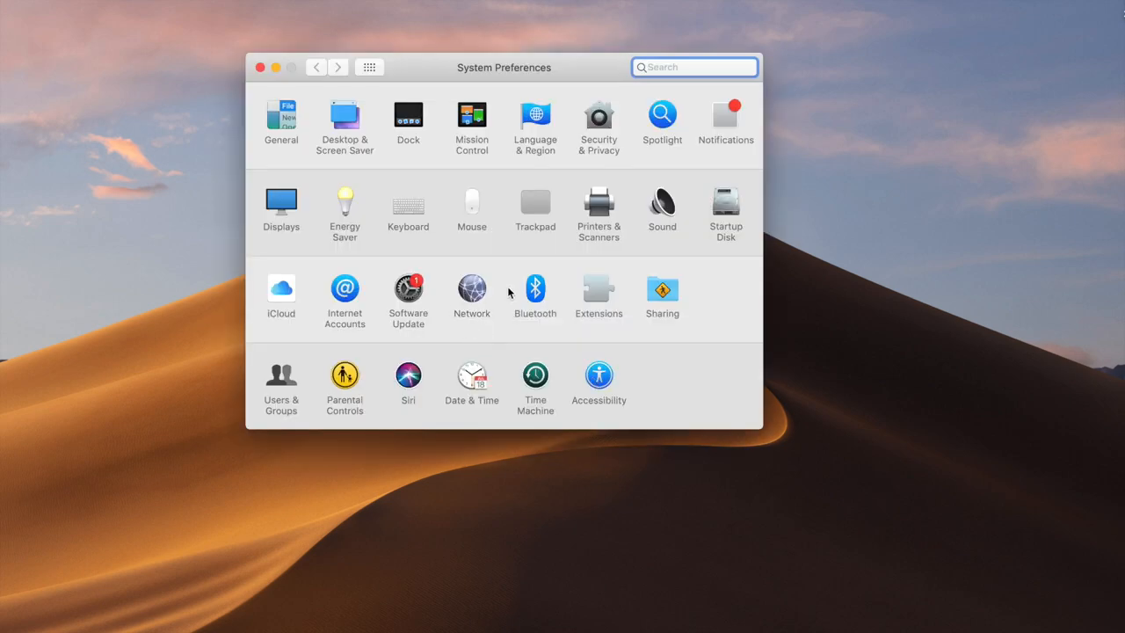
# Look up the Thunderbolt Ethernet router address 192.168.254.254 in Network preferences and select it
pyautogui.click(471, 288)
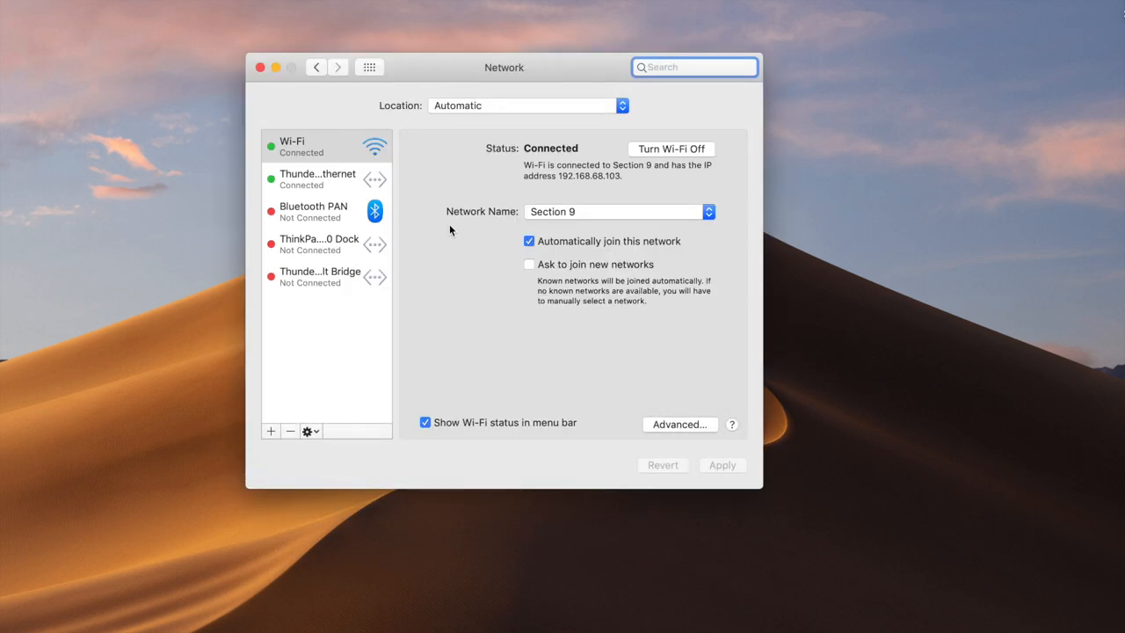
pyautogui.click(318, 179)
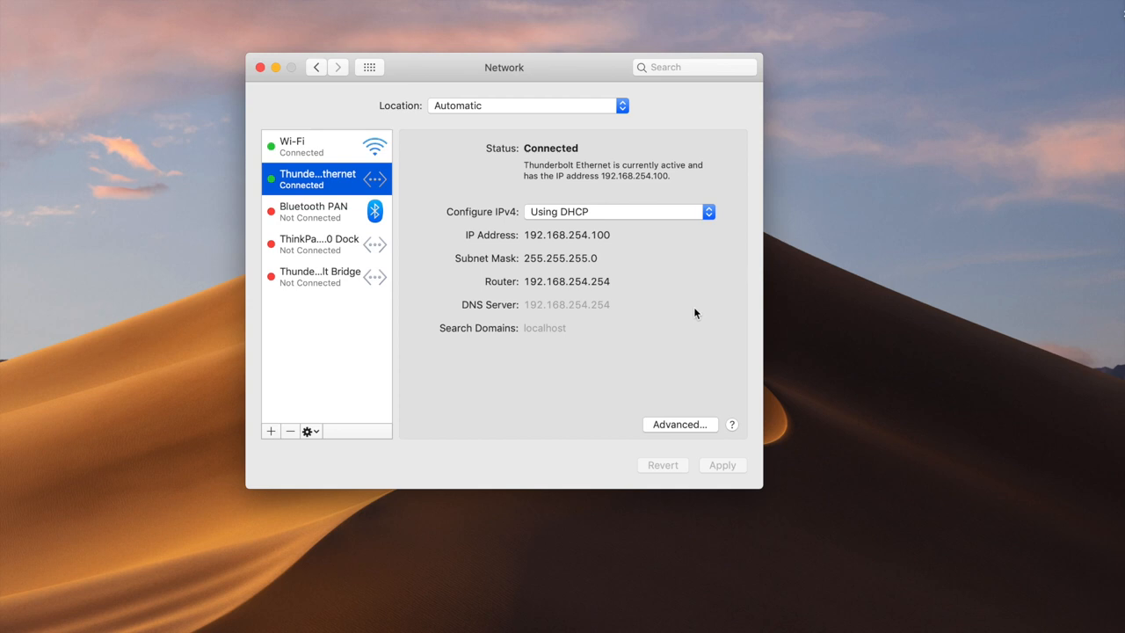
pyautogui.moveTo(629, 299)
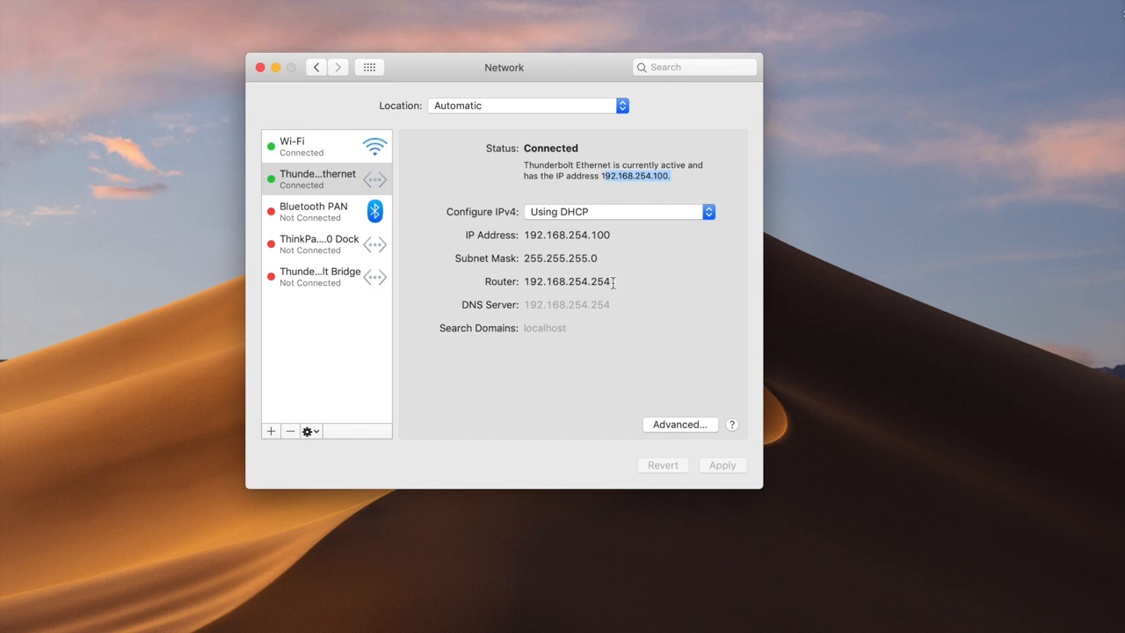
pyautogui.doubleClick(566, 281)
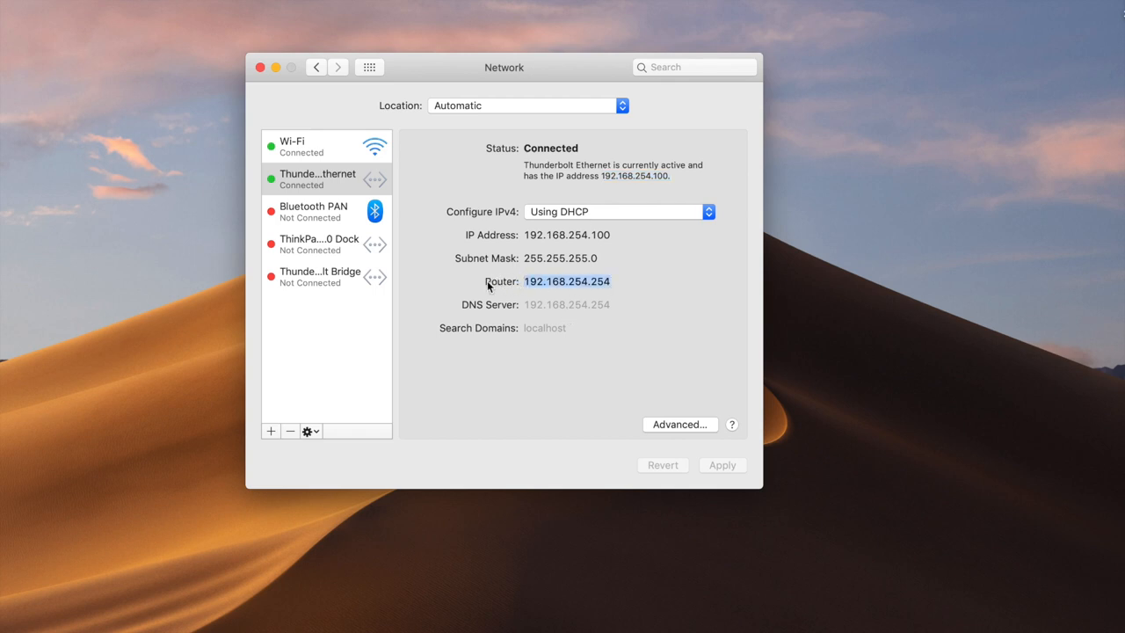
pyautogui.moveTo(612, 296)
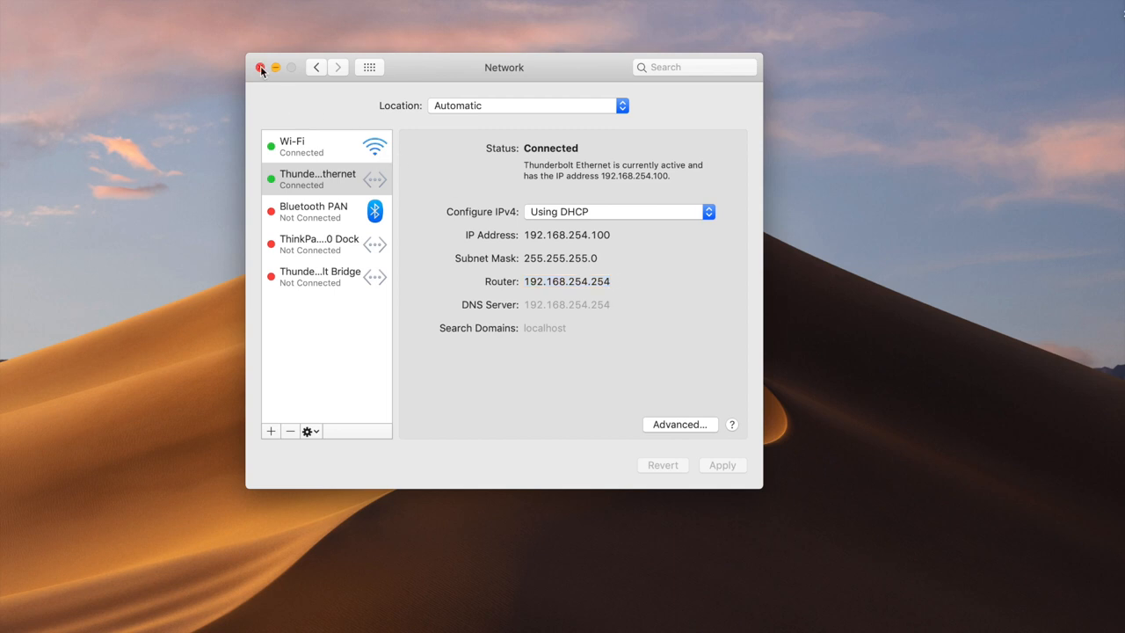
pyautogui.click(260, 67)
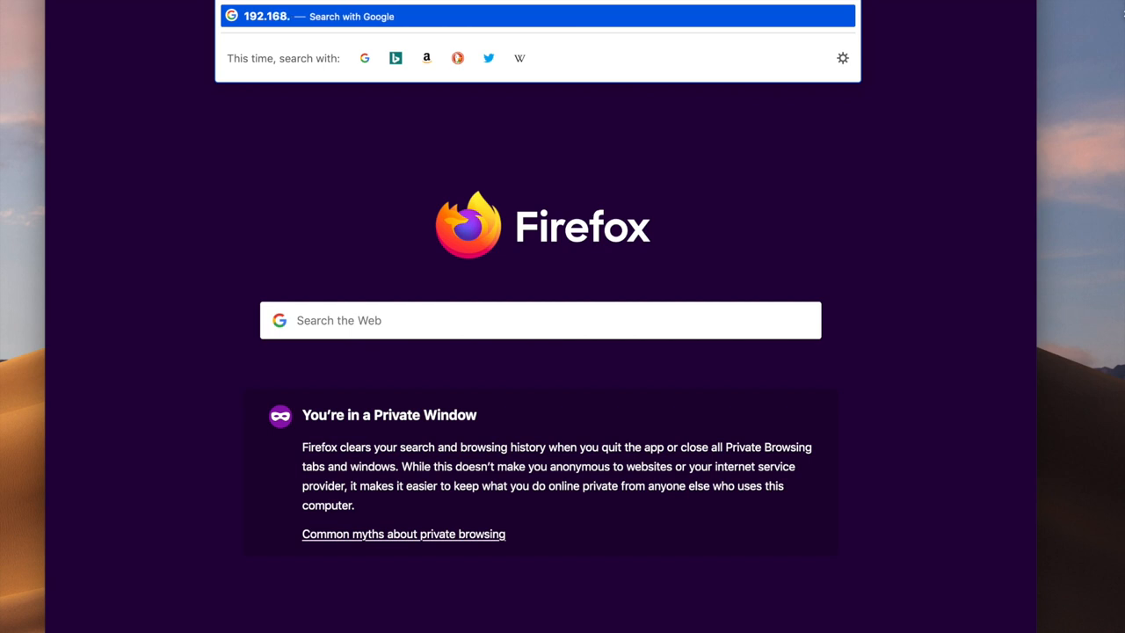
# Enter the router address 192.168.254.254 in a Firefox private window to load the HG180 page
pyautogui.write('254.')
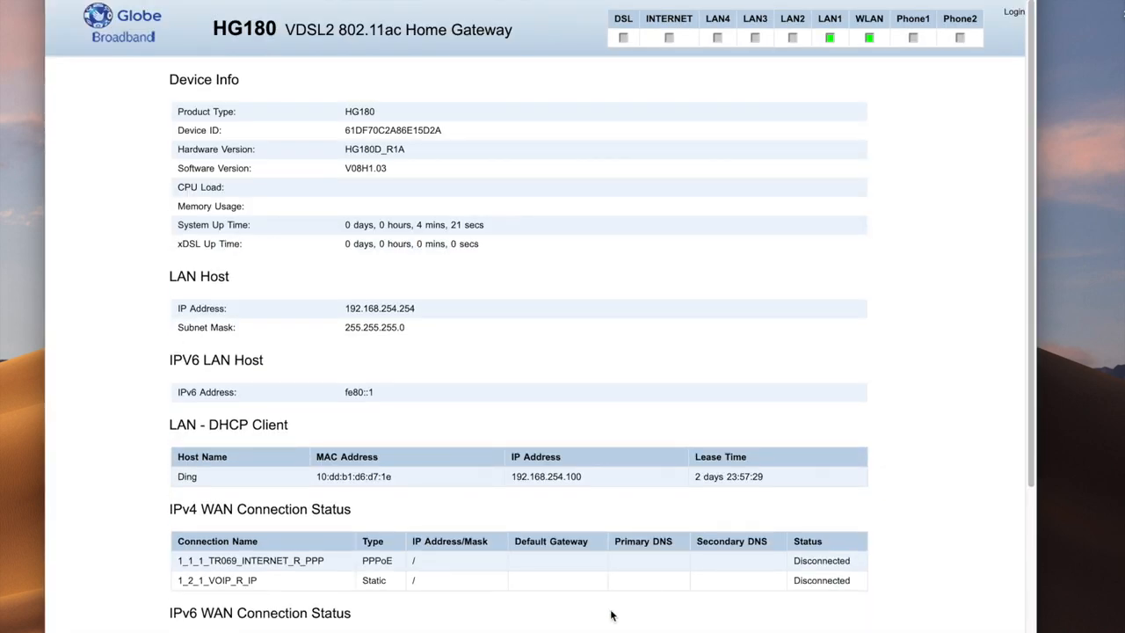
# Review the HG180 status page with the IPv4 WAN connection status, then go to the admin login
pyautogui.scroll(-3)
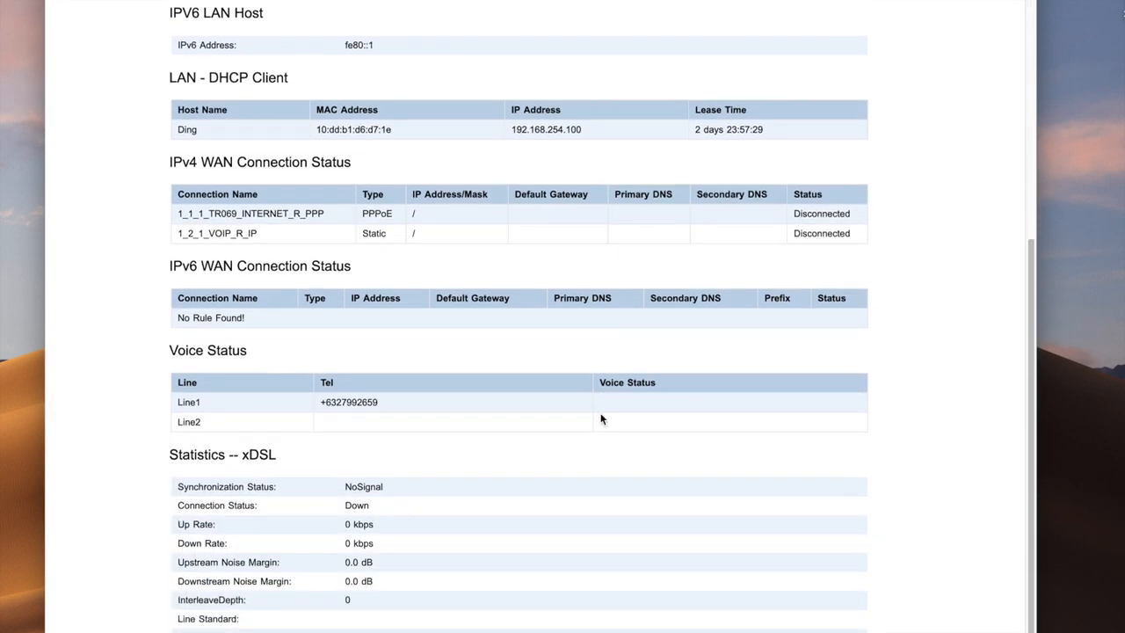
pyautogui.scroll(3)
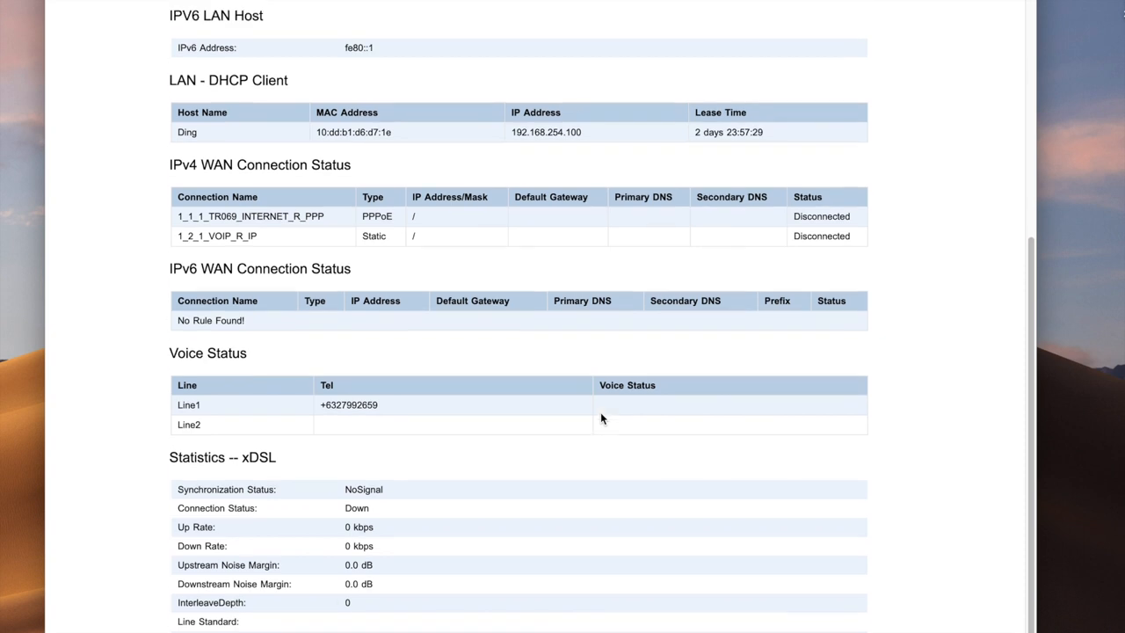
pyautogui.scroll(3)
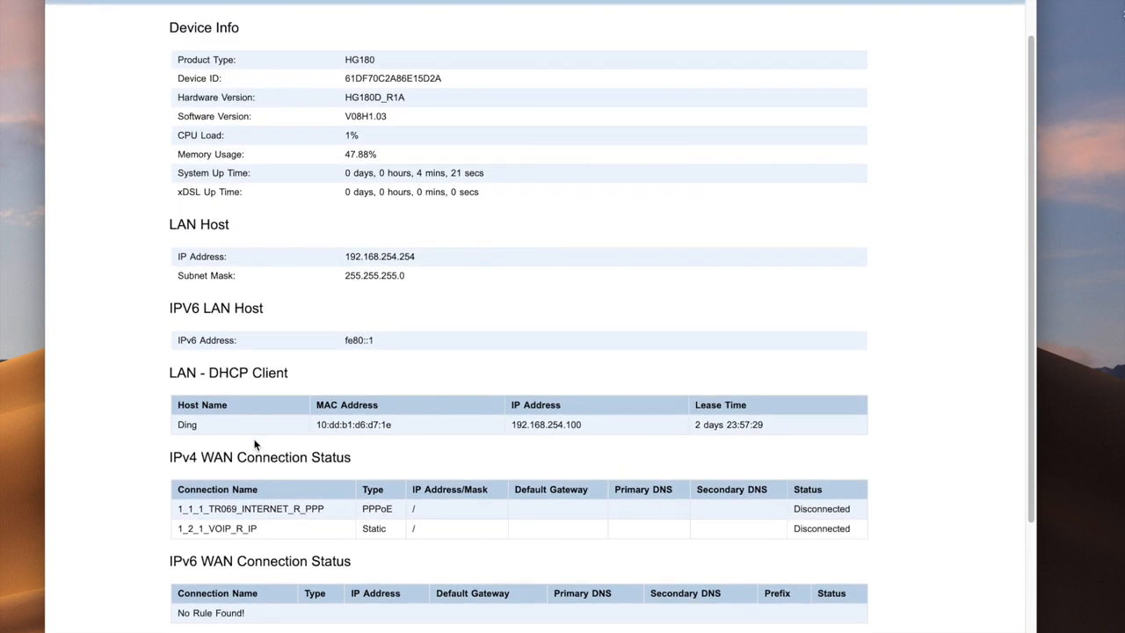
pyautogui.doubleClick(261, 457)
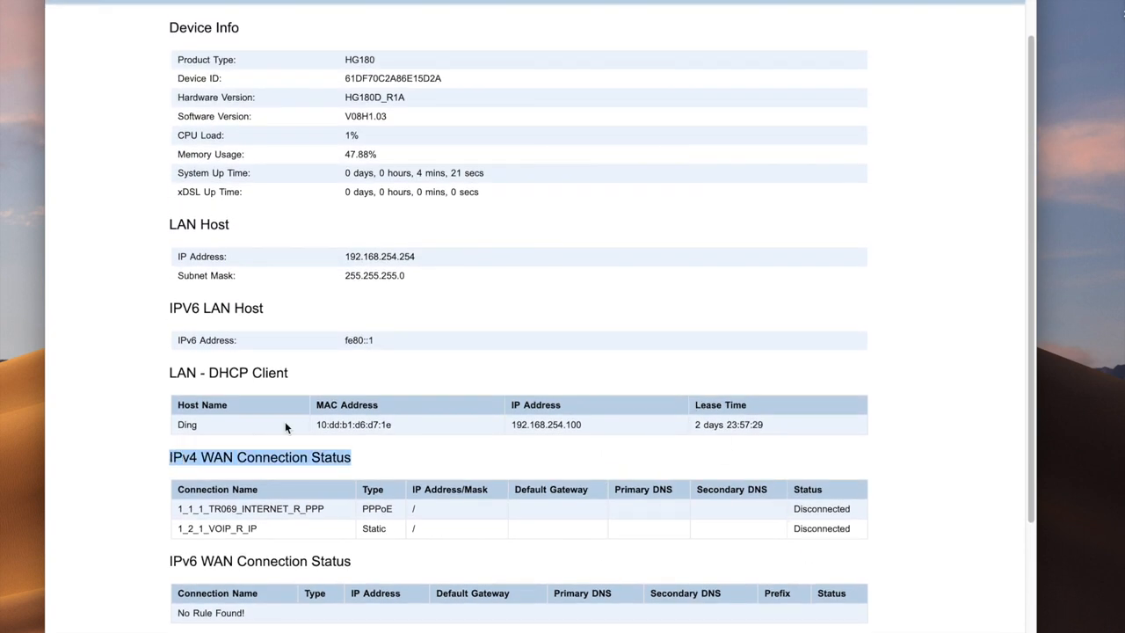
pyautogui.moveTo(374, 442)
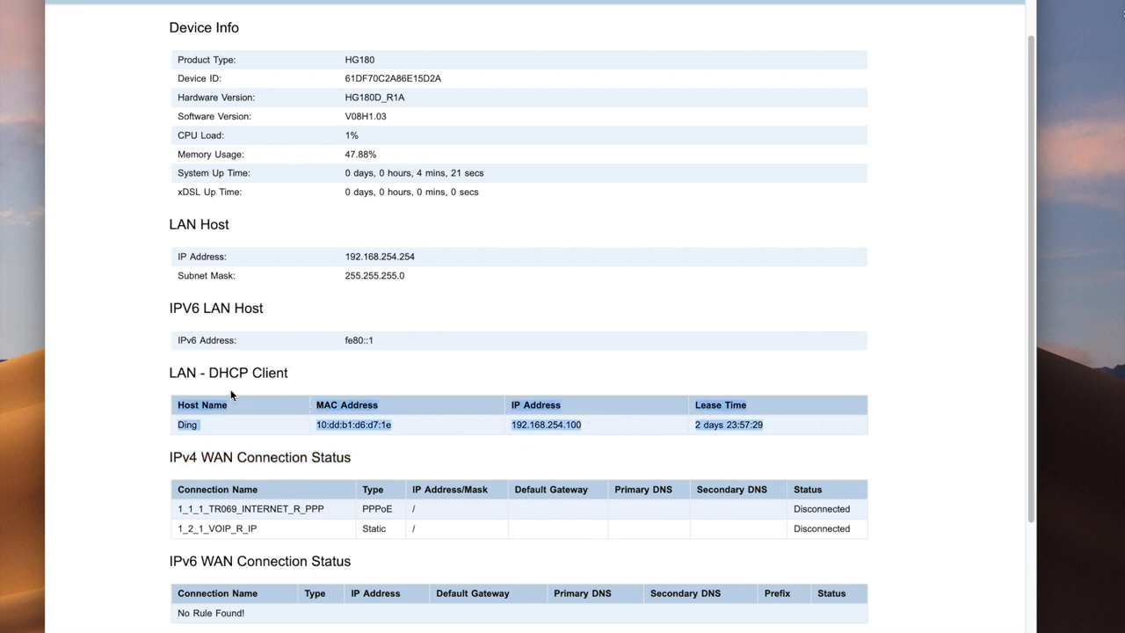
pyautogui.moveTo(390, 360)
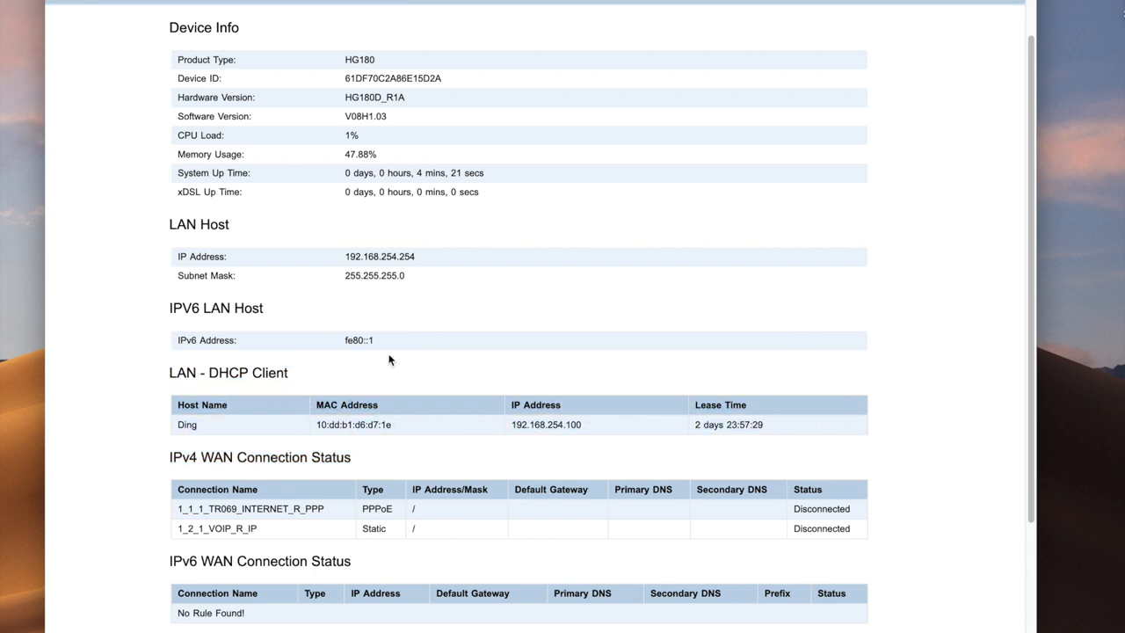
pyautogui.scroll(3)
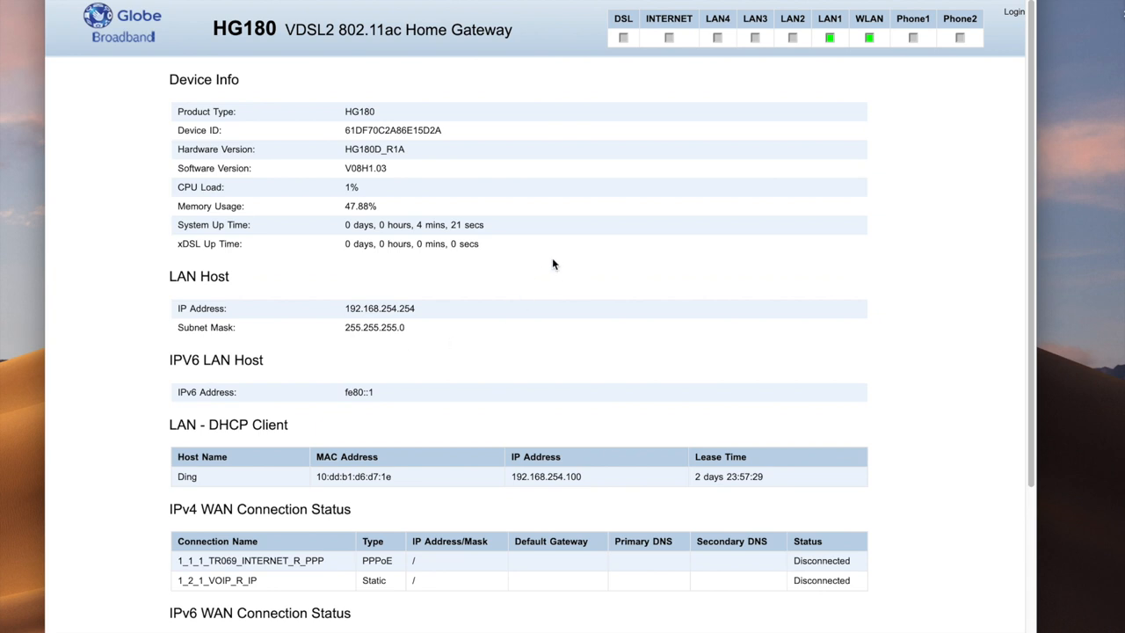
pyautogui.moveTo(1016, 25)
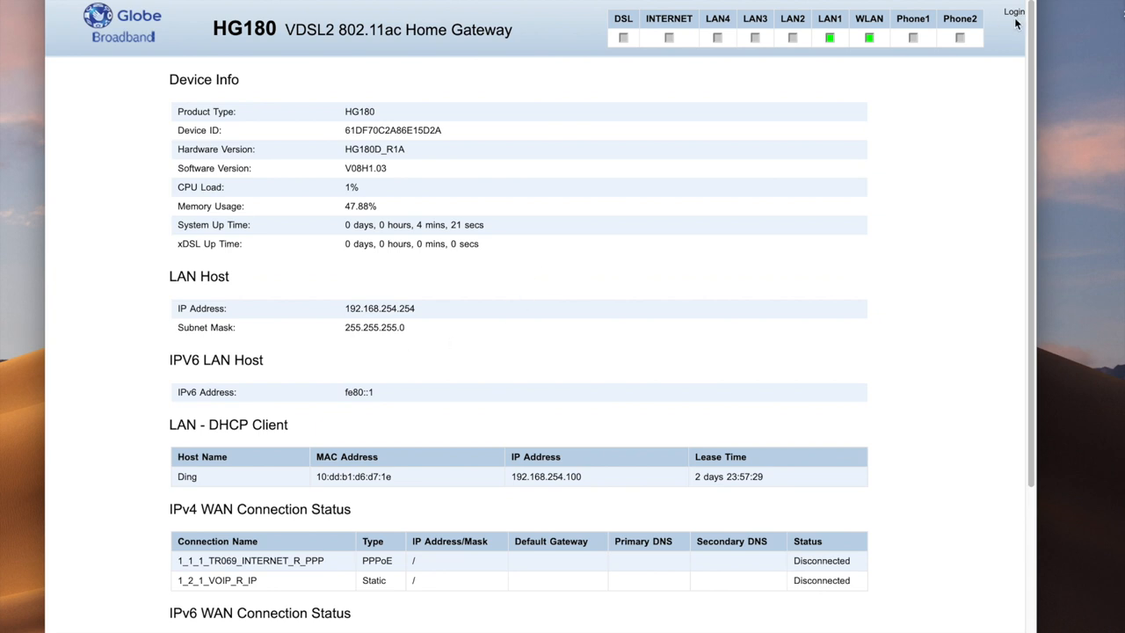
pyautogui.click(1013, 10)
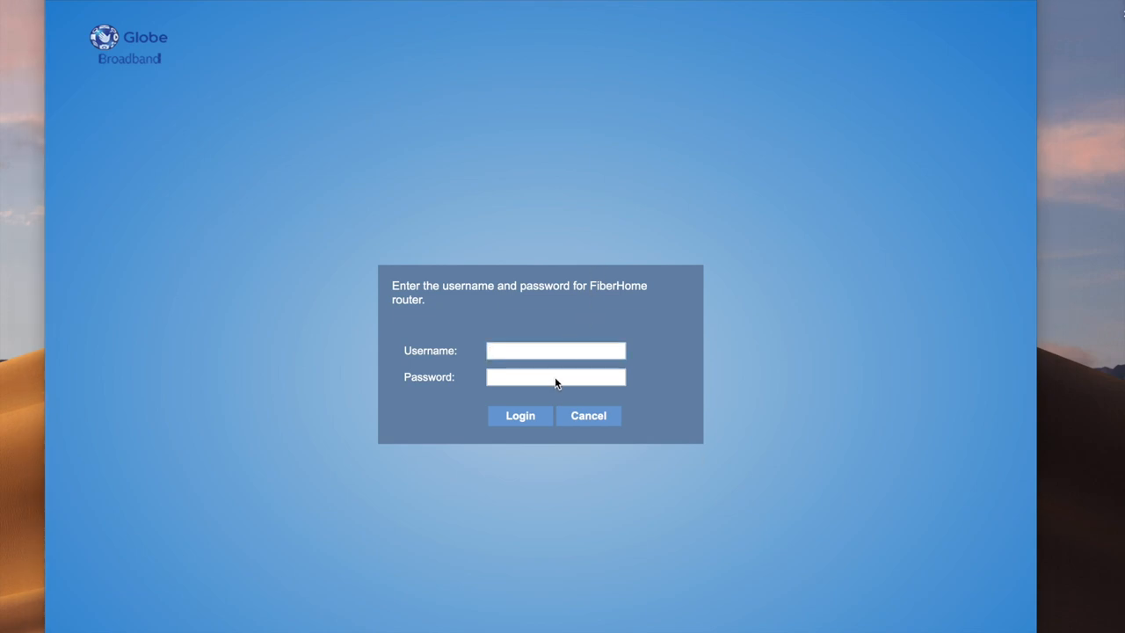
# Log in to the HG180 admin as user 'admin' to reach the home overview
pyautogui.click(555, 350)
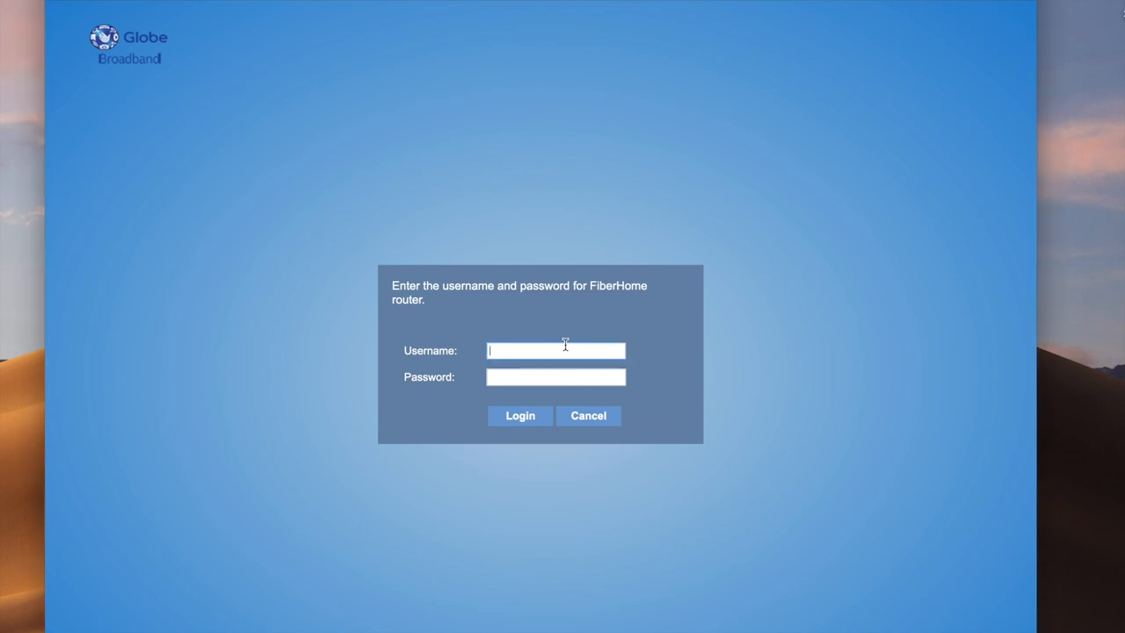
pyautogui.write('admin')
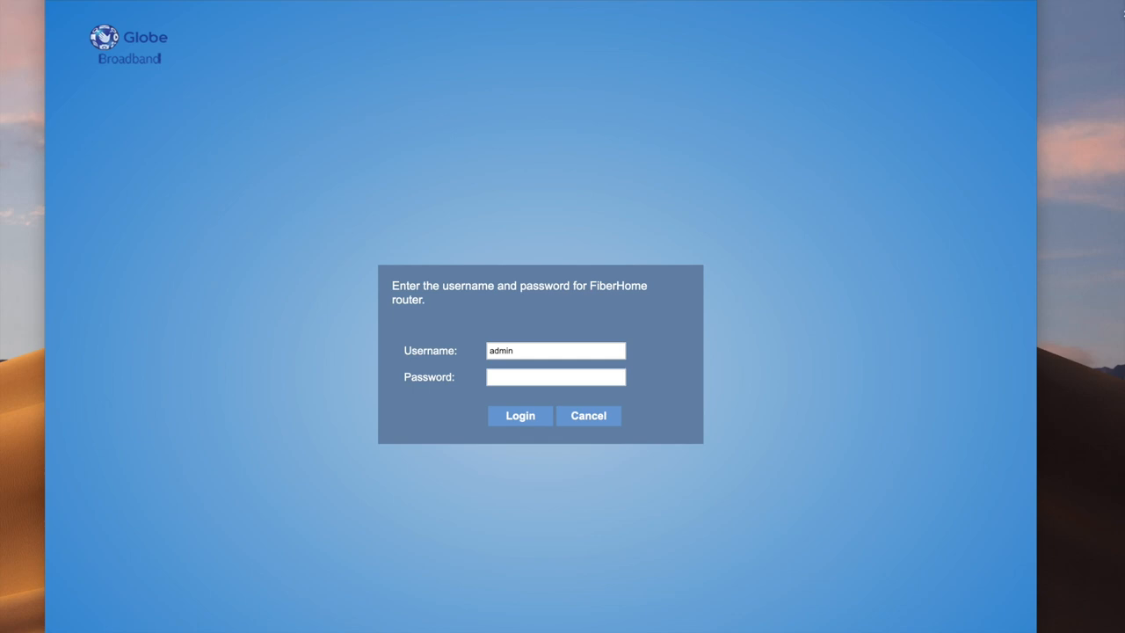
pyautogui.moveTo(576, 407)
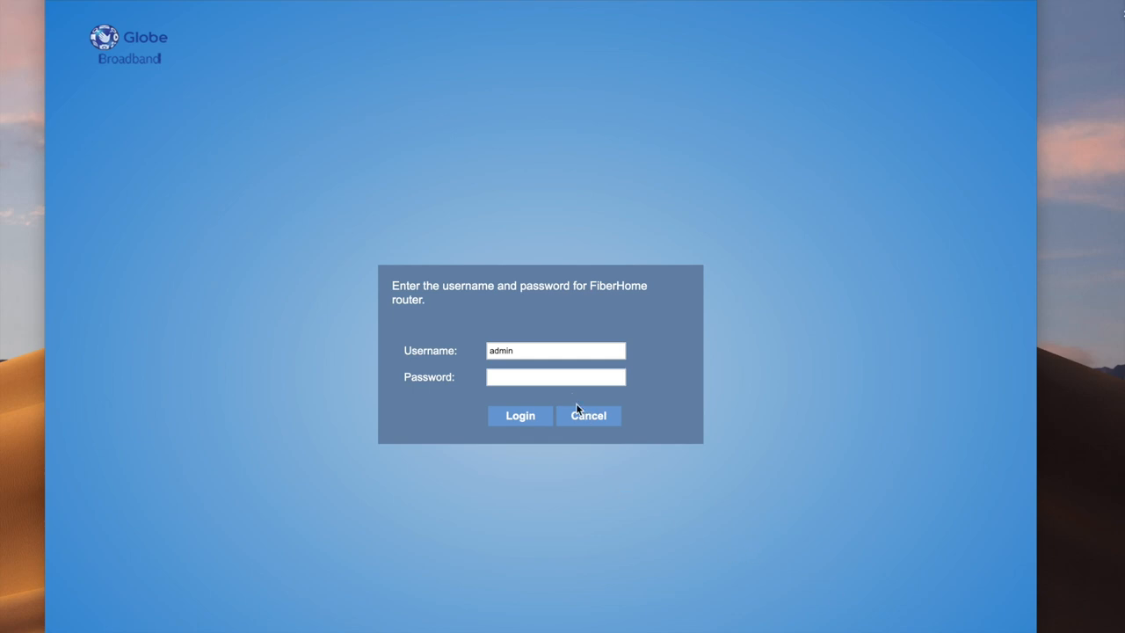
pyautogui.click(520, 414)
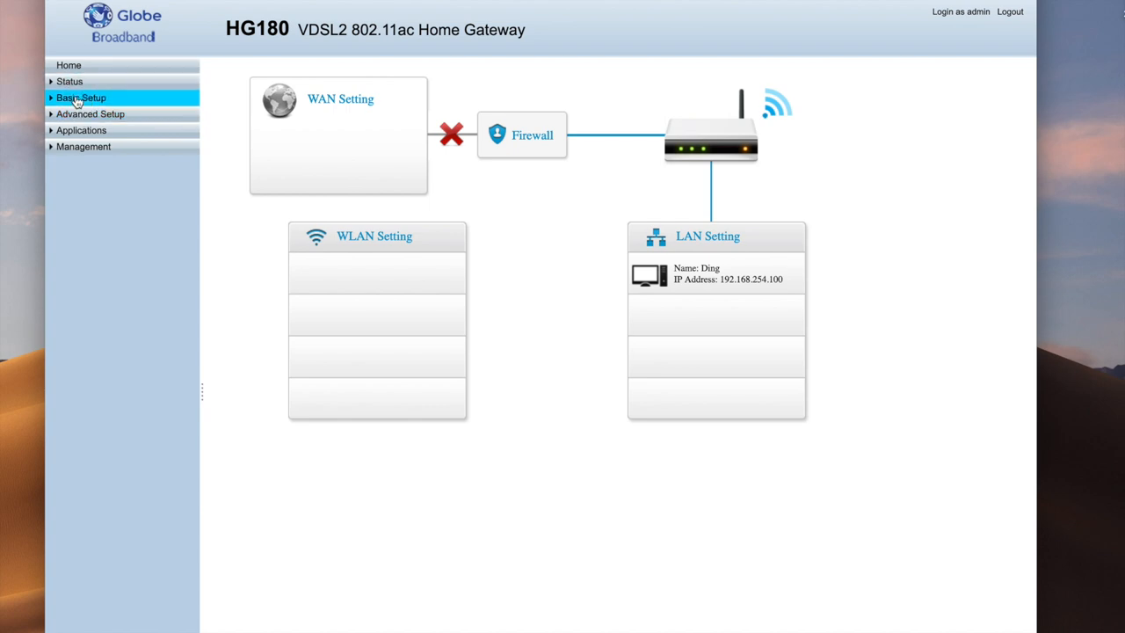
# View the WAN network status showing both IPv4 connections Disconnected, then expand Basic Setup
pyautogui.click(70, 81)
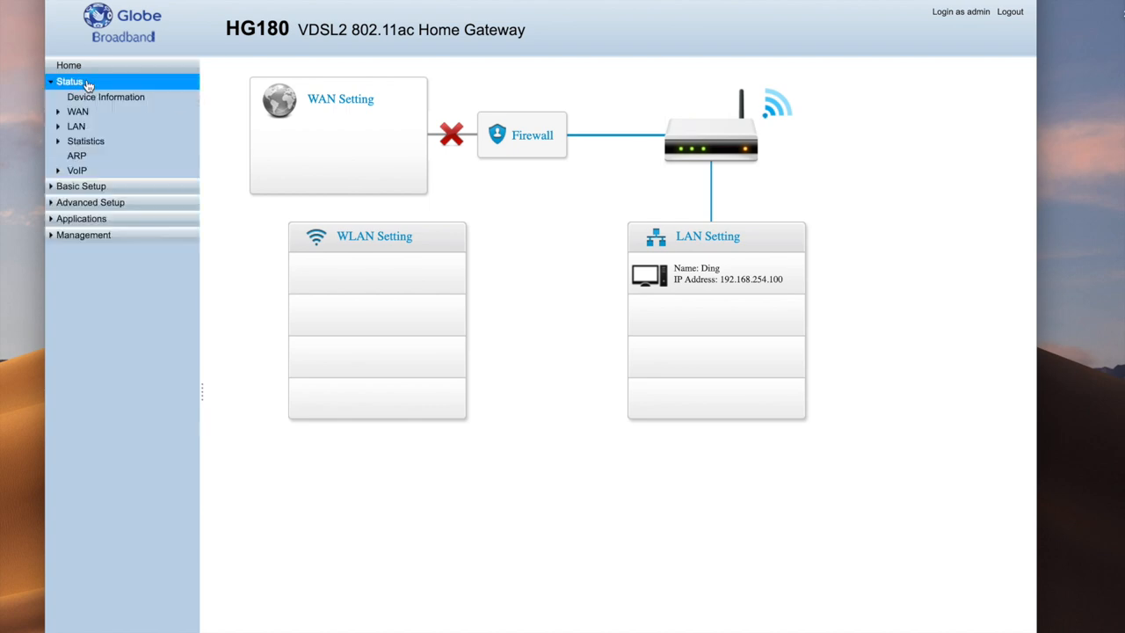
pyautogui.moveTo(77, 112)
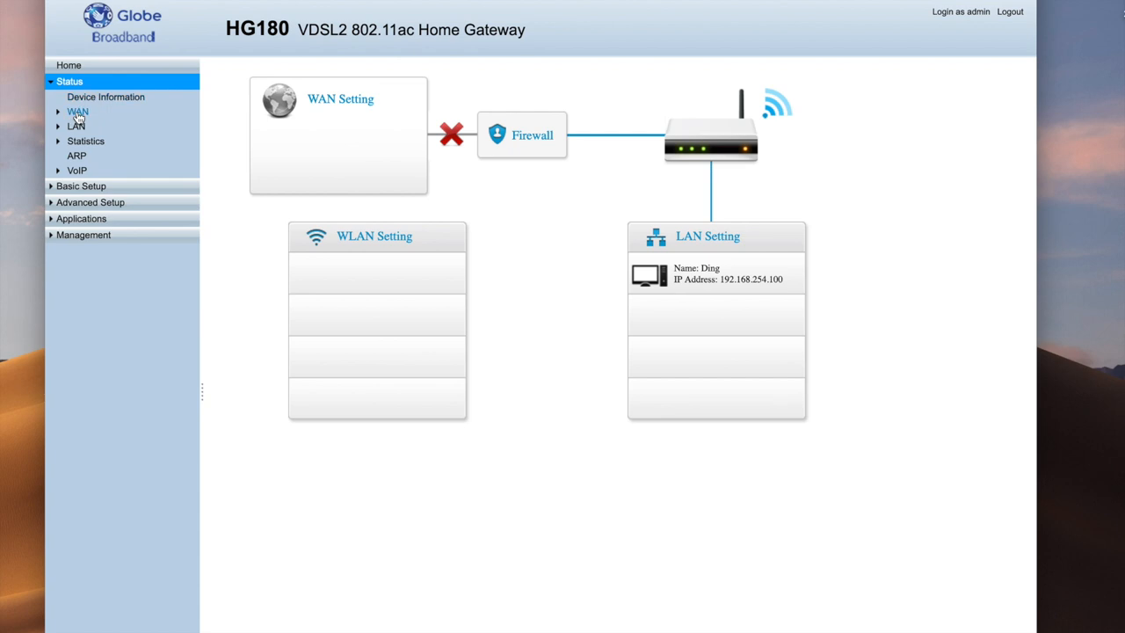
pyautogui.click(77, 112)
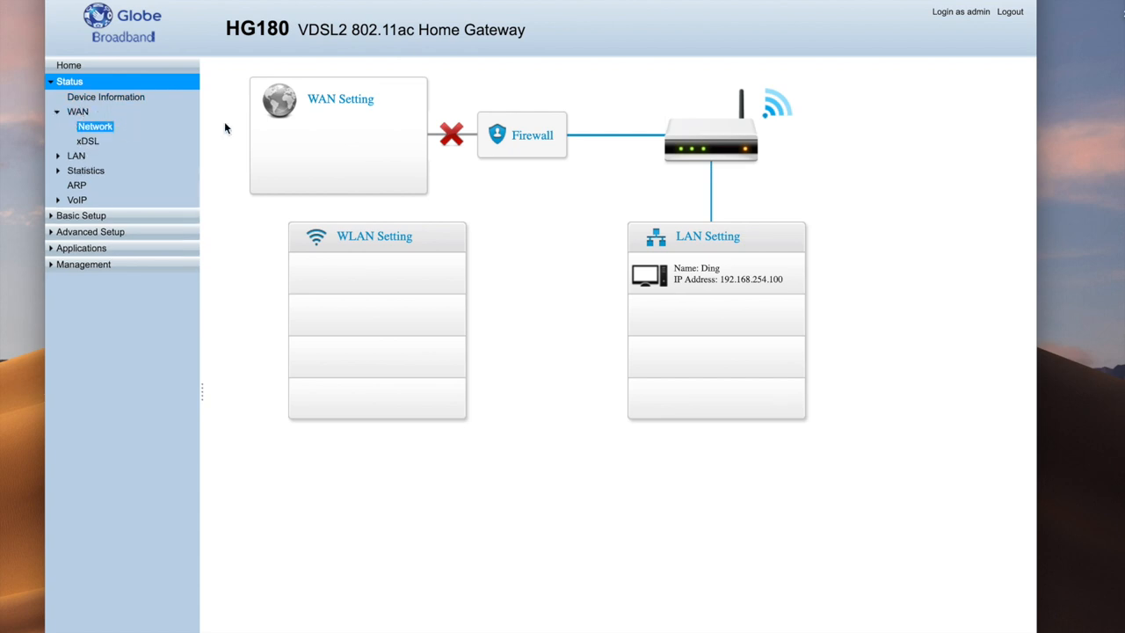
pyautogui.click(94, 126)
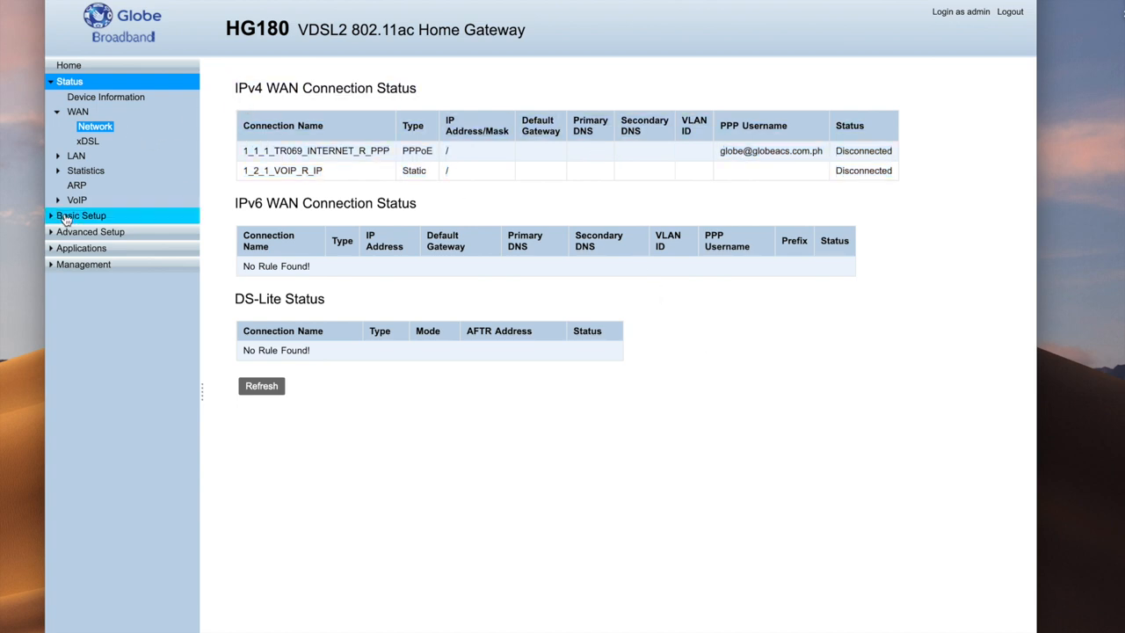
pyautogui.click(81, 214)
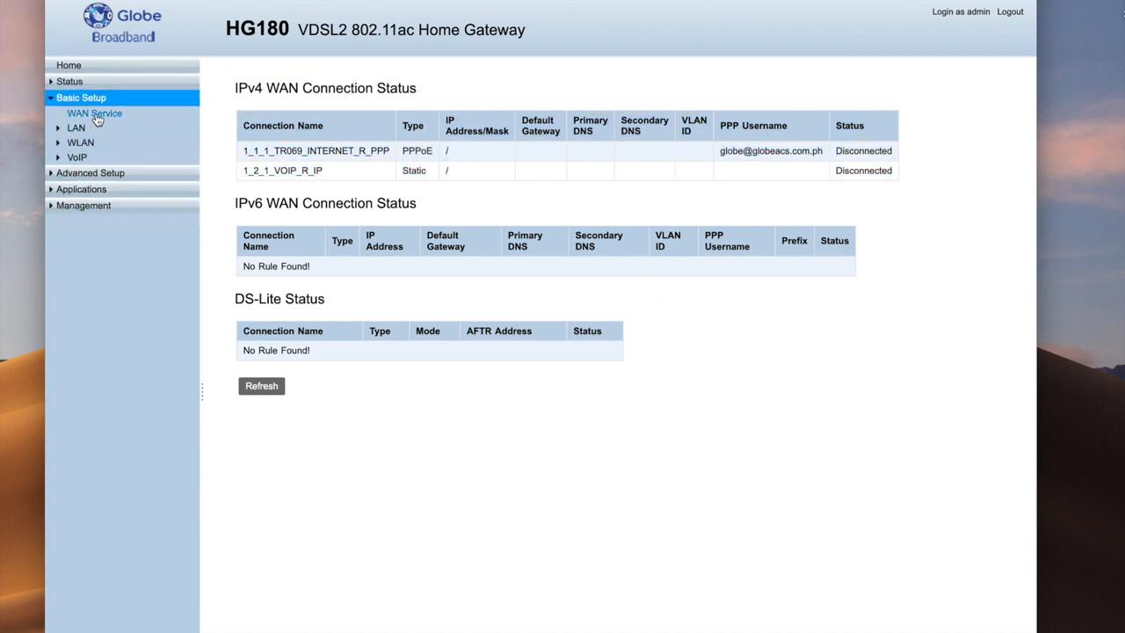
# Turn off NAT on the PPPoE WAN service connection and expand the LAN settings group
pyautogui.click(95, 112)
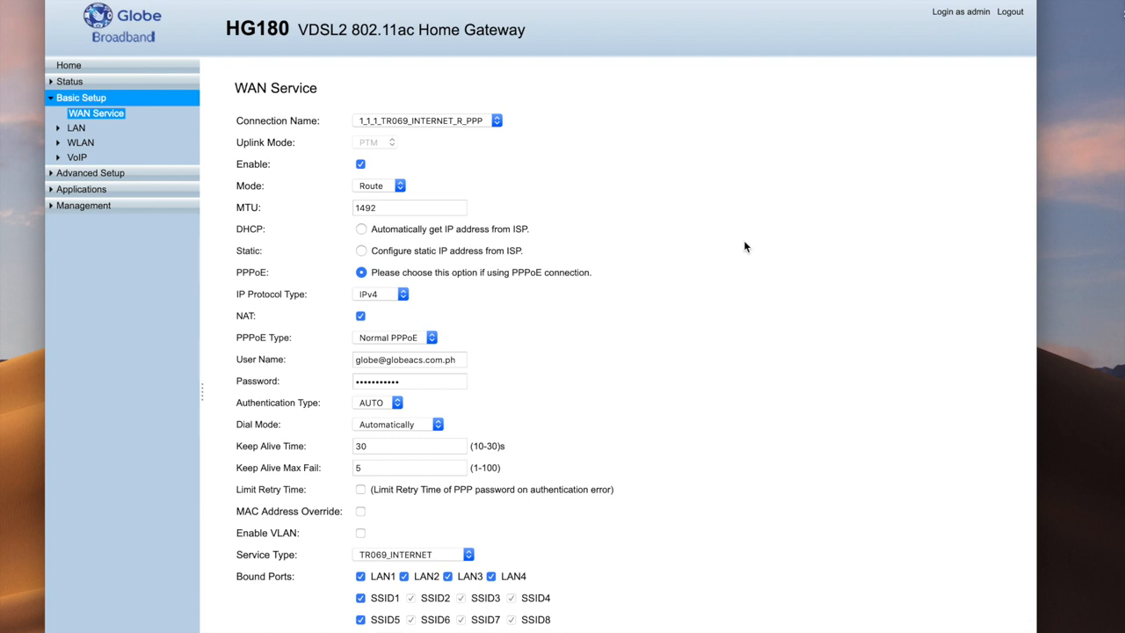
pyautogui.moveTo(611, 332)
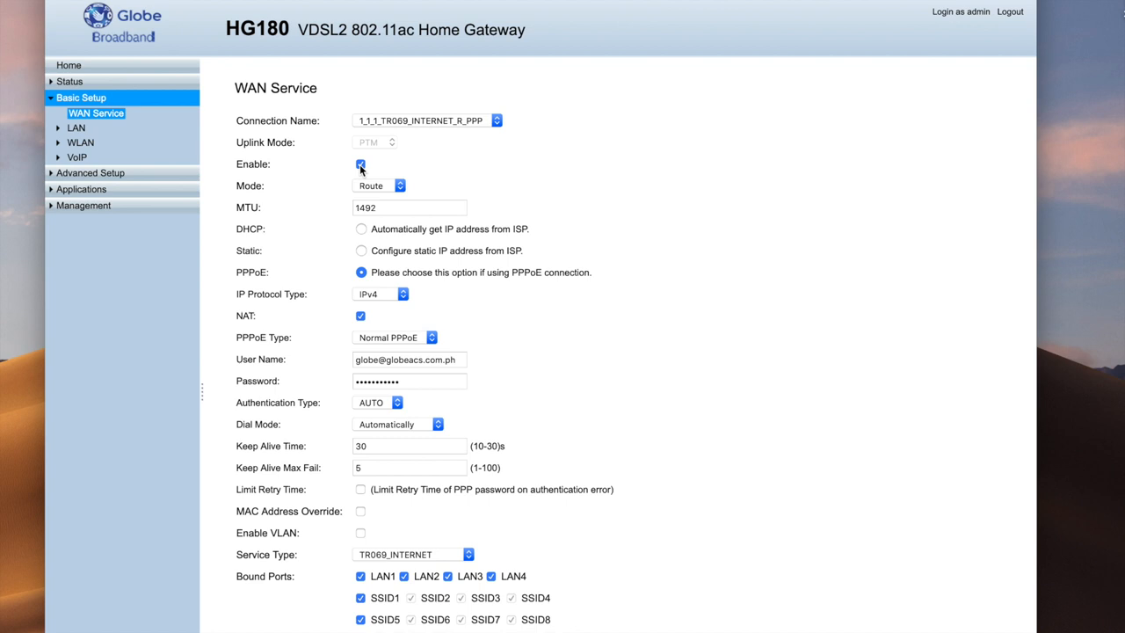
pyautogui.moveTo(366, 320)
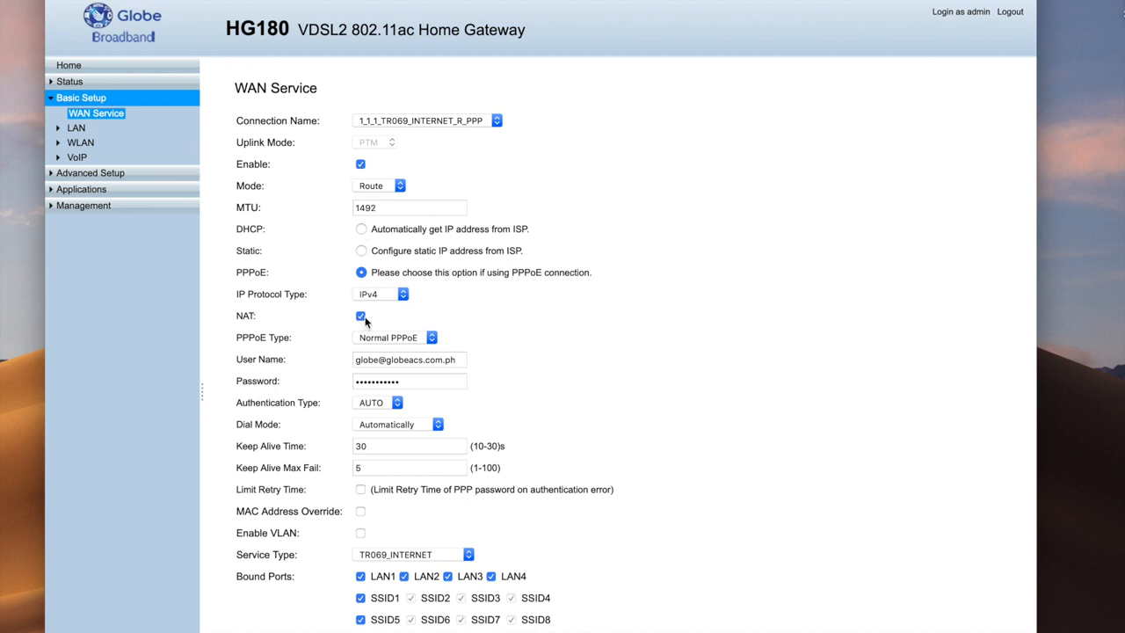
pyautogui.moveTo(366, 324)
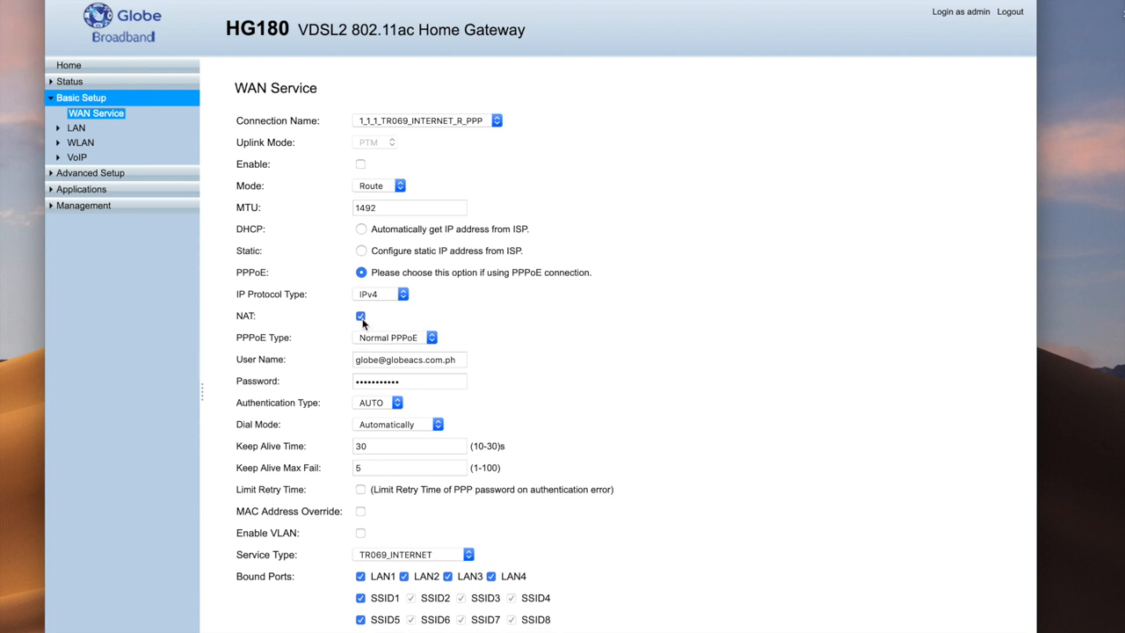
pyautogui.click(361, 316)
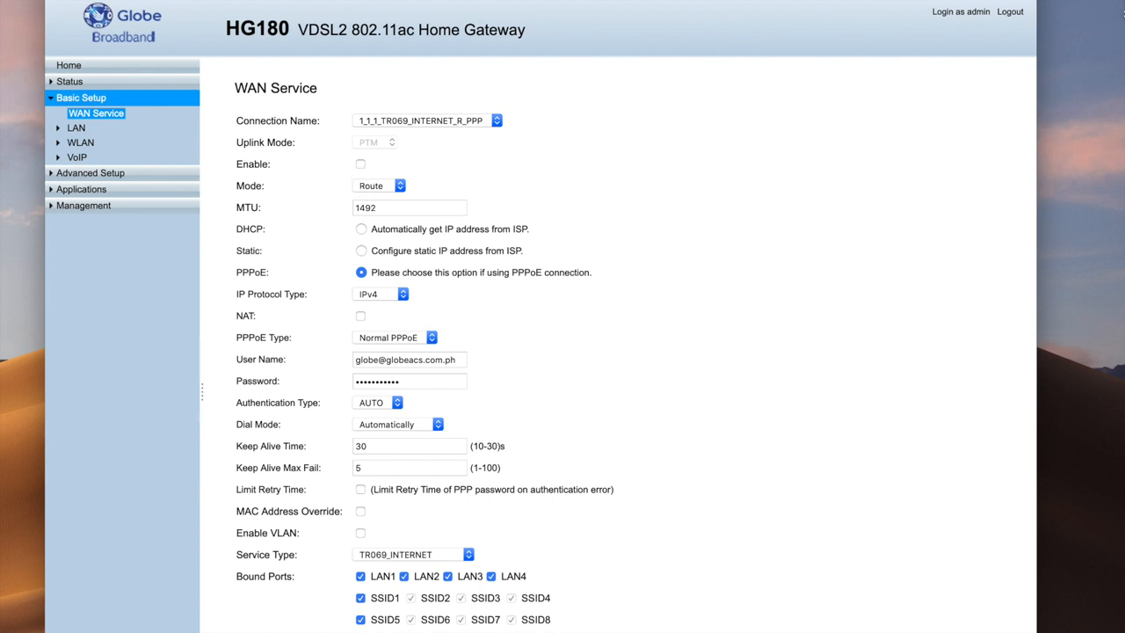
pyautogui.moveTo(527, 330)
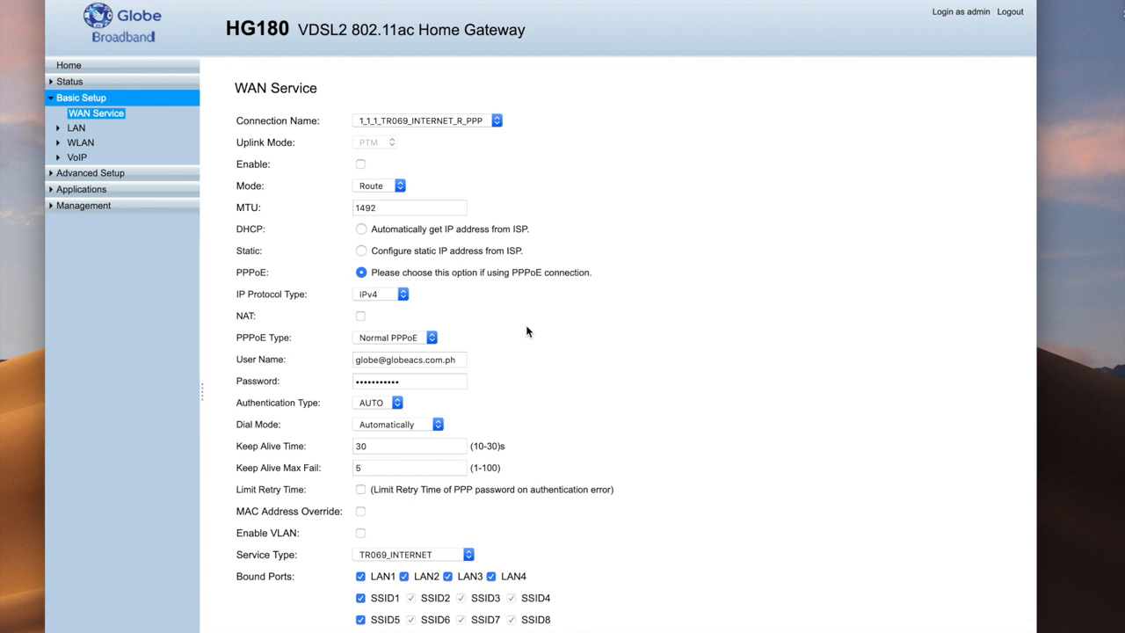
pyautogui.click(76, 126)
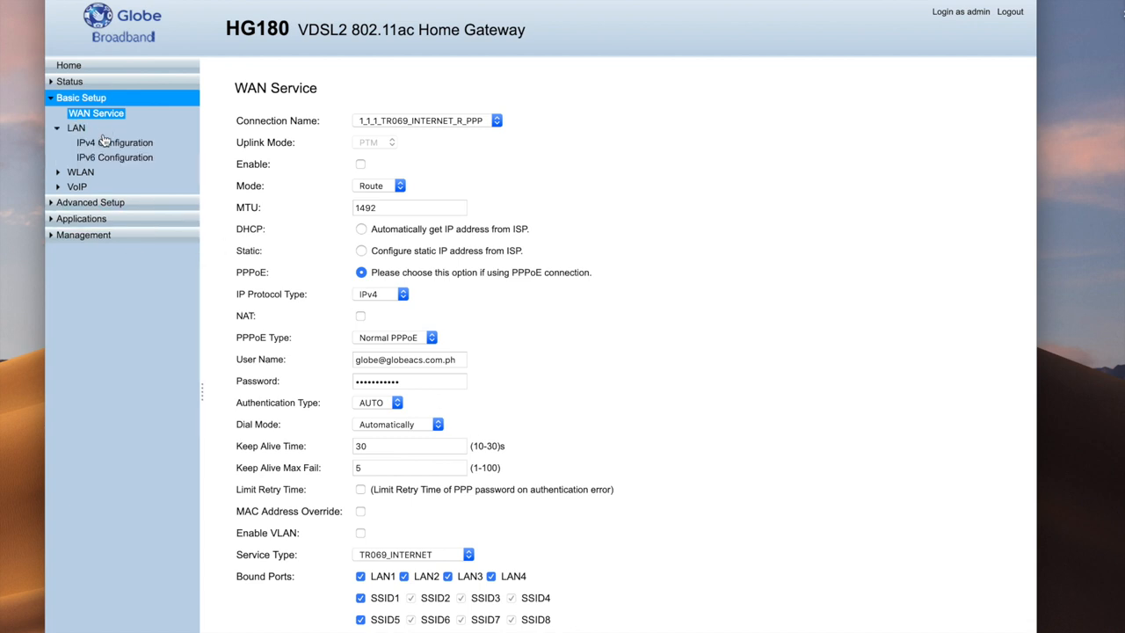
# Change the LAN IPv4 address from 192.168.254.254 to 192.168.0.1 and apply it
pyautogui.click(114, 142)
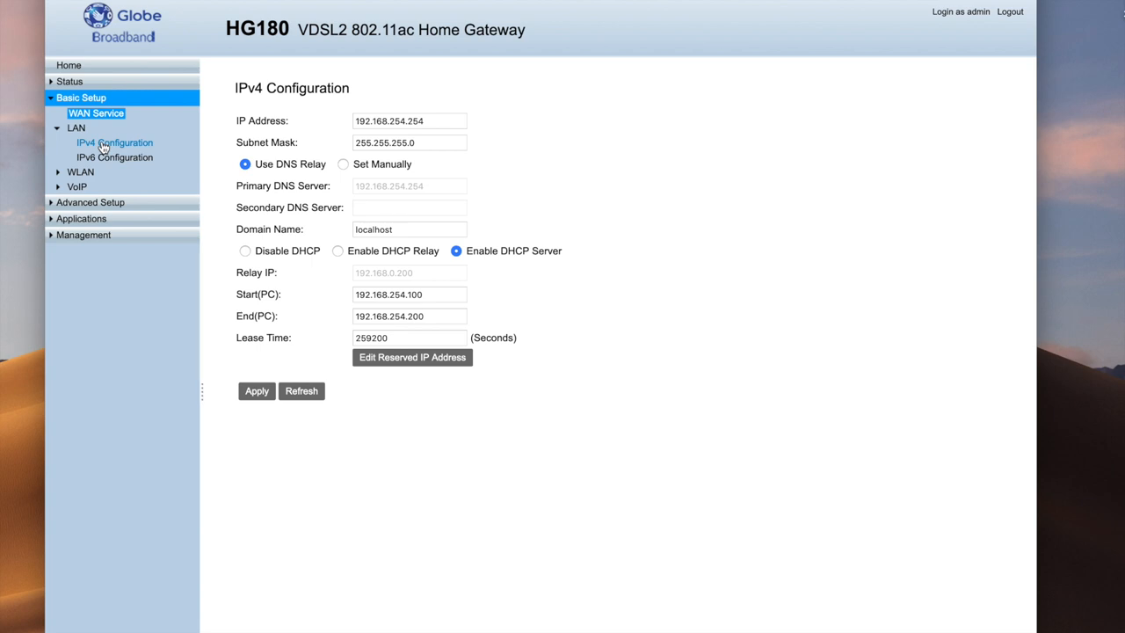
pyautogui.click(95, 113)
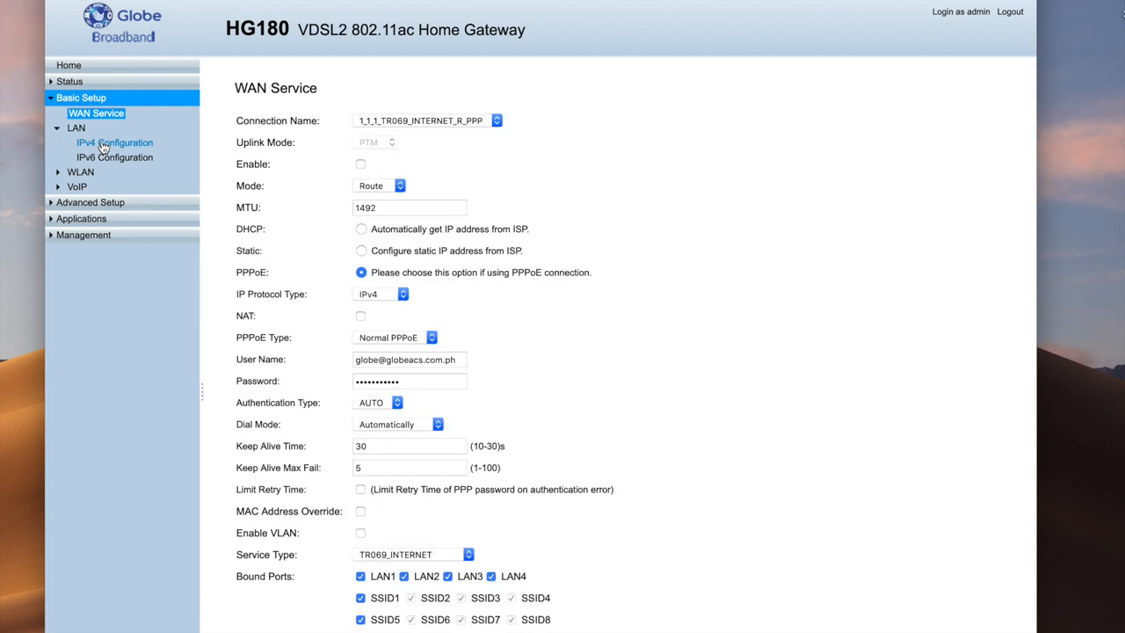
pyautogui.click(115, 142)
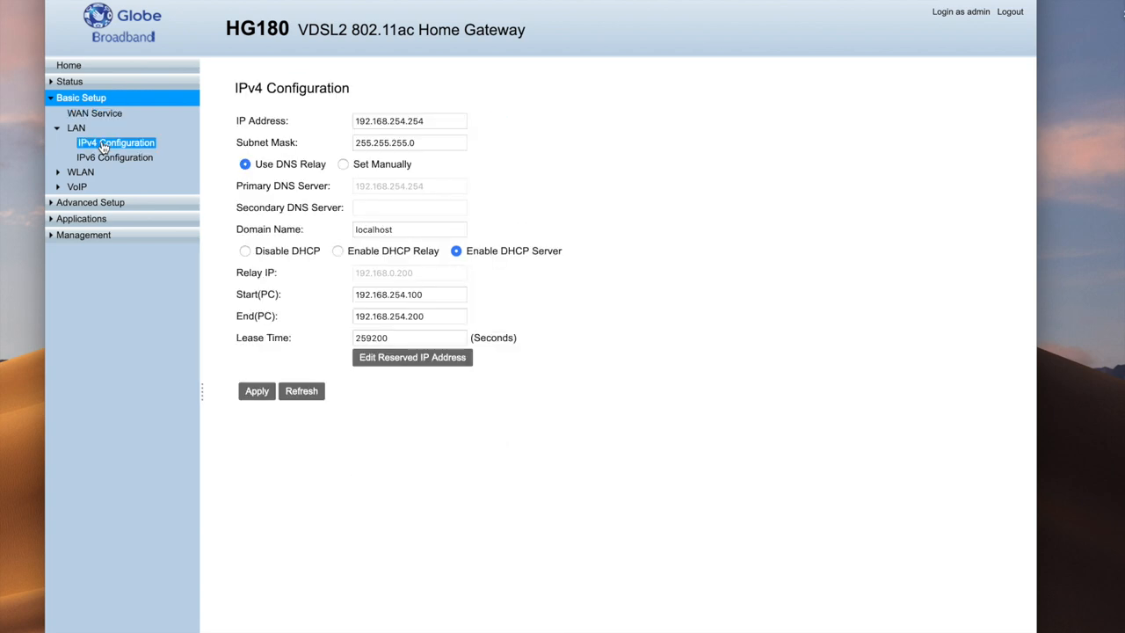
pyautogui.click(408, 120)
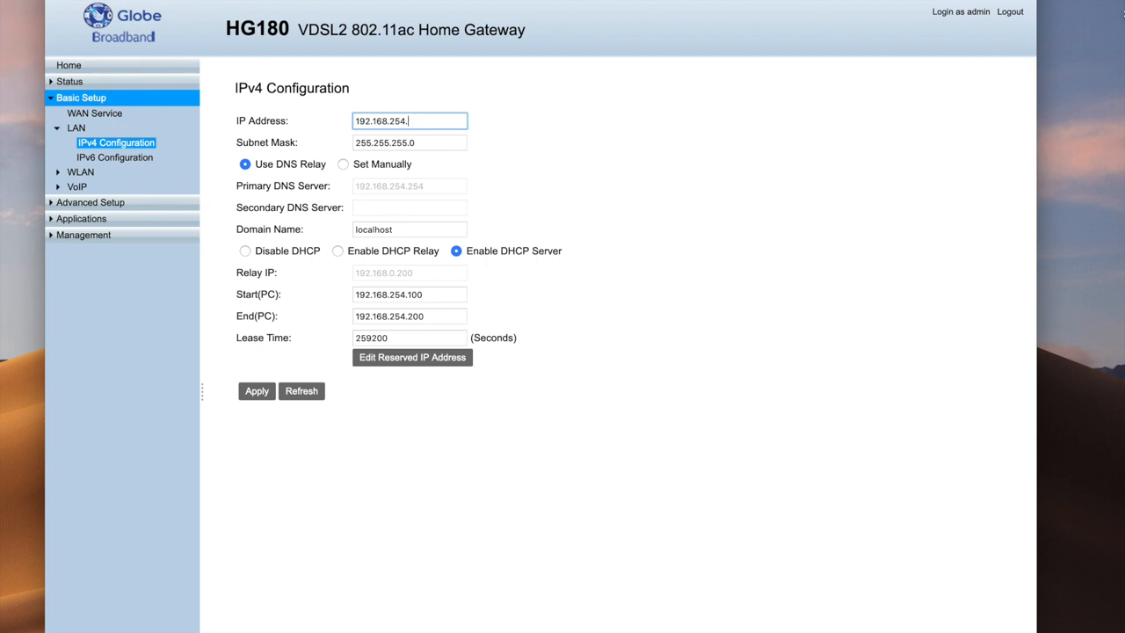
pyautogui.press('Backspace')
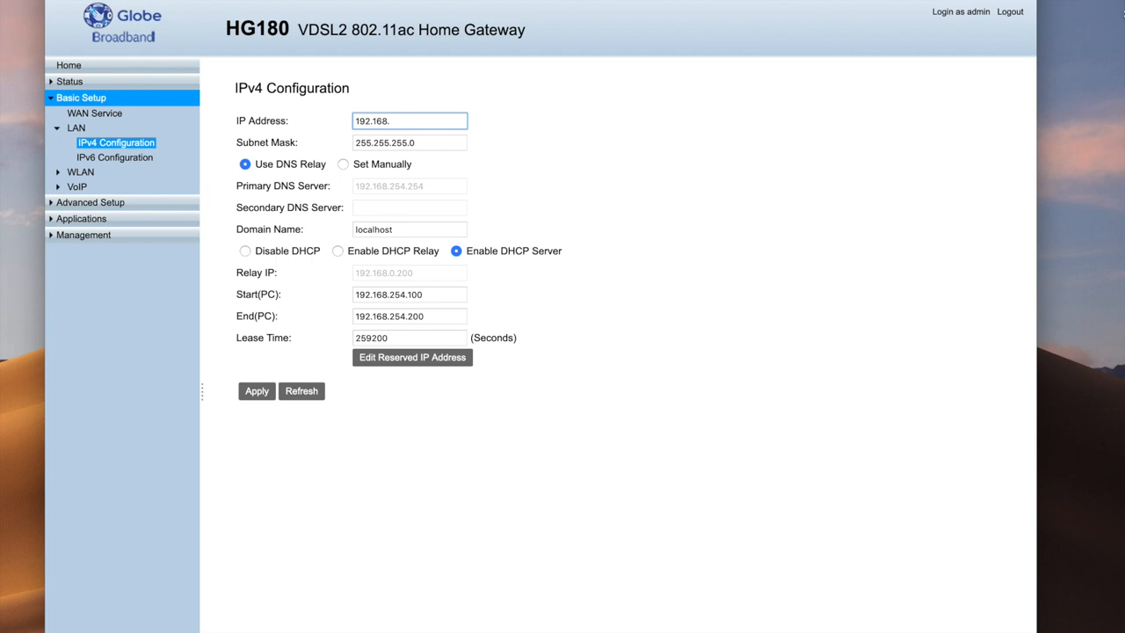
pyautogui.write('0')
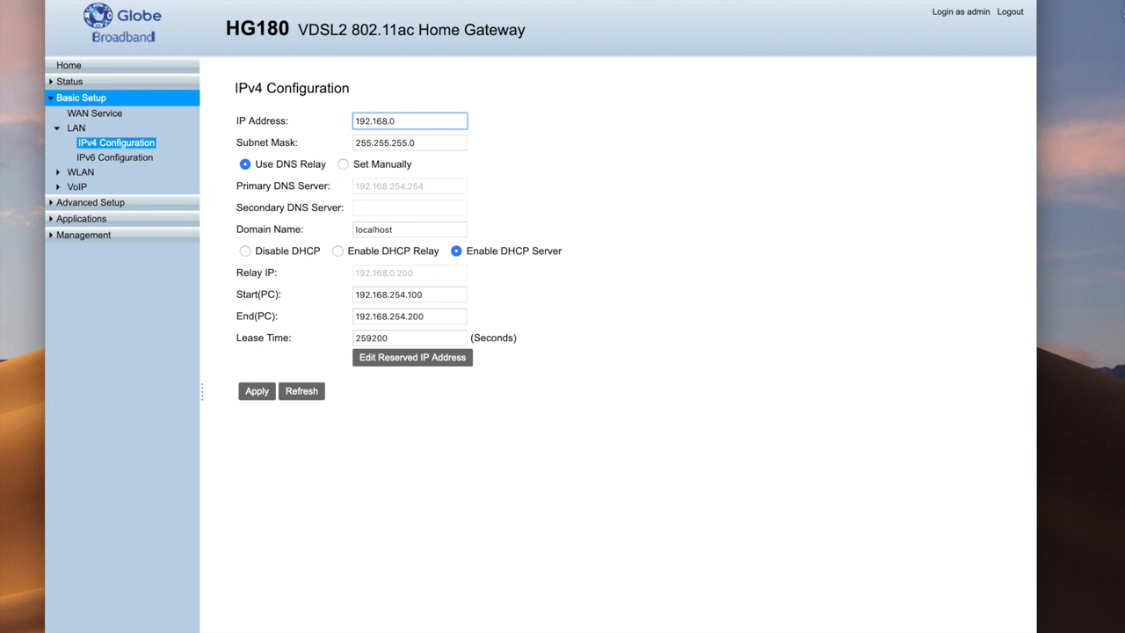
pyautogui.write('.1')
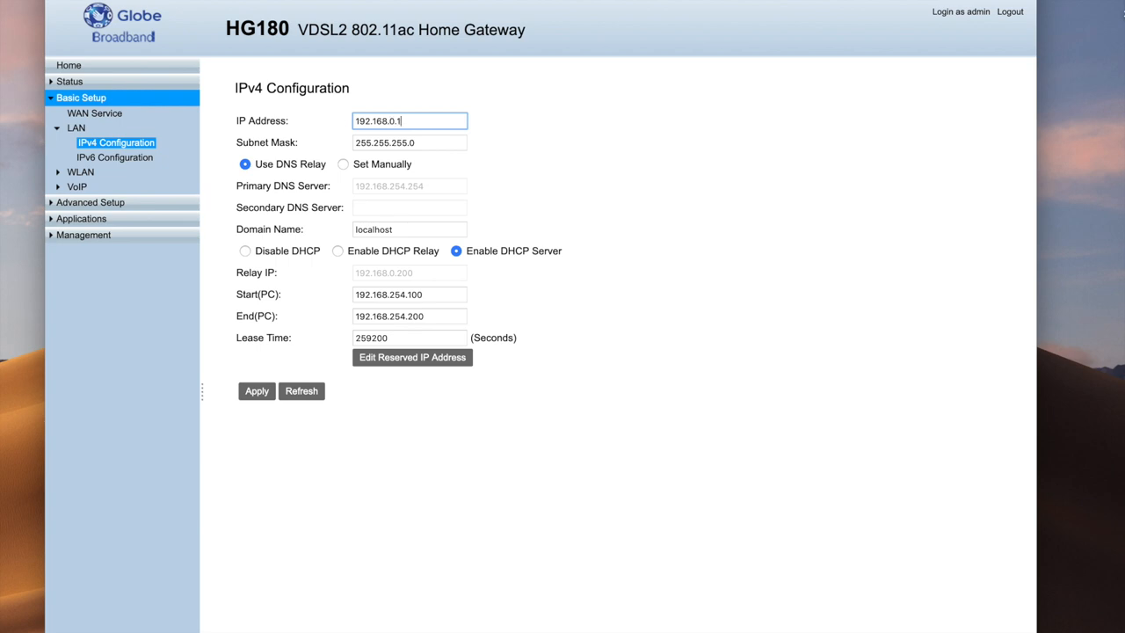
pyautogui.moveTo(473, 137)
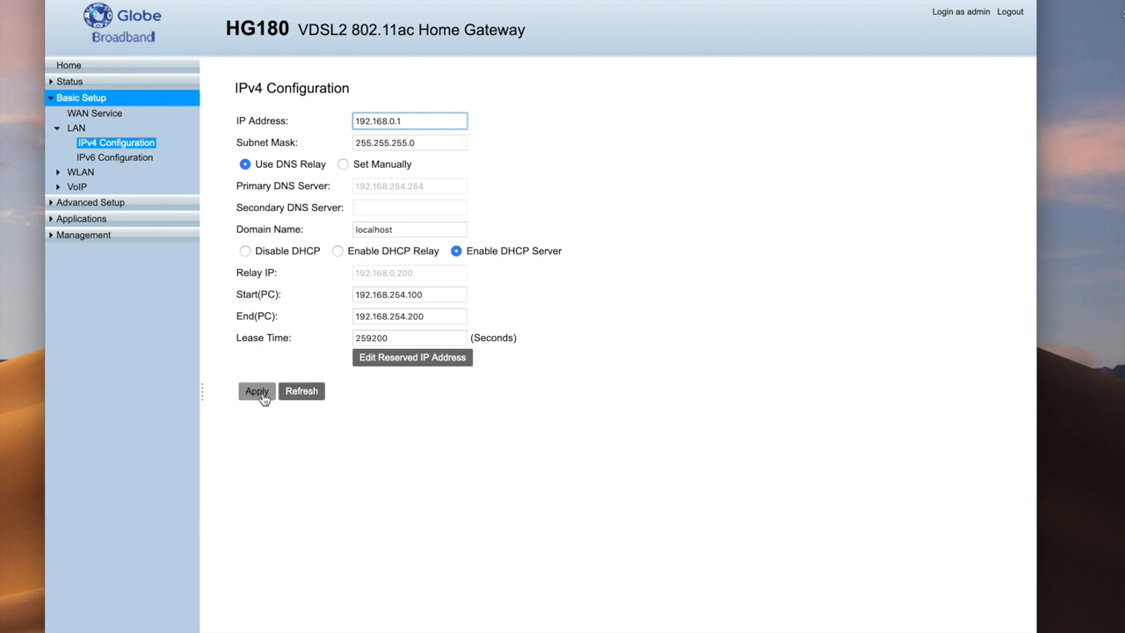
pyautogui.click(256, 391)
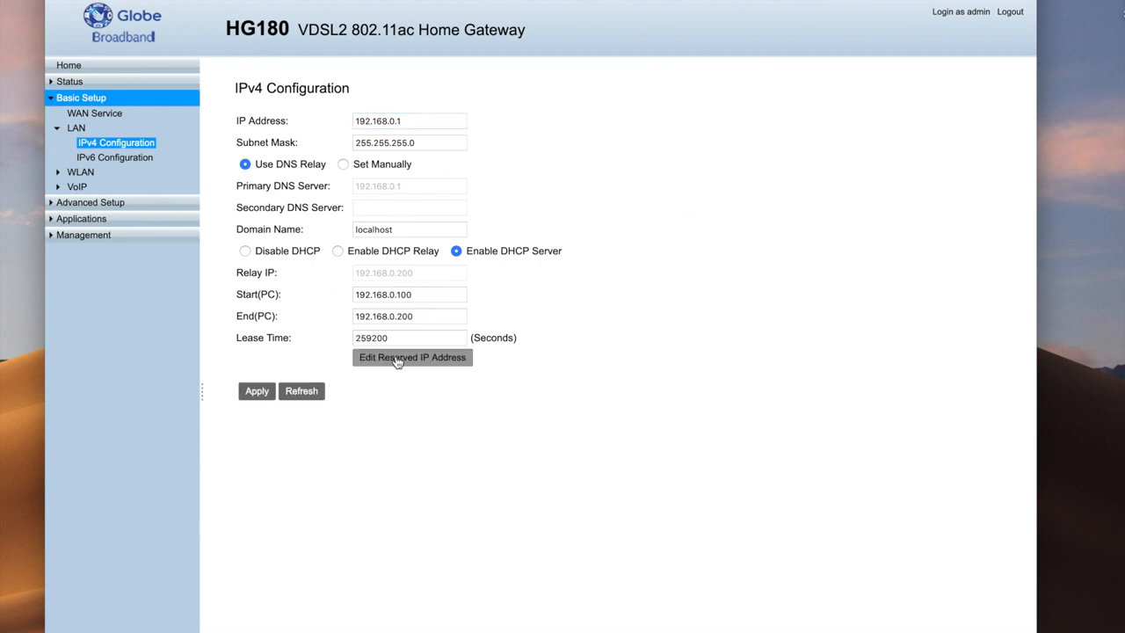
pyautogui.moveTo(295, 387)
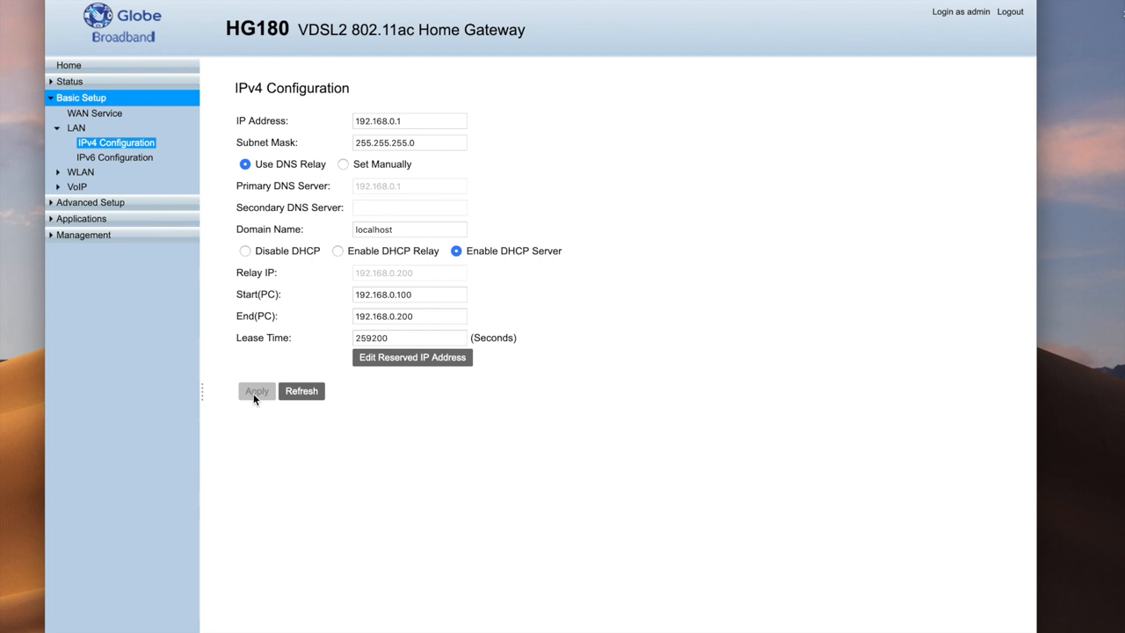
pyautogui.moveTo(638, 474)
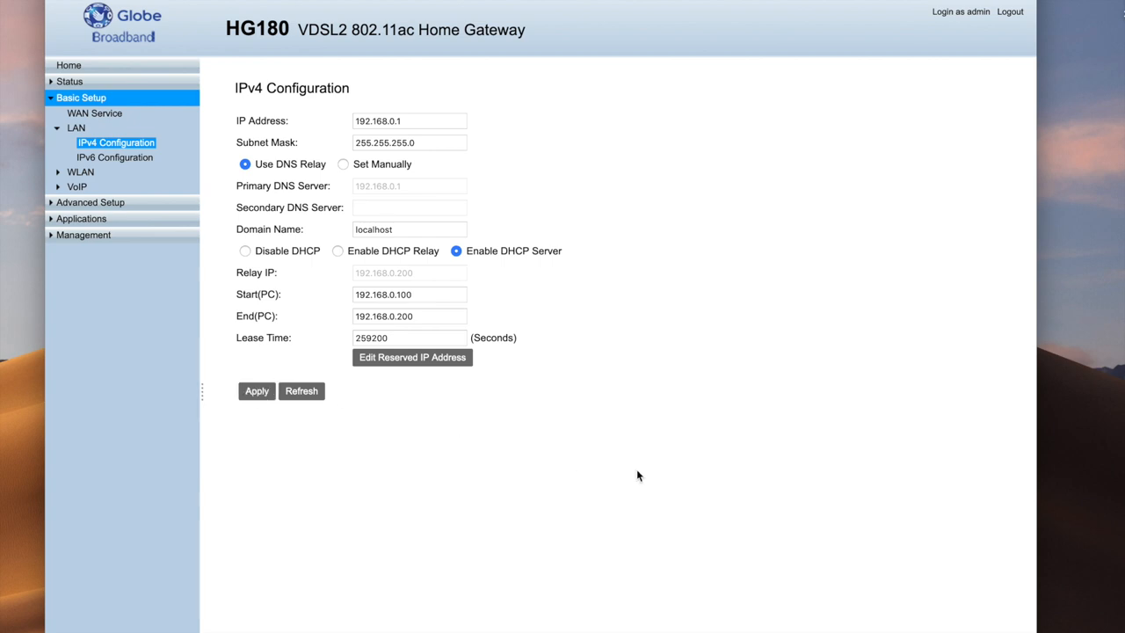
pyautogui.moveTo(296, 435)
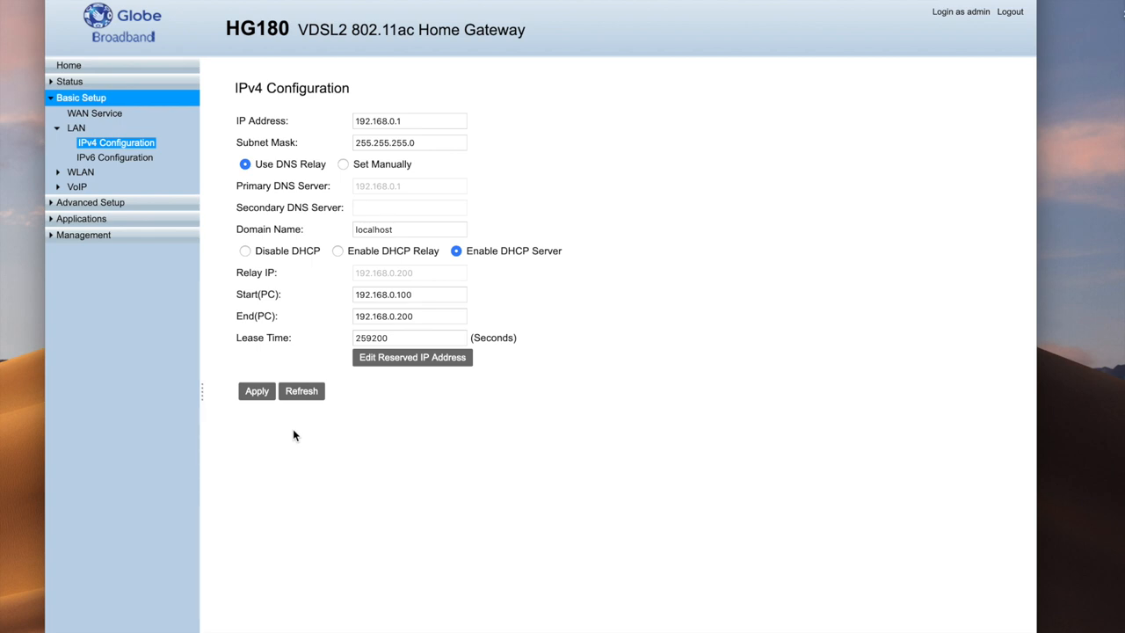
pyautogui.moveTo(777, 432)
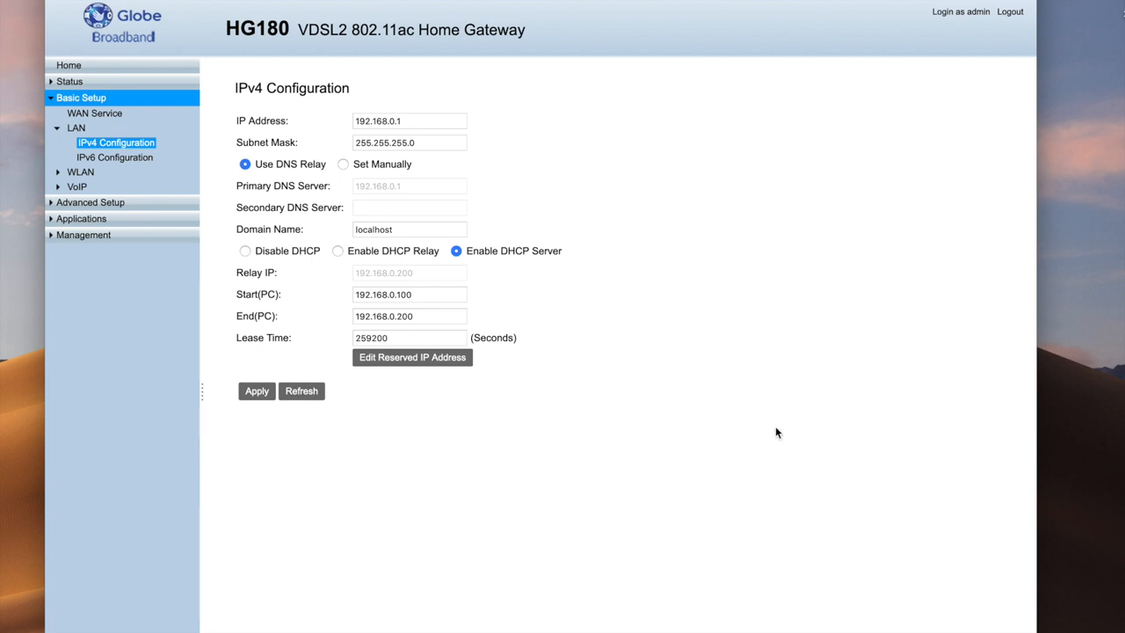
pyautogui.moveTo(571, 393)
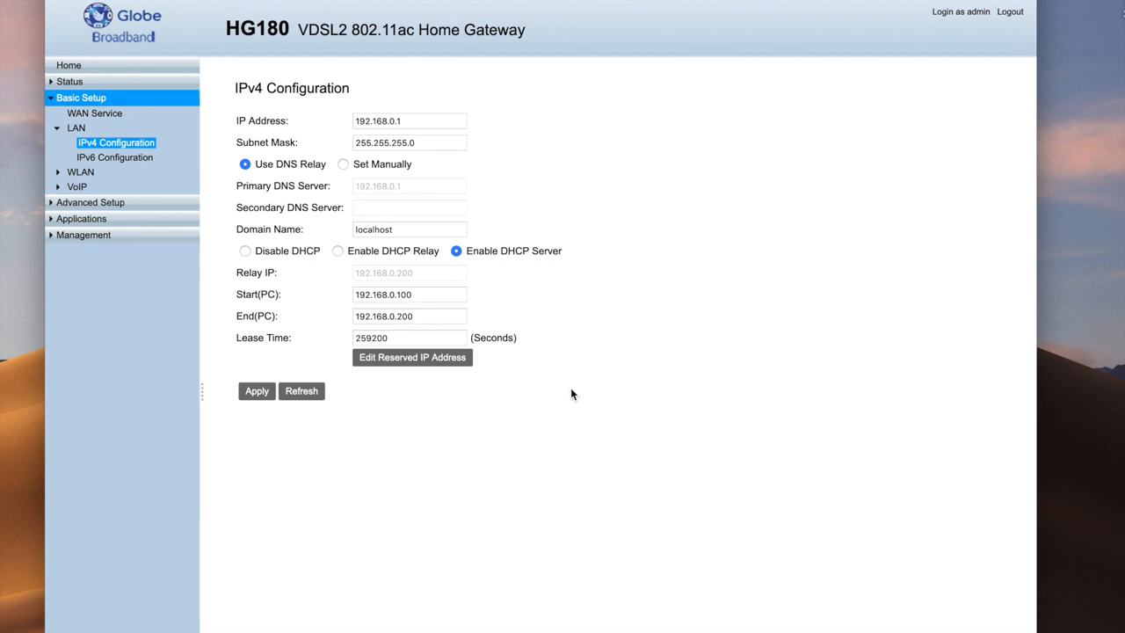
pyautogui.moveTo(626, 253)
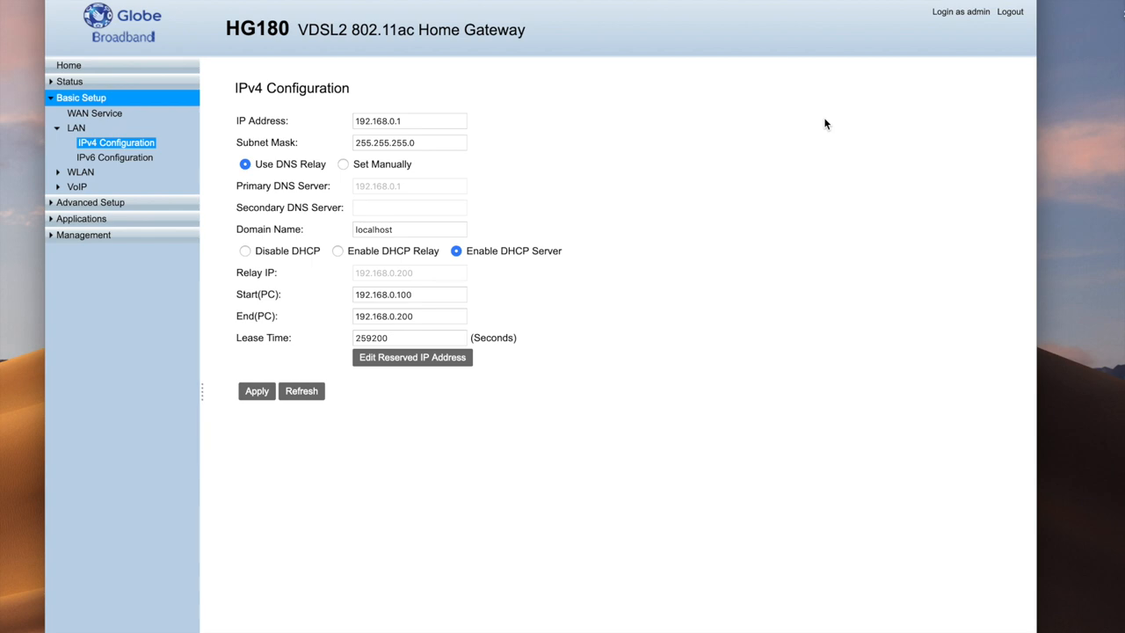
pyautogui.moveTo(461, 231)
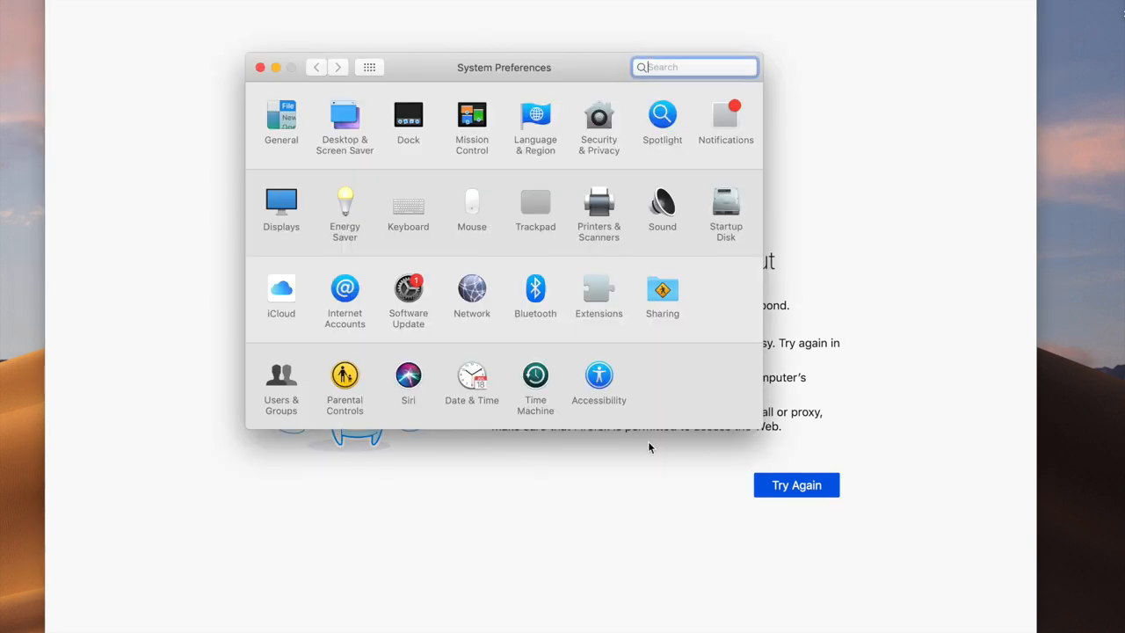
# Renew the Thunderbolt Ethernet lease by toggling IPv4 Off then DHCP, getting 192.168.0.100 from router 192.168.0.1
pyautogui.click(470, 290)
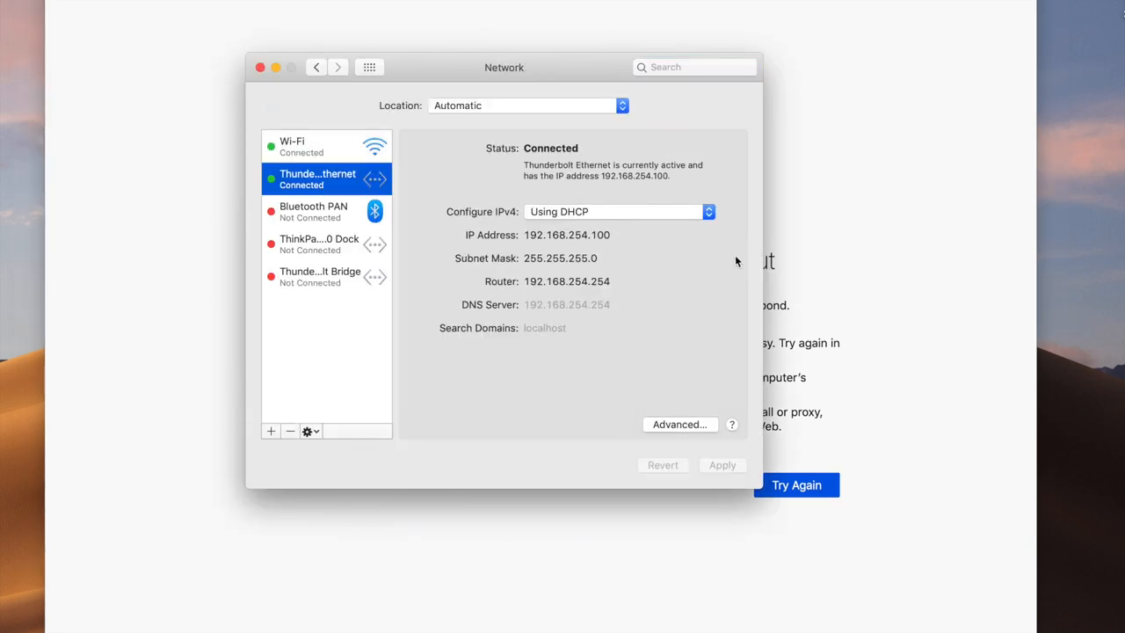
pyautogui.click(708, 211)
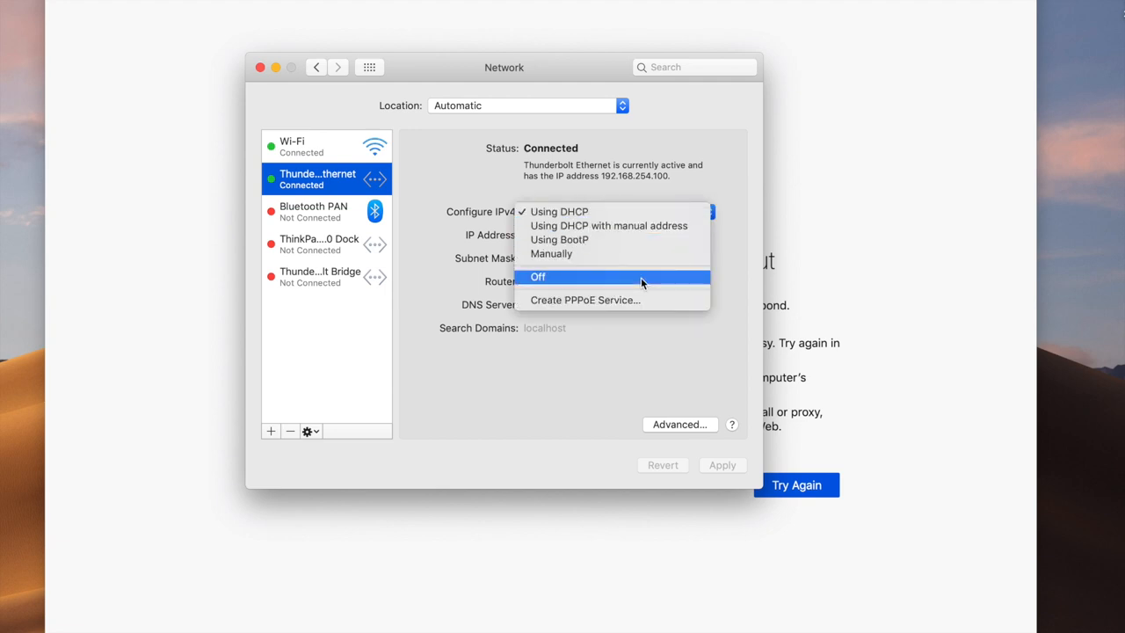
pyautogui.click(538, 277)
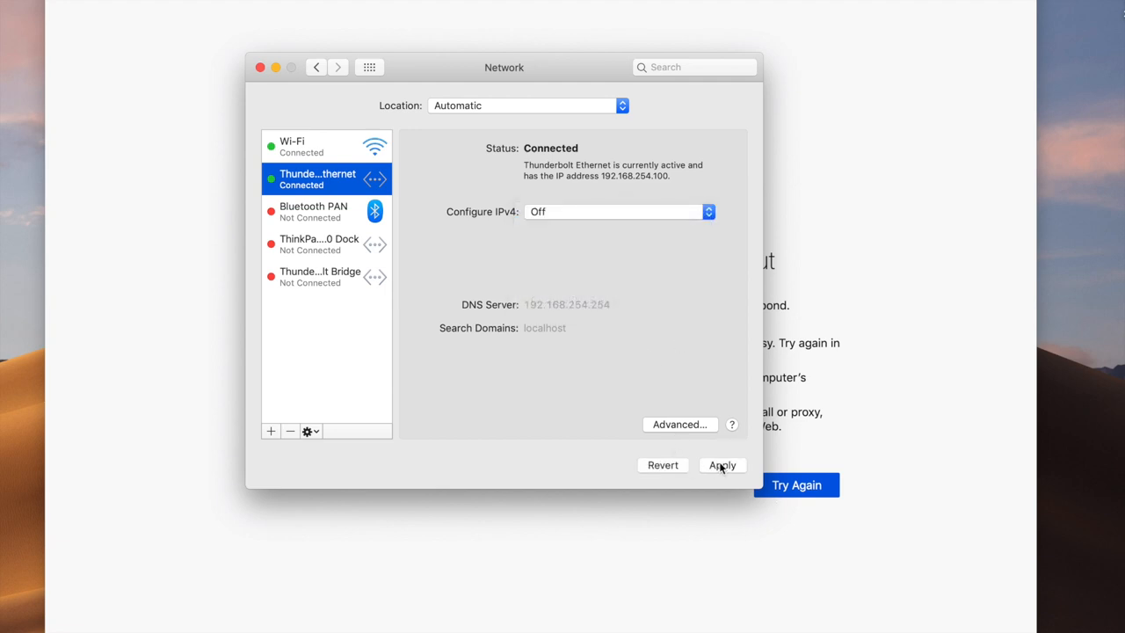
pyautogui.click(720, 463)
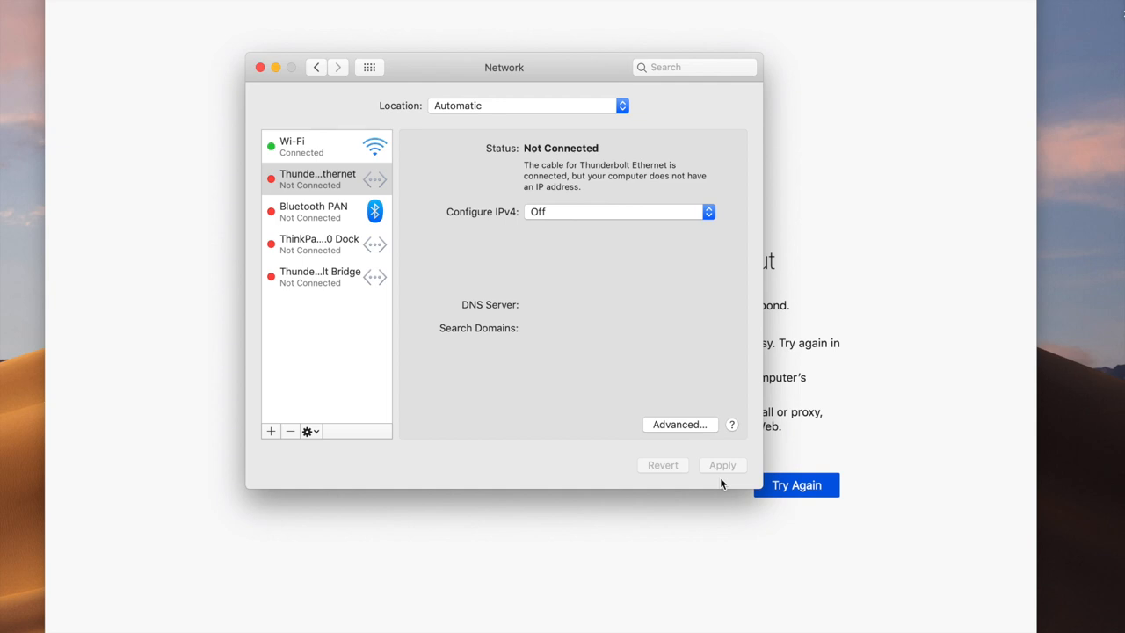
pyautogui.moveTo(587, 216)
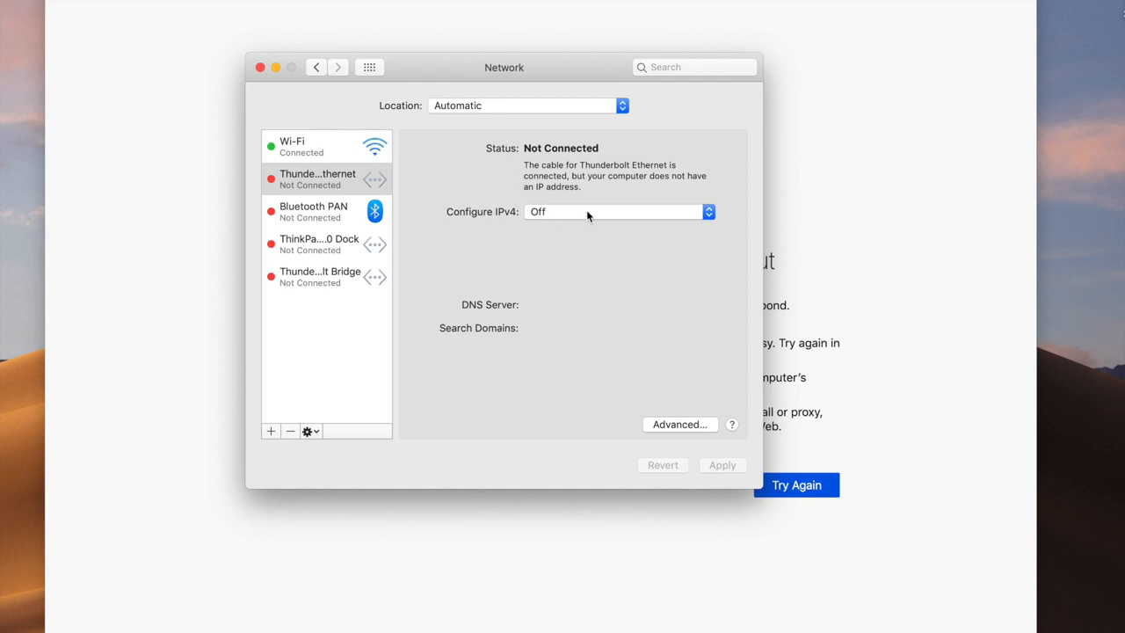
pyautogui.click(706, 211)
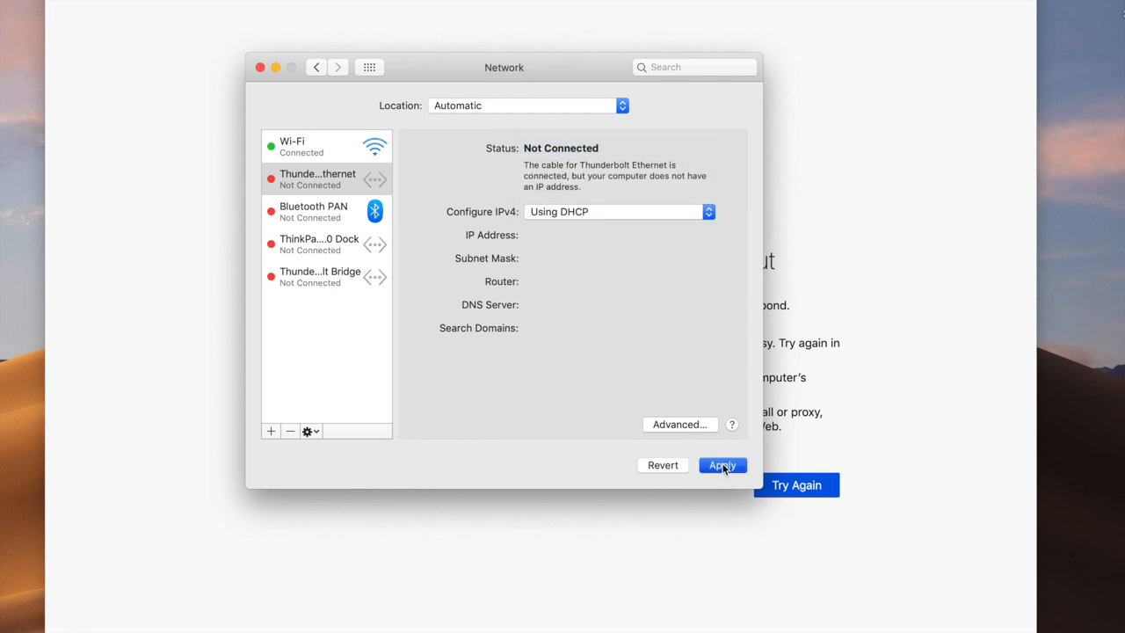
pyautogui.click(720, 464)
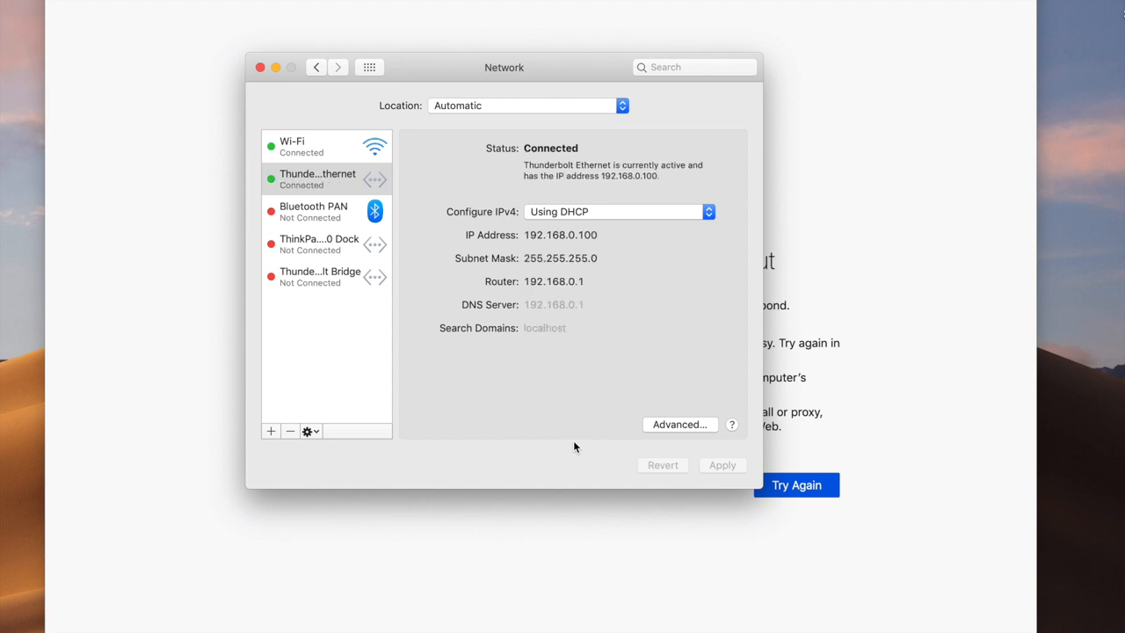
pyautogui.moveTo(589, 279)
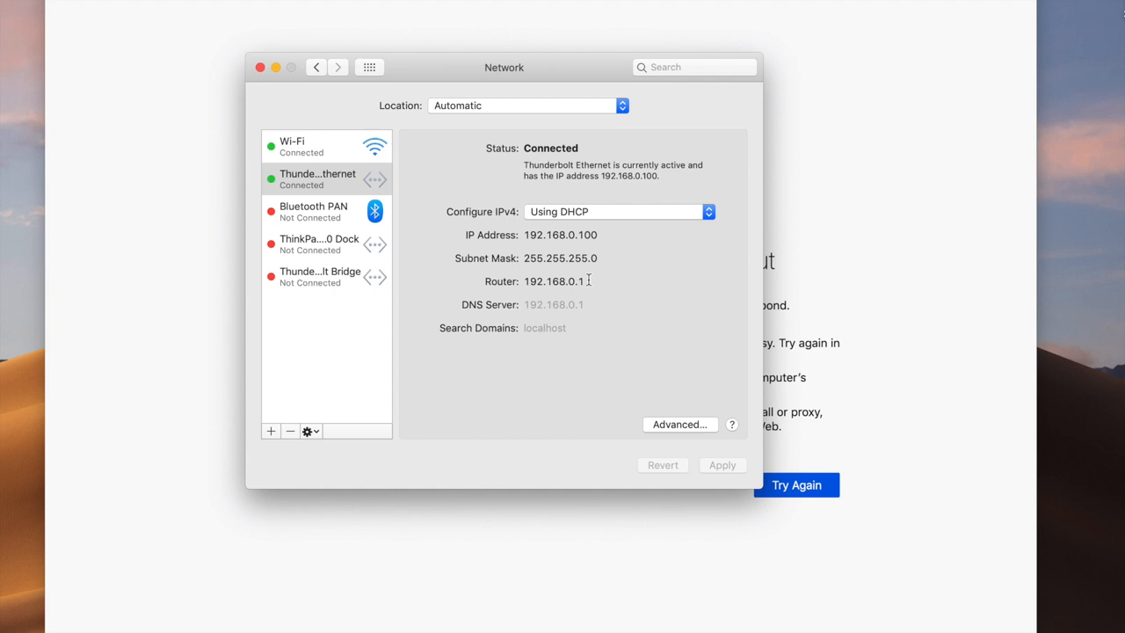
pyautogui.doubleClick(559, 235)
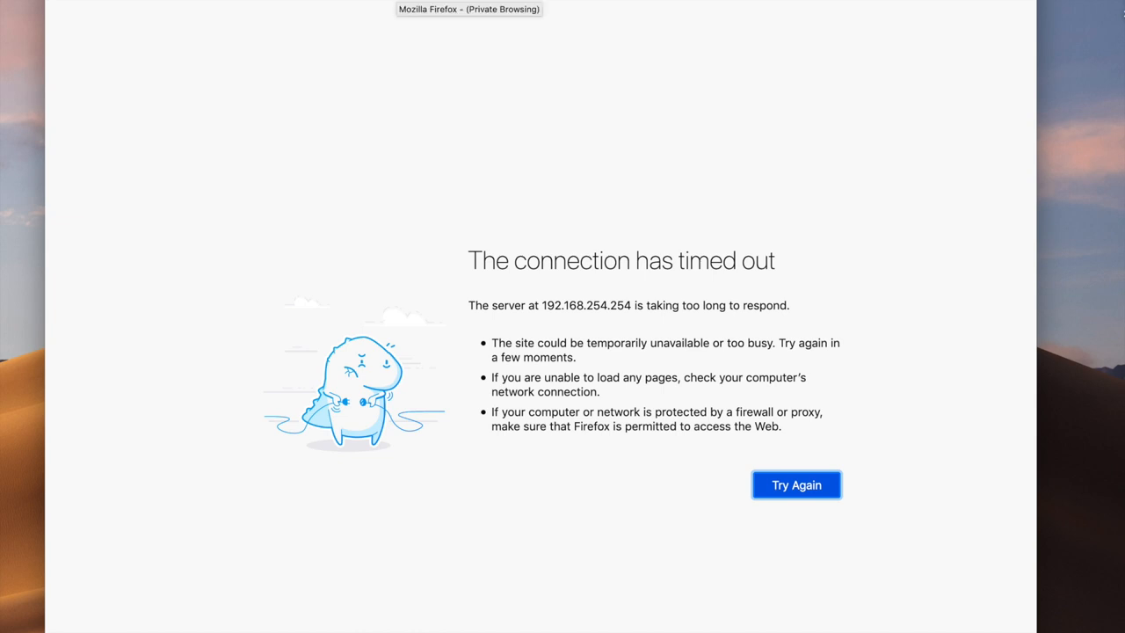
# Log in to the HG180 admin at its new 192.168.0.1 address as admin
pyautogui.click(795, 485)
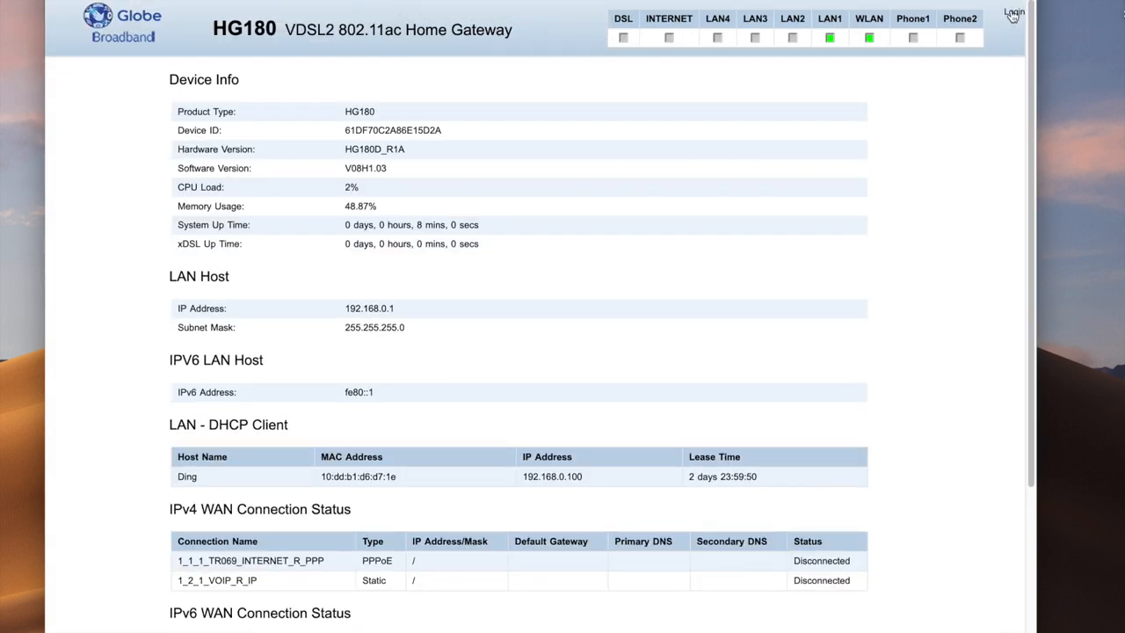
pyautogui.click(1014, 10)
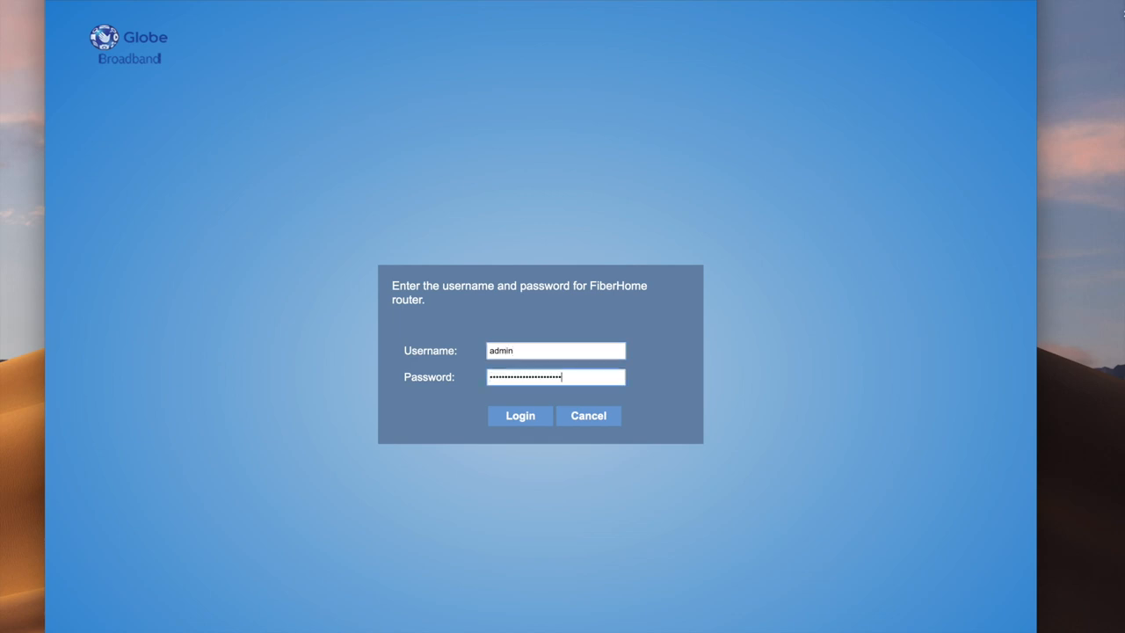
pyautogui.click(520, 414)
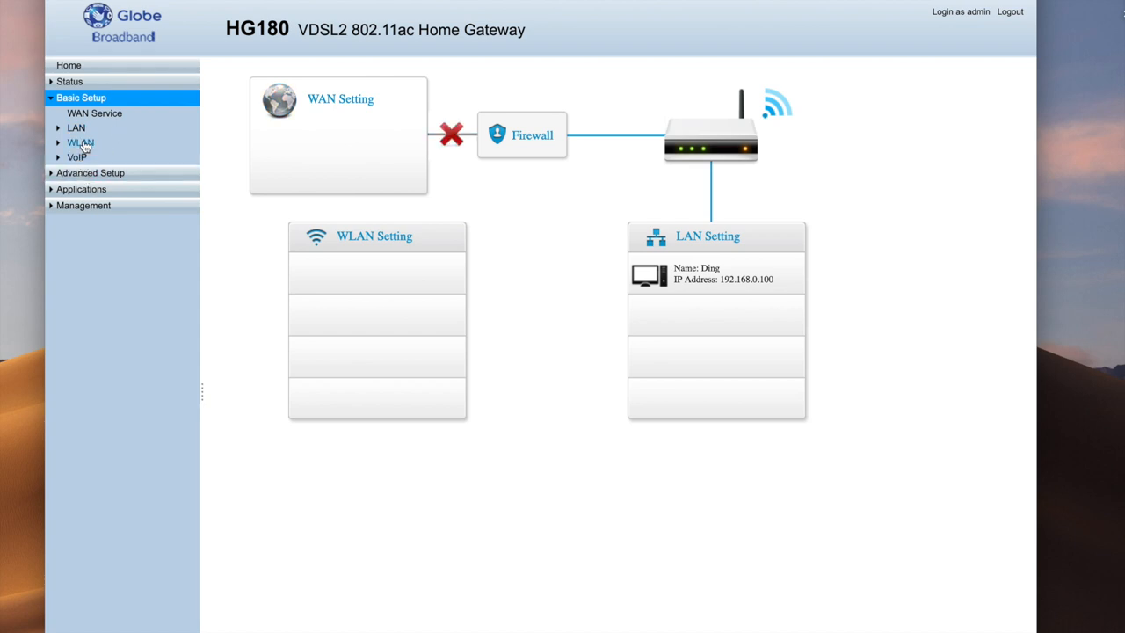
# Check the LAN IPv4 configuration, then view the 2.4GHz WLAN security settings (WPA-PSK/WPA2-PSK, AES)
pyautogui.click(75, 127)
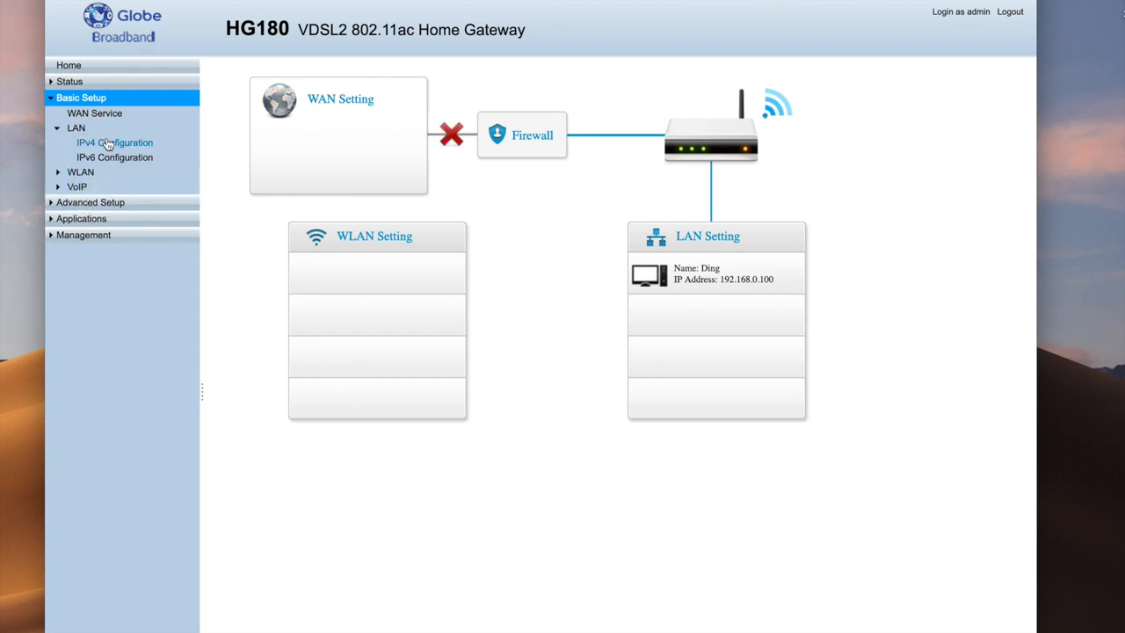
pyautogui.click(112, 142)
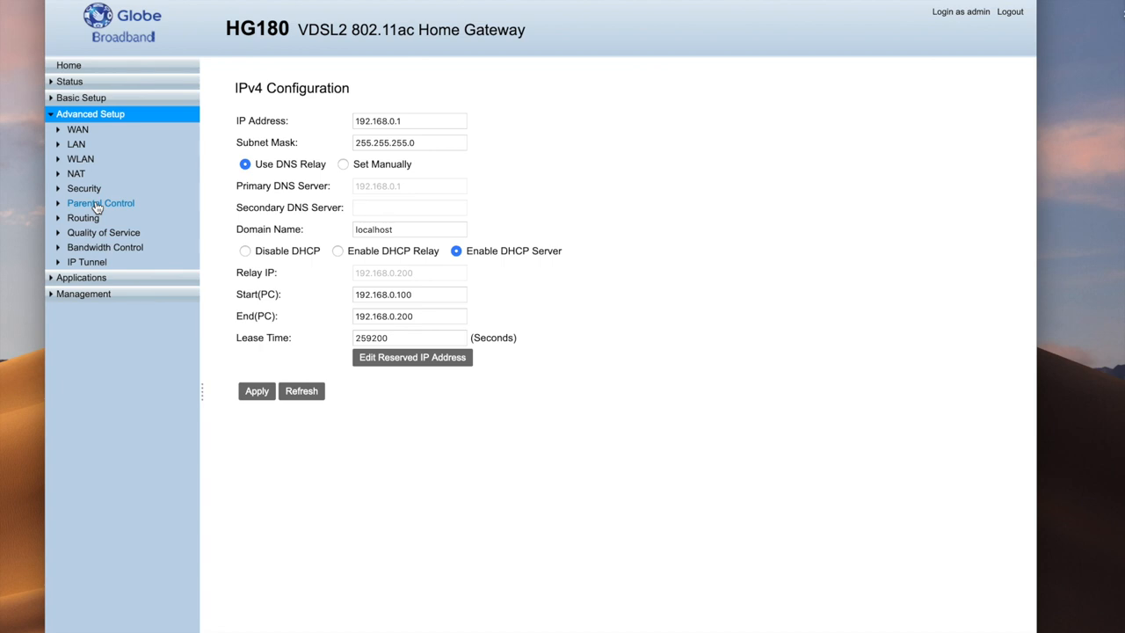
pyautogui.moveTo(81, 158)
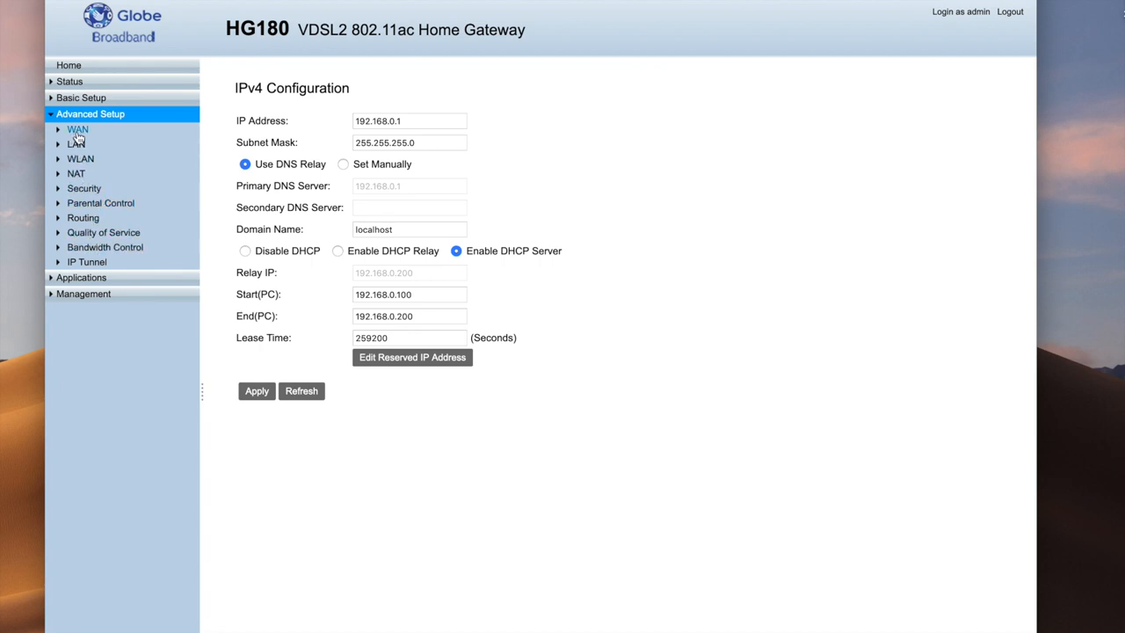
pyautogui.click(81, 98)
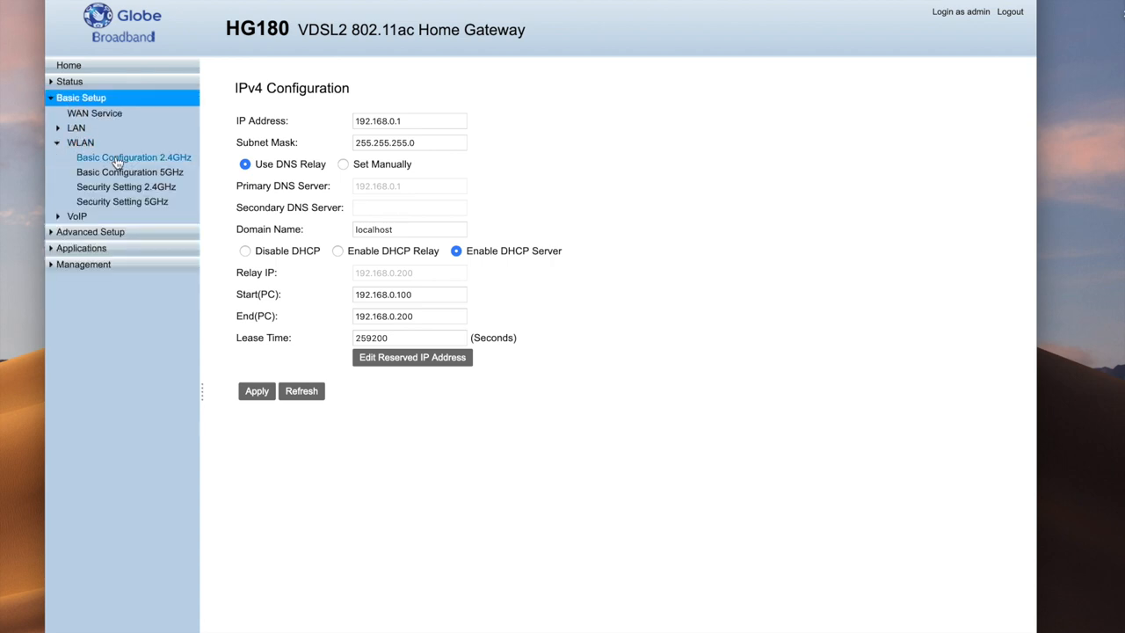
pyautogui.click(133, 157)
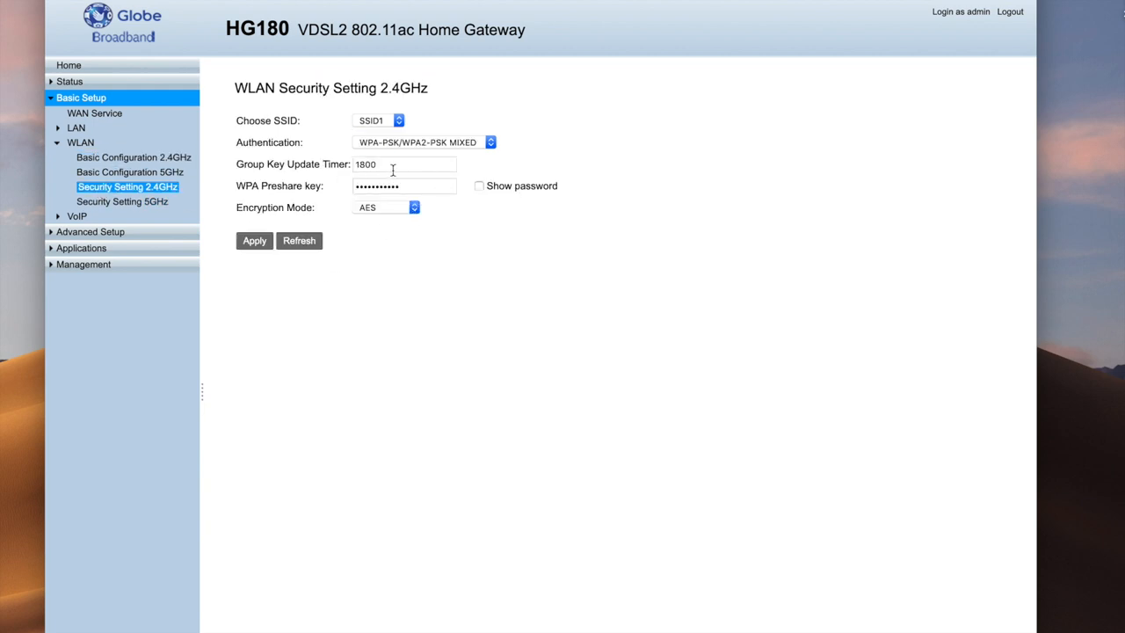
pyautogui.moveTo(92, 232)
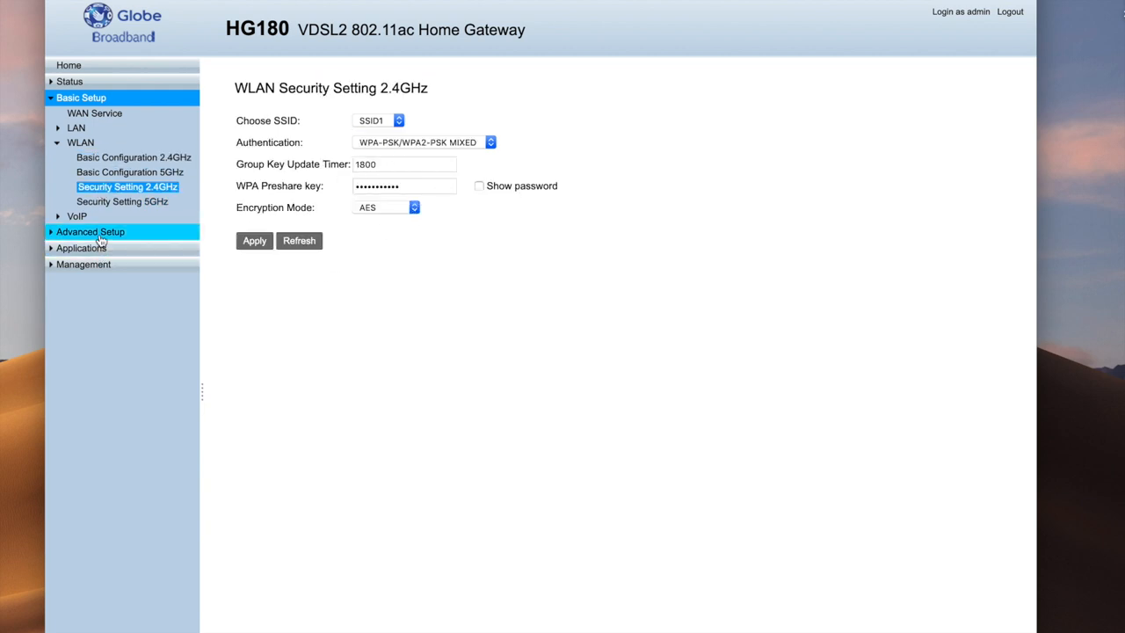
# Browse Advanced Setup through WLAN MAC Filtering and DoS Protection, ending on the MAC Filter page
pyautogui.click(92, 232)
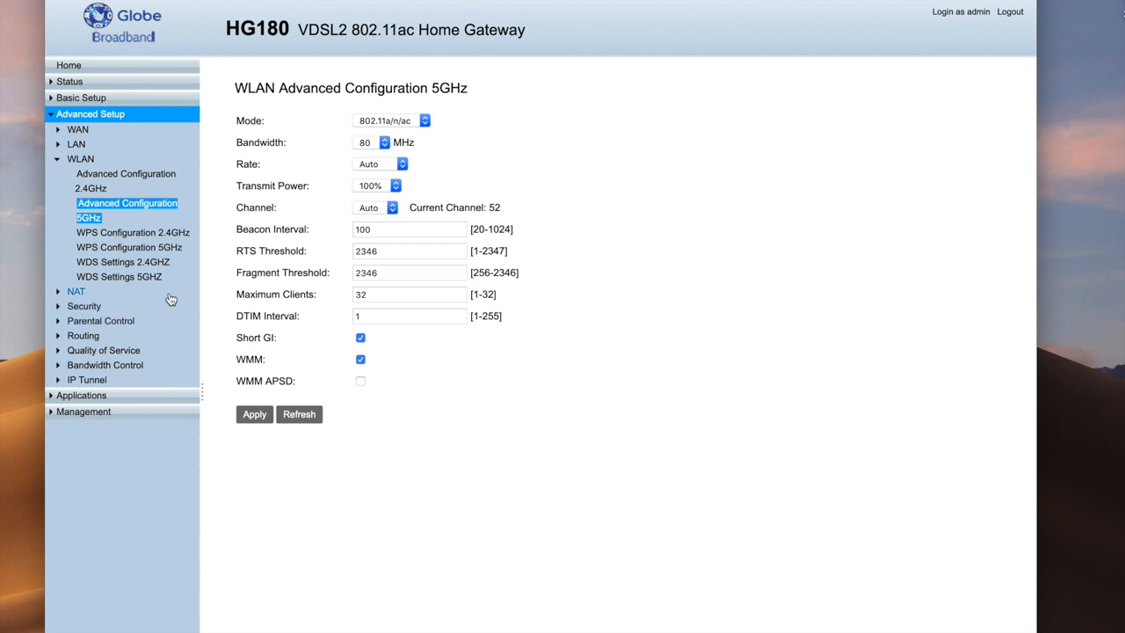
pyautogui.moveTo(99, 306)
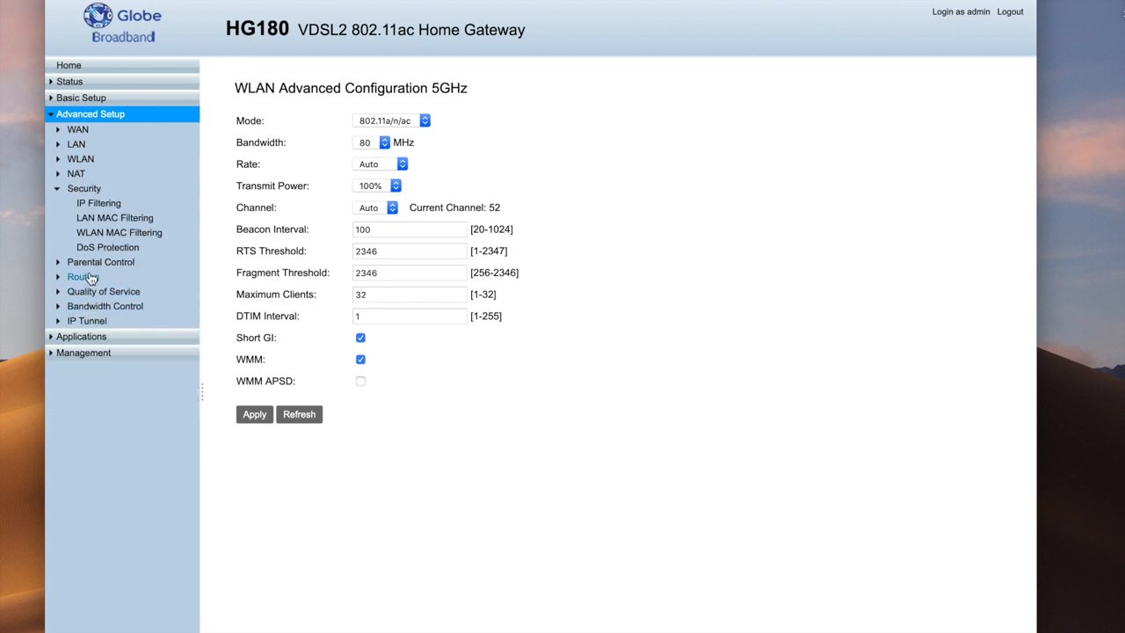
pyautogui.click(115, 232)
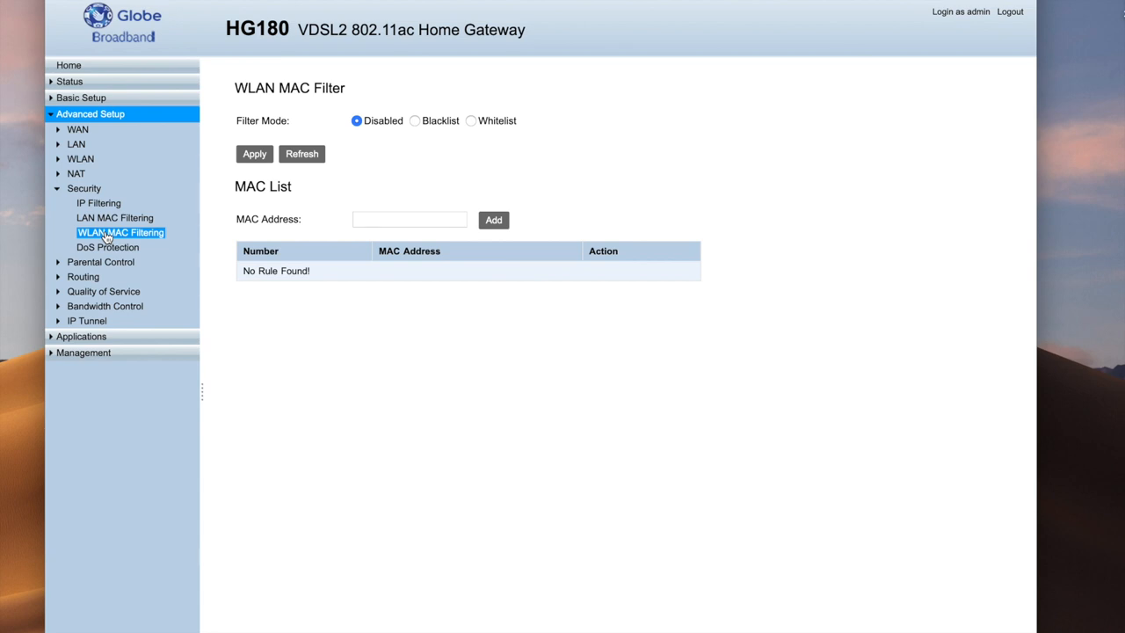
pyautogui.moveTo(107, 246)
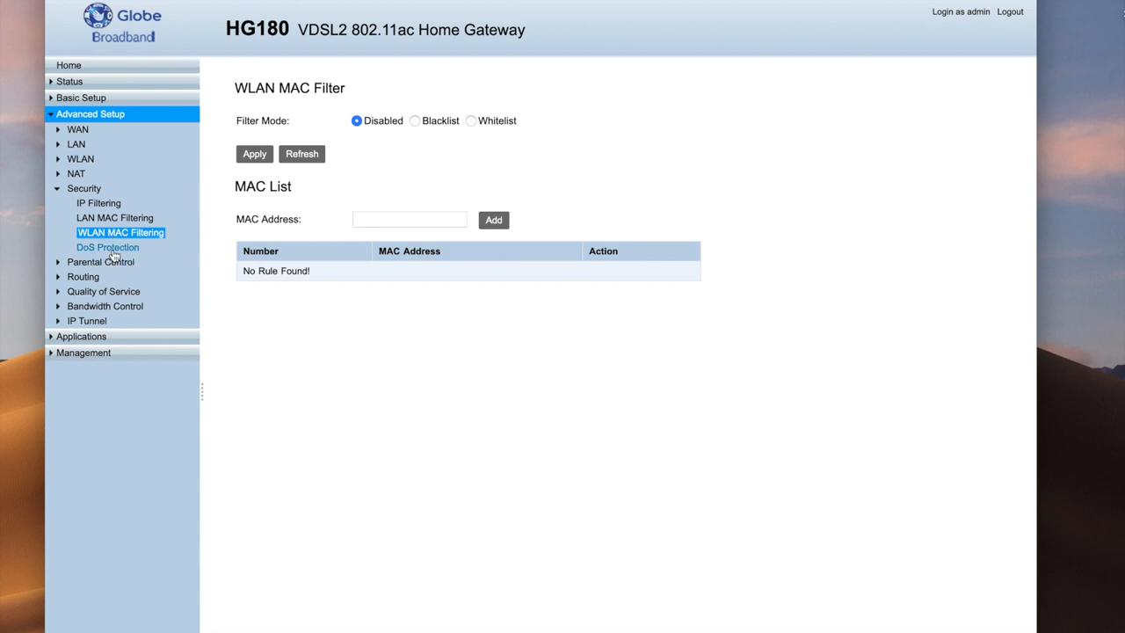
pyautogui.click(107, 246)
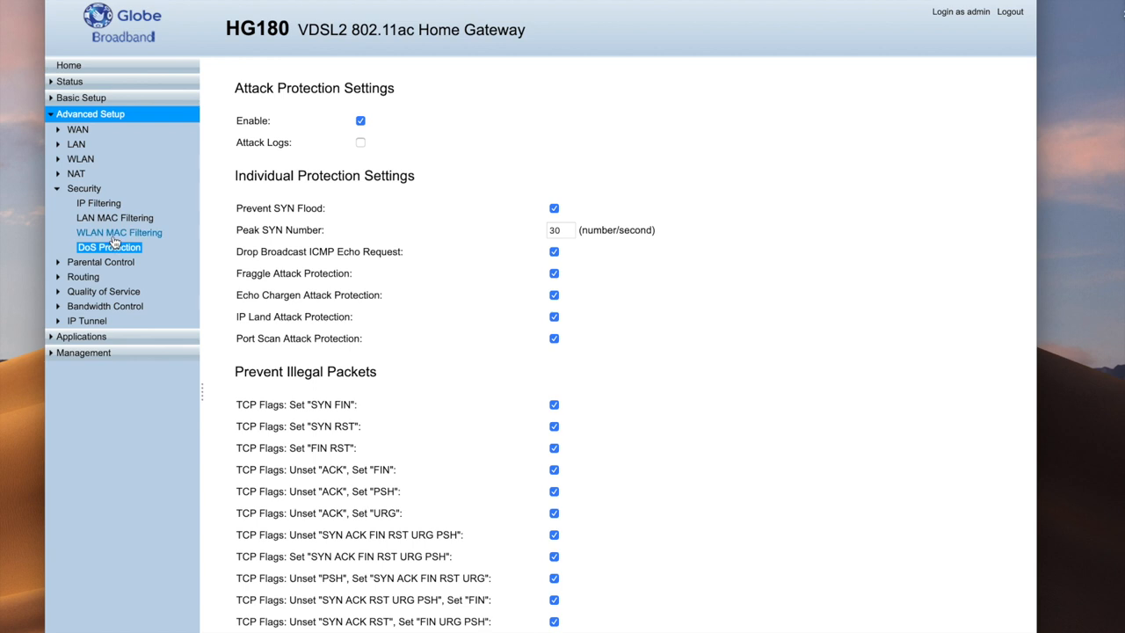
pyautogui.click(119, 232)
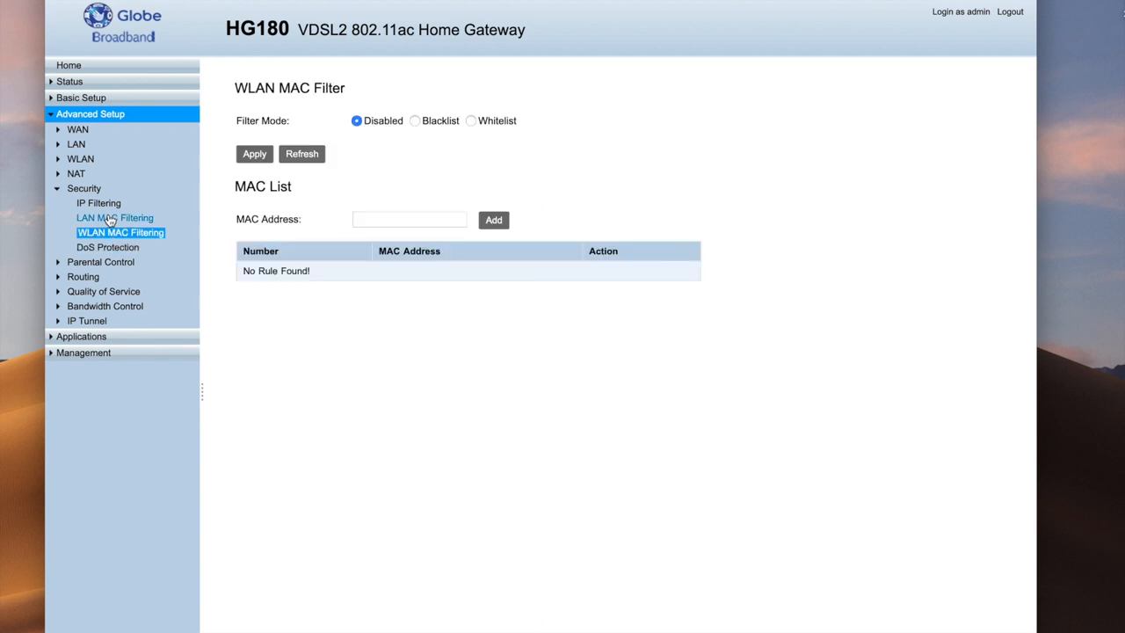
pyautogui.moveTo(67, 130)
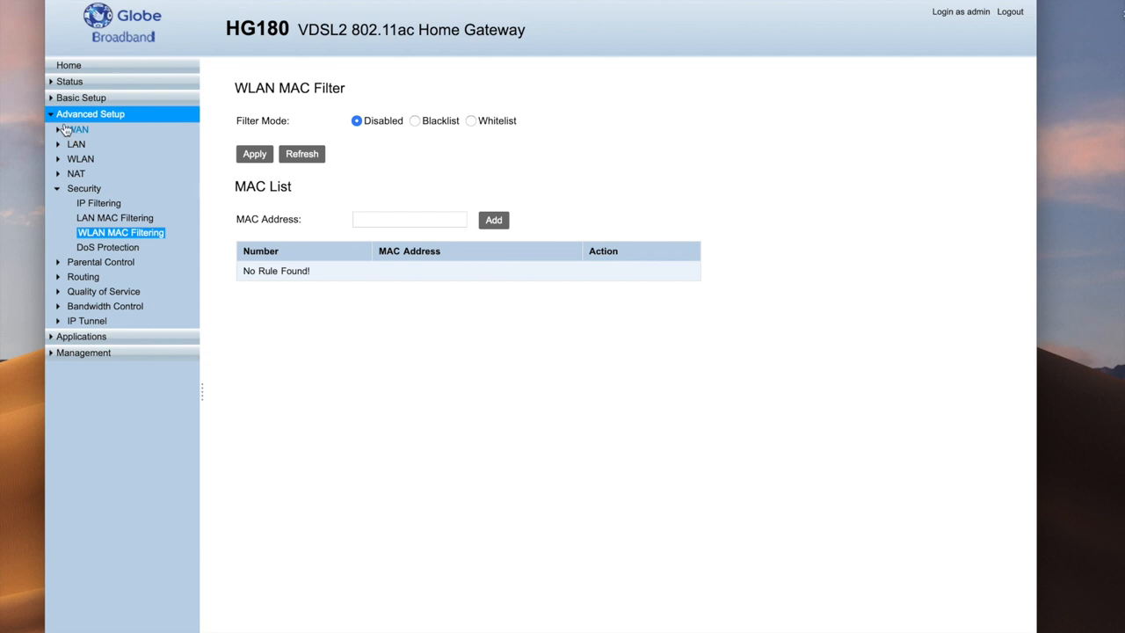
# Disable the DHCP server in the LAN IPv4 configuration and apply it
pyautogui.click(81, 98)
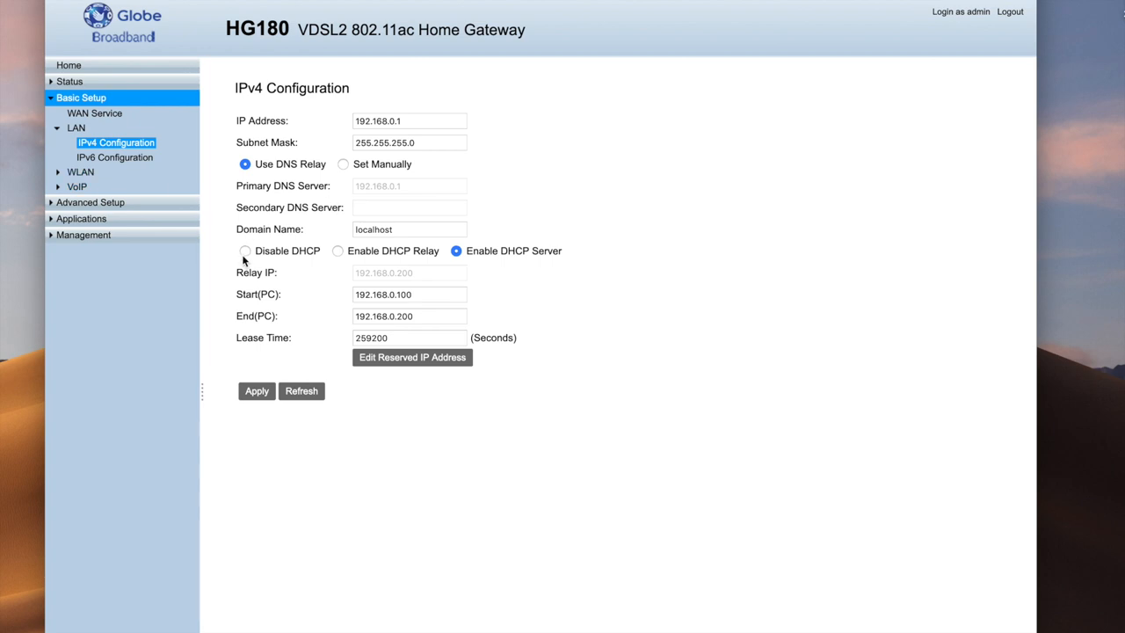
pyautogui.click(246, 250)
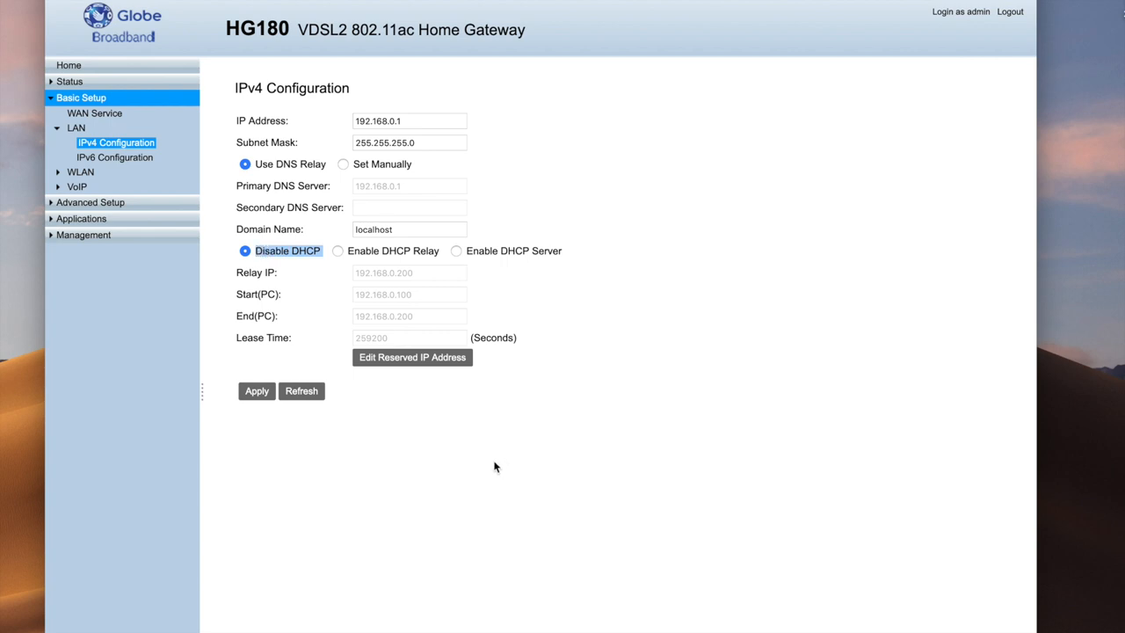
pyautogui.moveTo(257, 390)
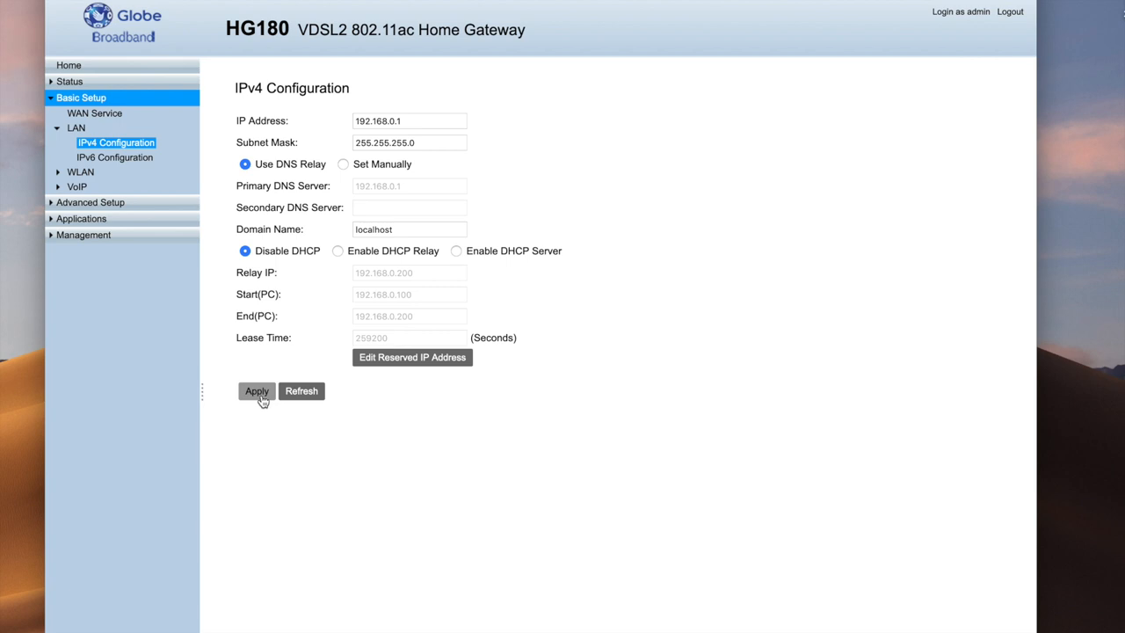
pyautogui.moveTo(896, 287)
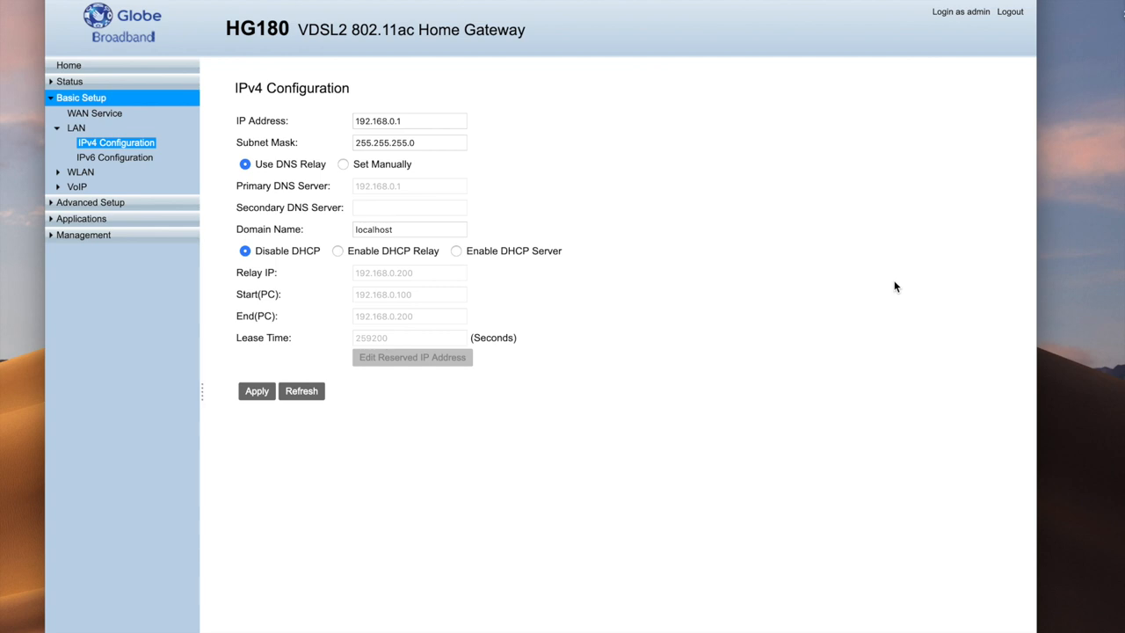
pyautogui.moveTo(896, 282)
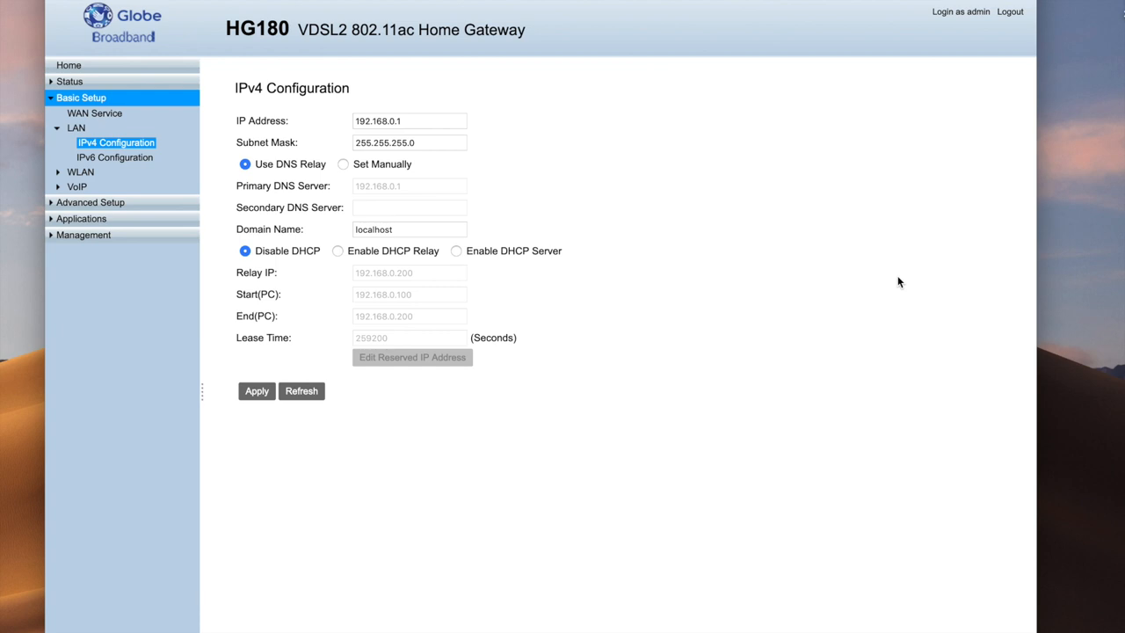
pyautogui.moveTo(745, 341)
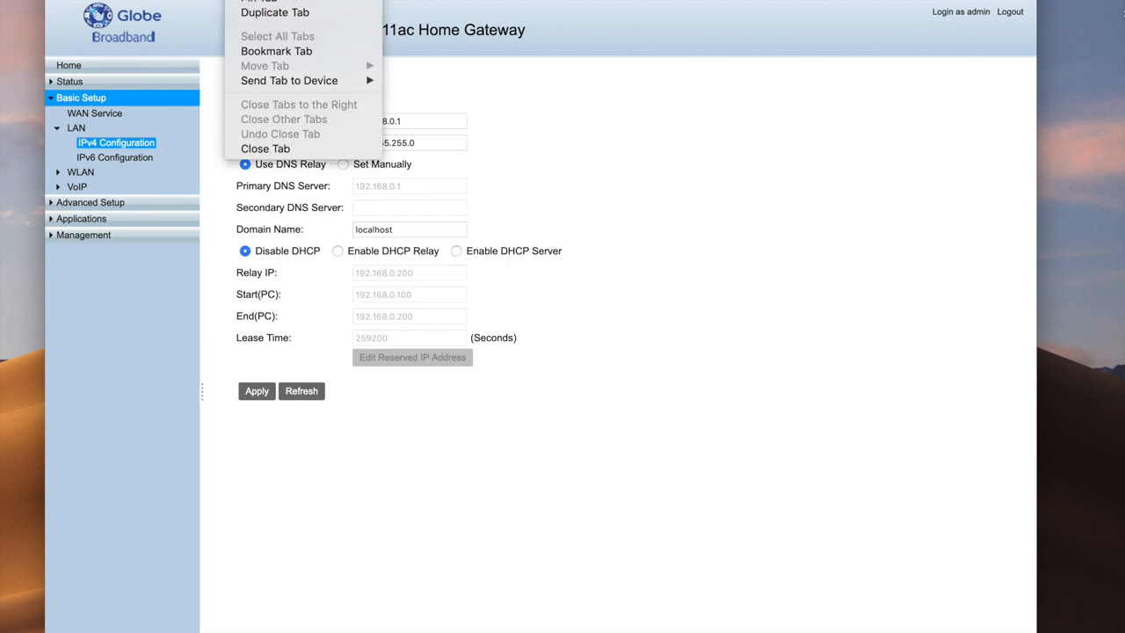
pyautogui.click(601, 28)
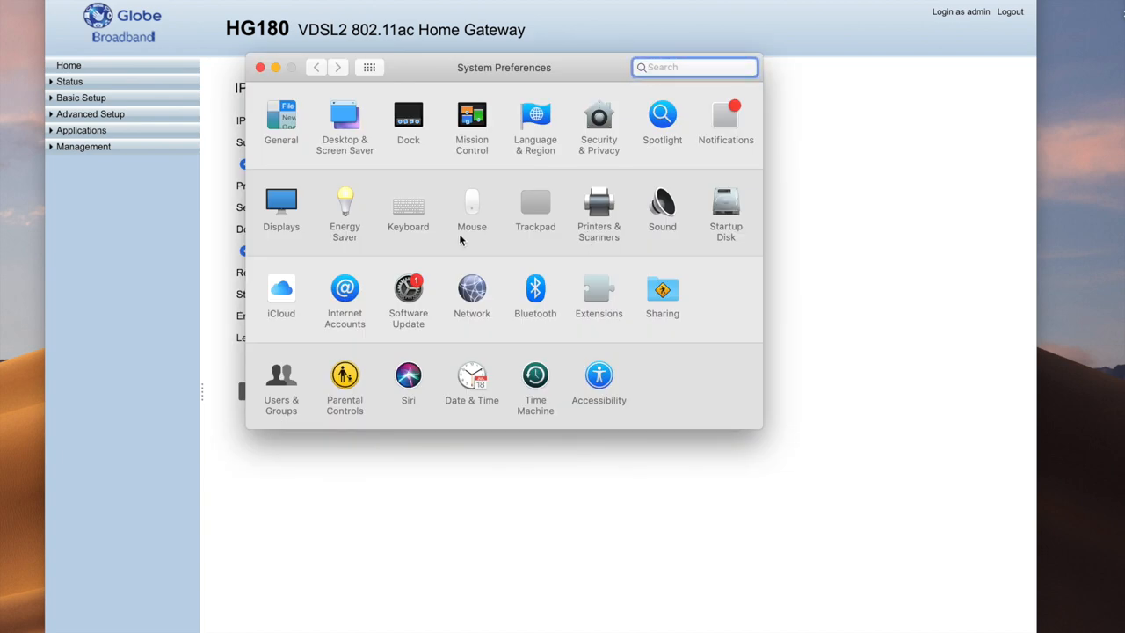
# Toggle Thunderbolt Ethernet IPv4 off and back to DHCP, getting self-assigned 169.254.68.178, then close Network
pyautogui.click(471, 296)
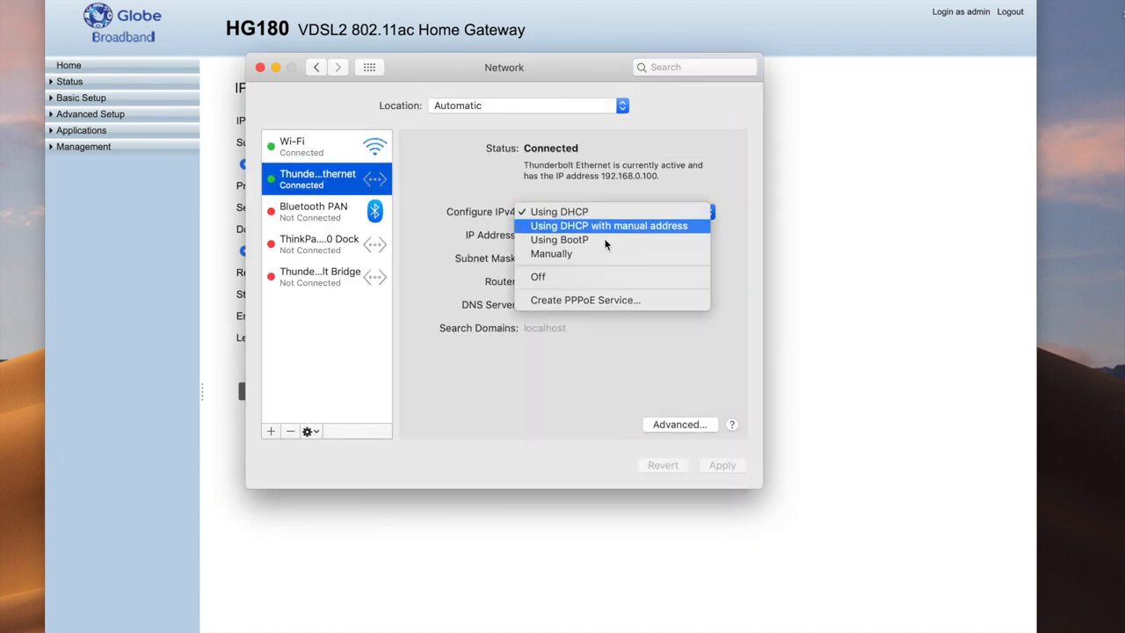
pyautogui.click(538, 276)
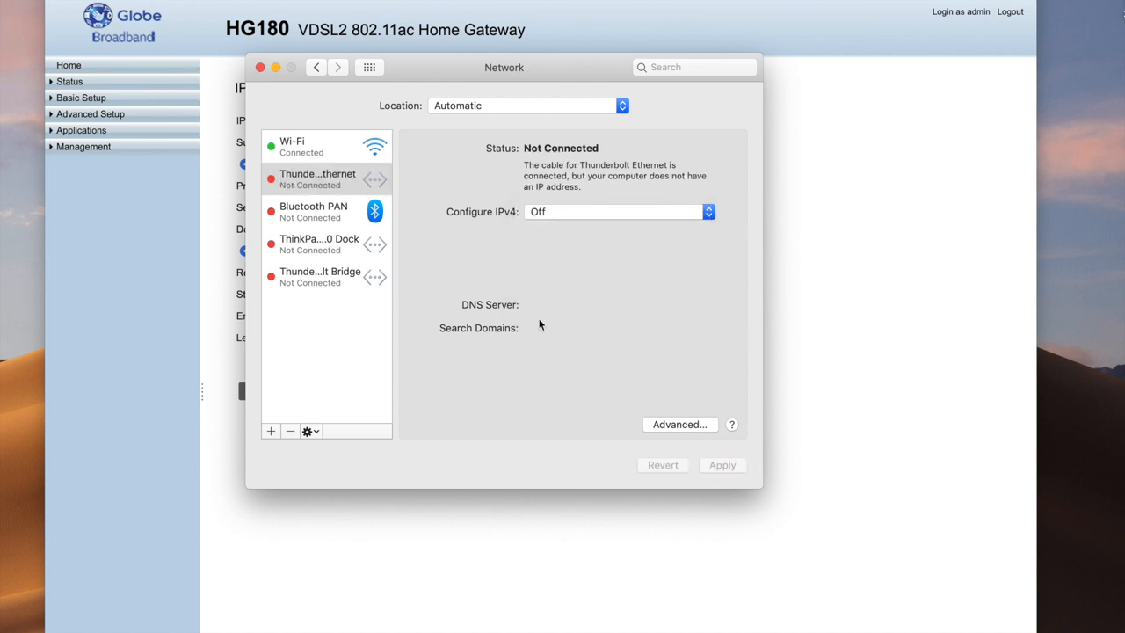
pyautogui.moveTo(589, 235)
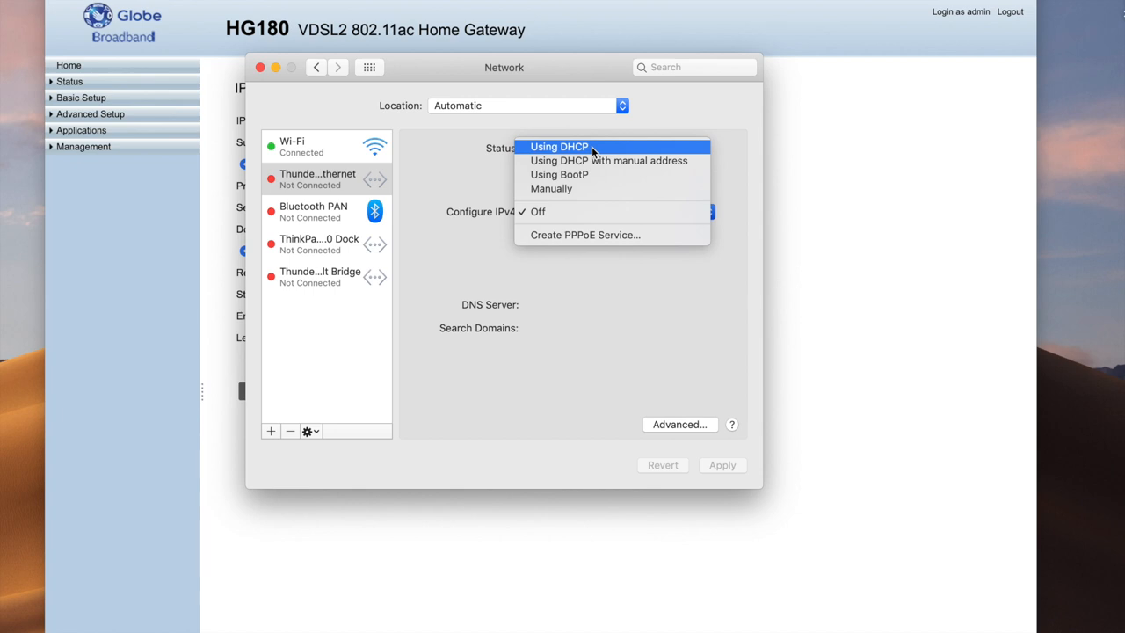
pyautogui.click(559, 146)
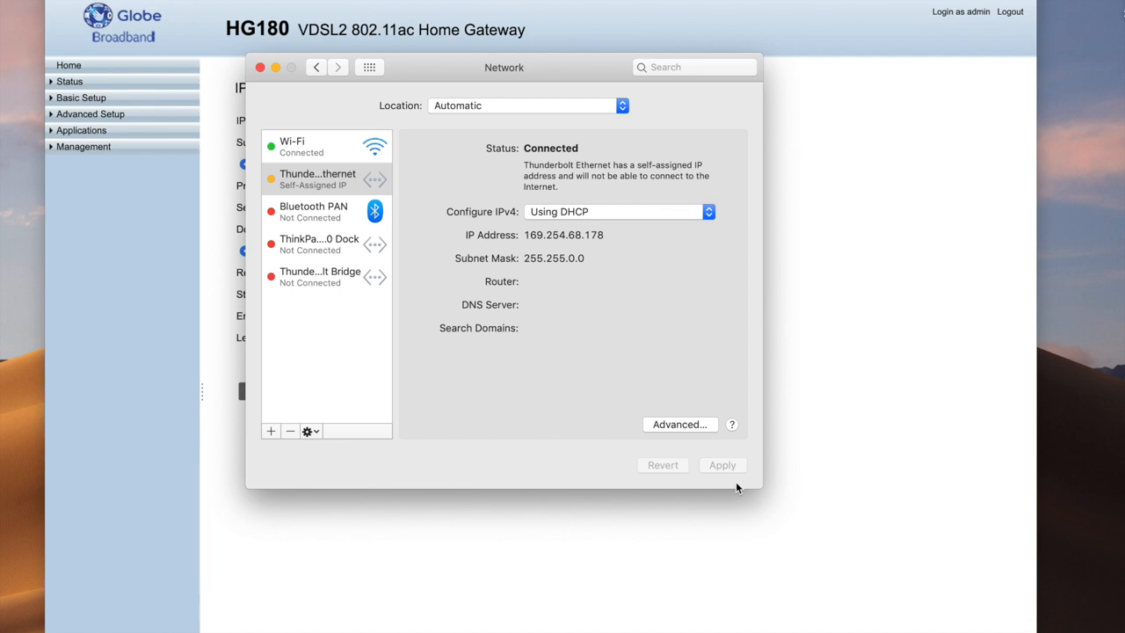
pyautogui.doubleClick(562, 236)
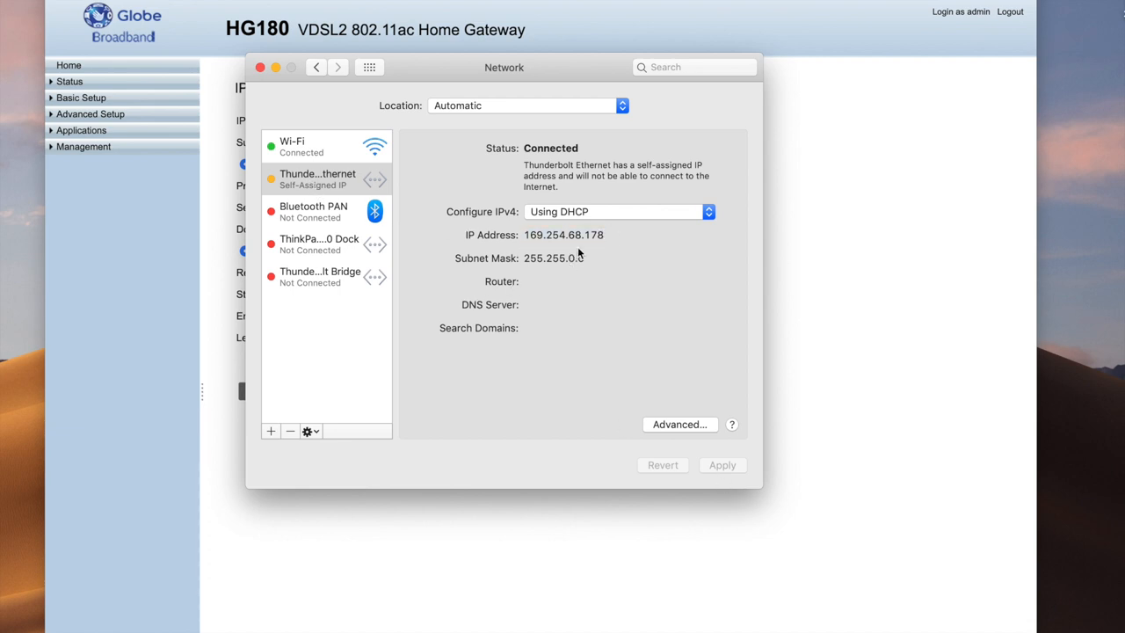
pyautogui.moveTo(577, 256)
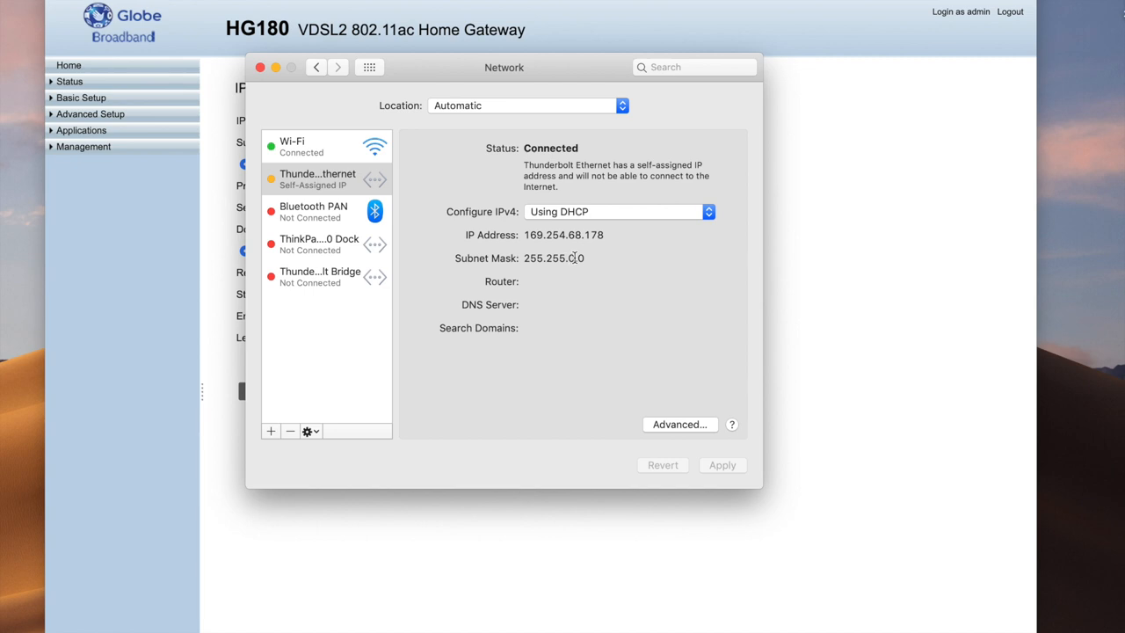
pyautogui.moveTo(598, 259)
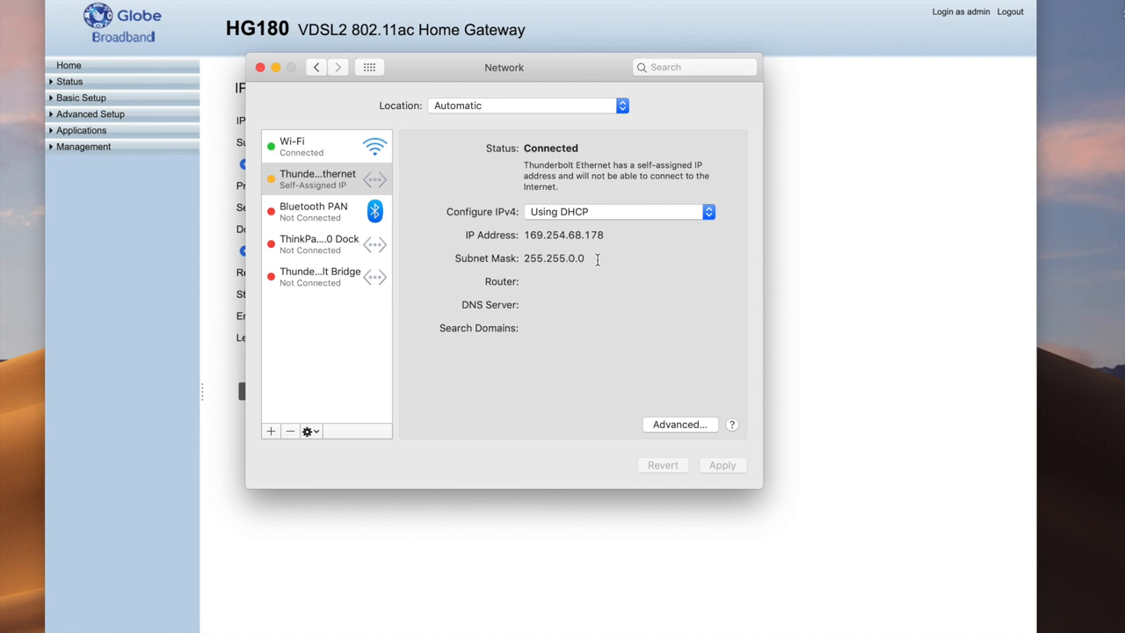
pyautogui.moveTo(380, 102)
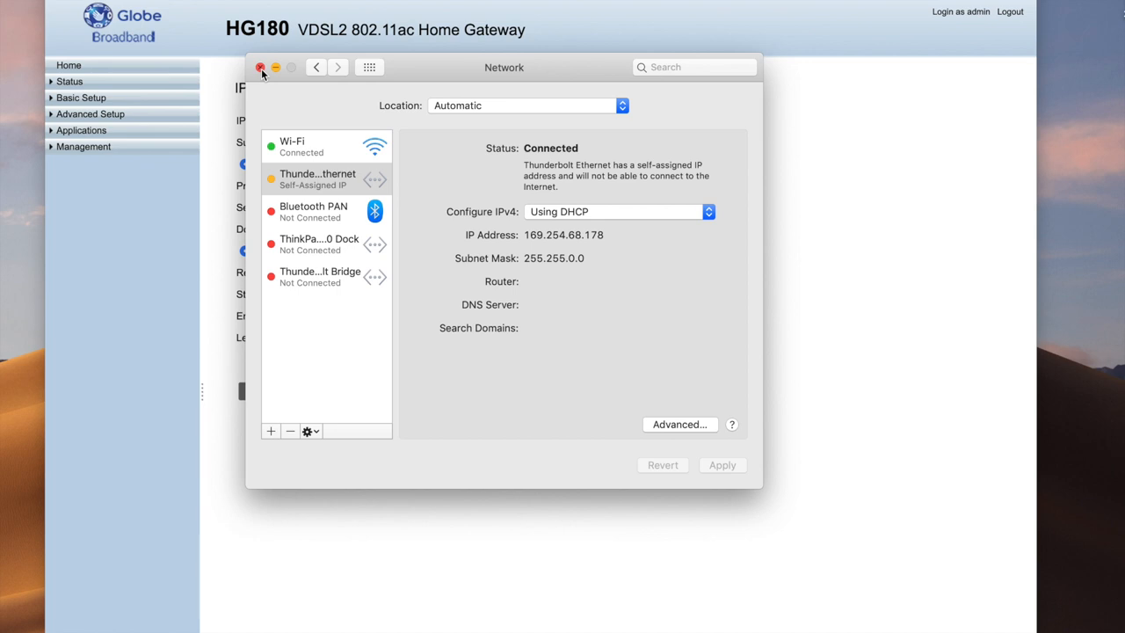
pyautogui.click(260, 67)
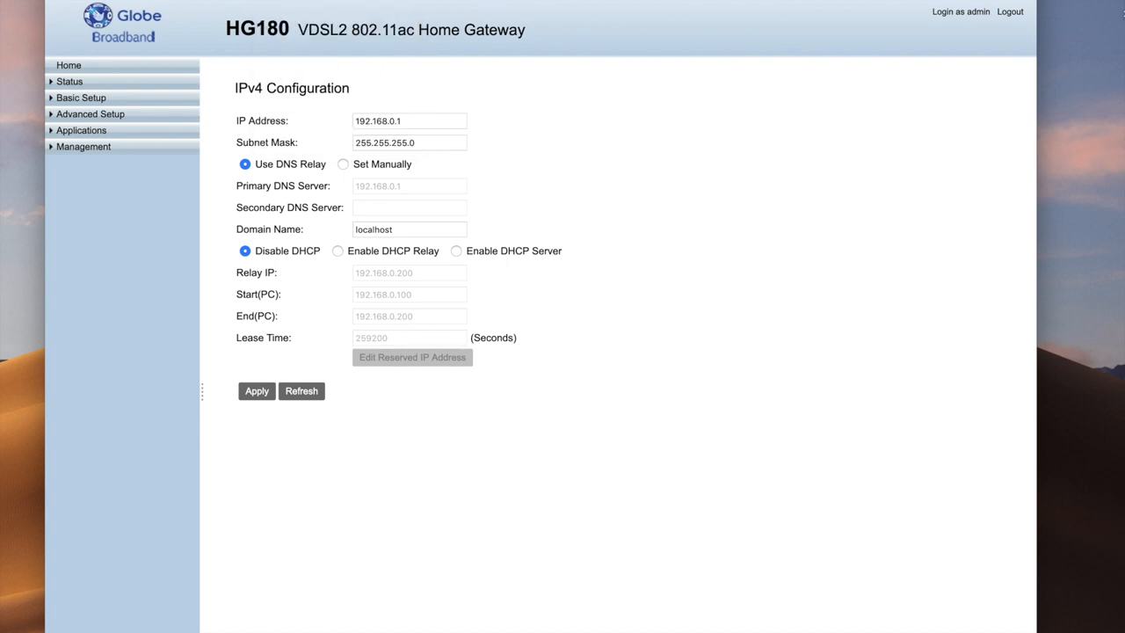
pyautogui.moveTo(671, 172)
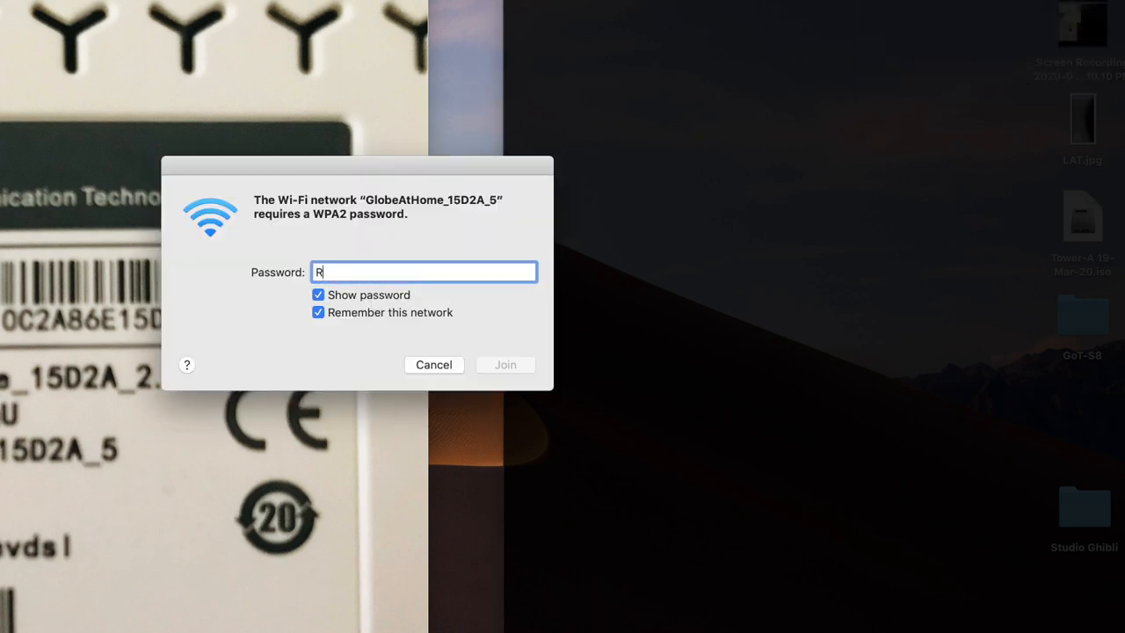
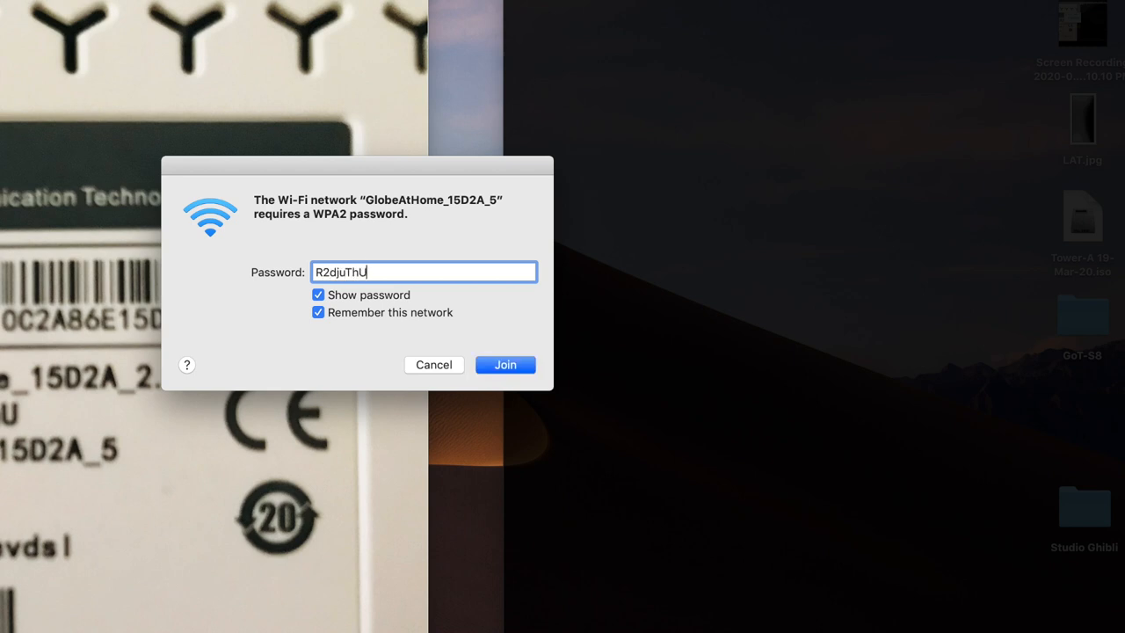
# Join GlobeAtHome_15D2A_5 with the WPA2 password from the label and go to Network Preferences
pyautogui.click(505, 363)
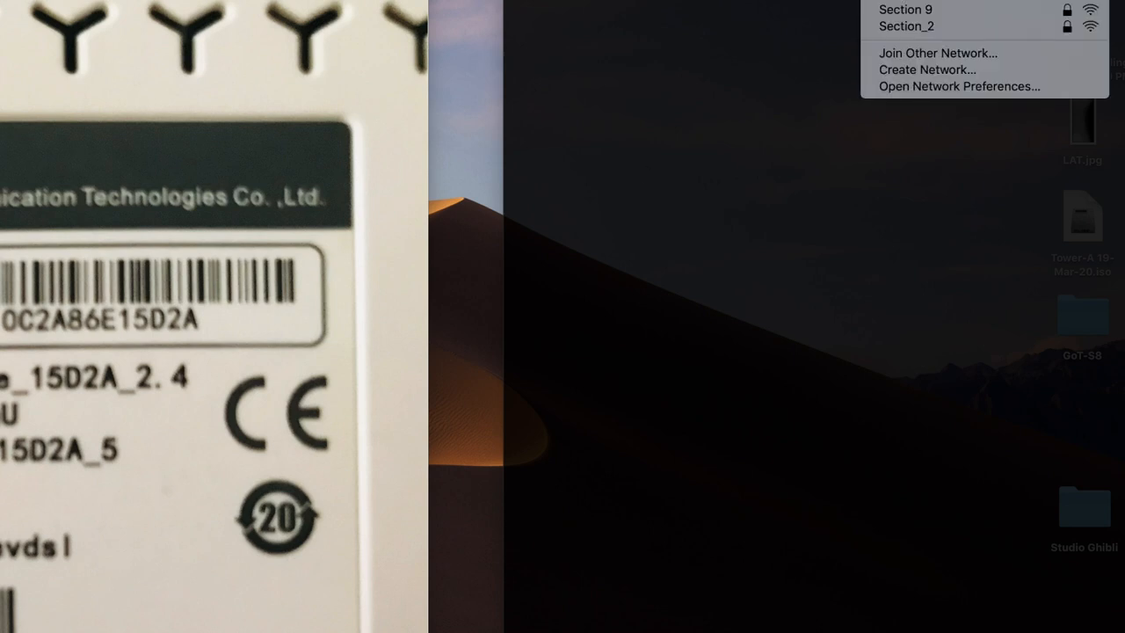
pyautogui.moveTo(647, 337)
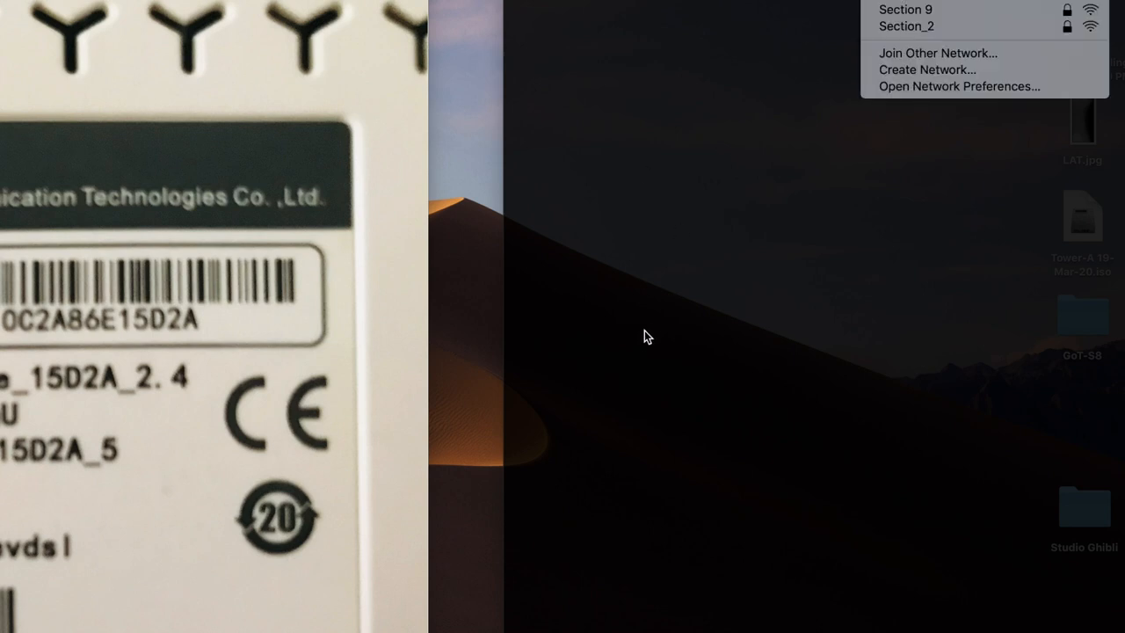
pyautogui.click(957, 86)
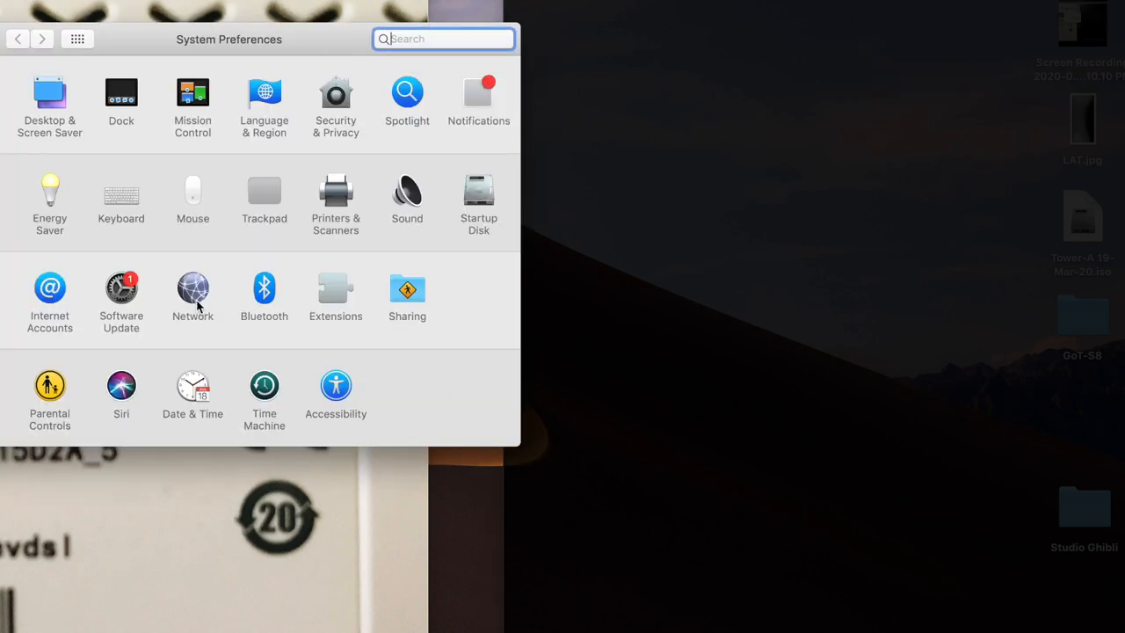
# Select Network in System Preferences before switching to Firefox
pyautogui.click(191, 290)
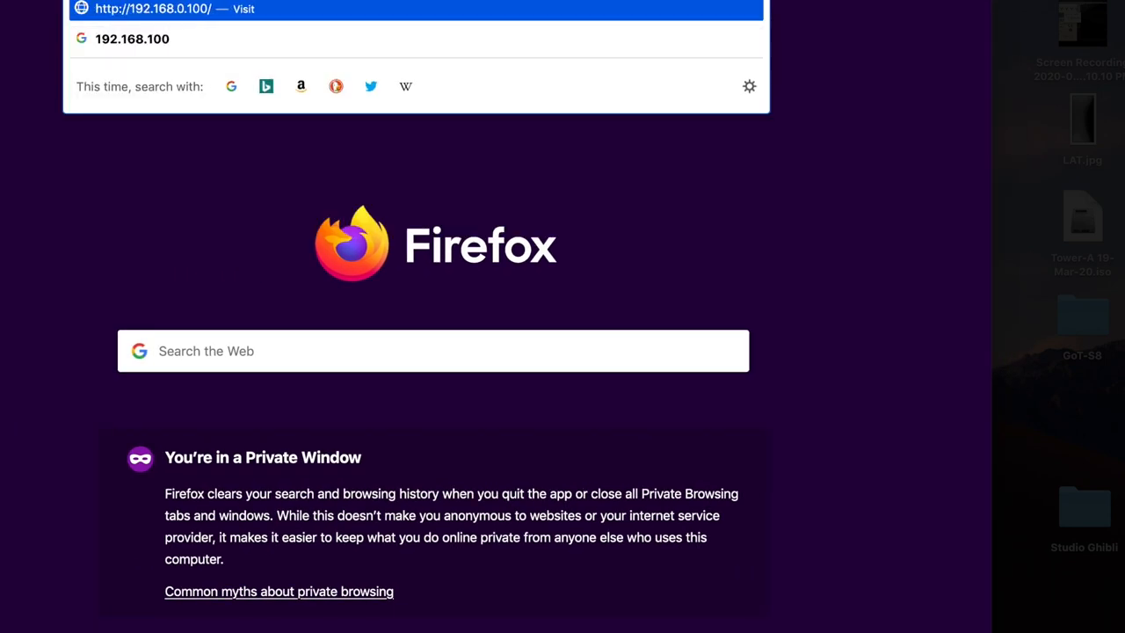
# Log in to the Huawei modem as root and show the Home Page network overview
pyautogui.click(176, 9)
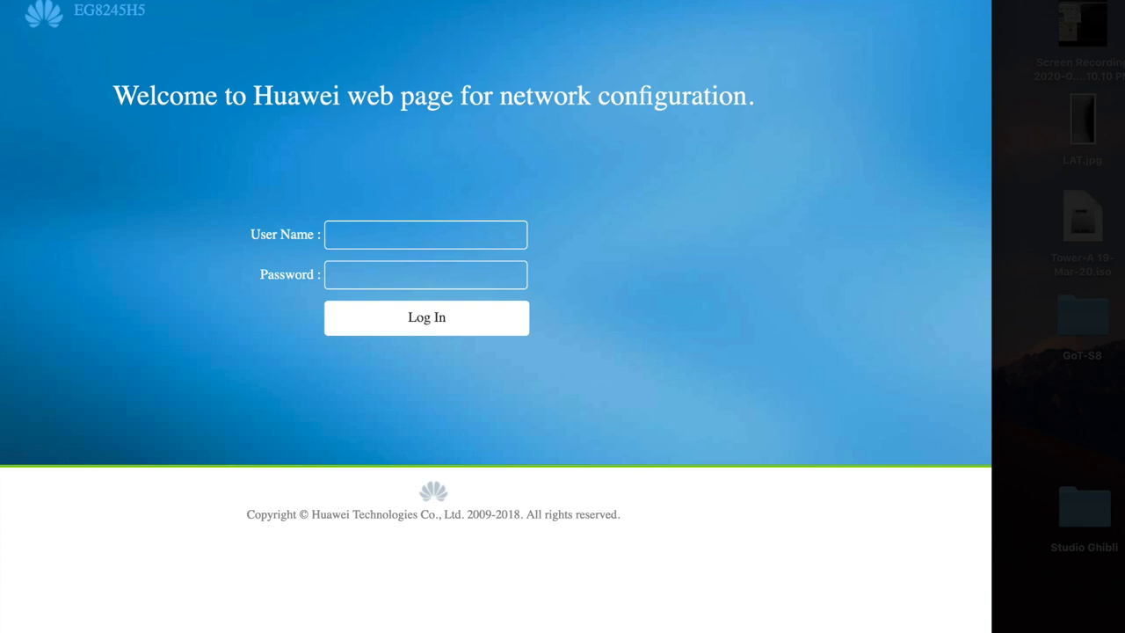
pyautogui.write('root')
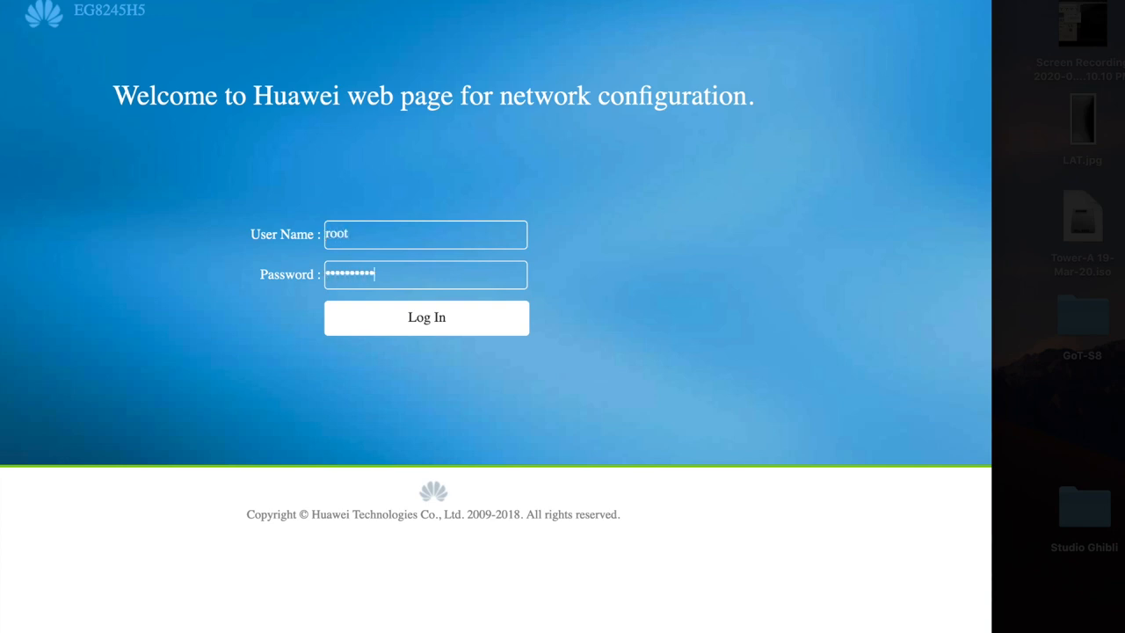
pyautogui.click(425, 316)
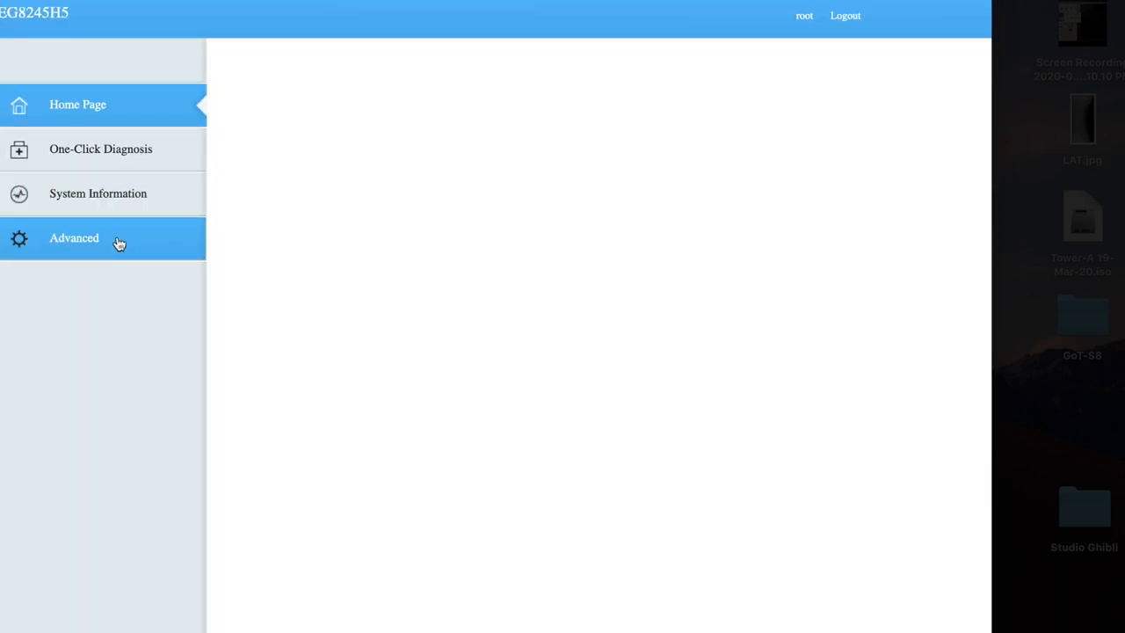
pyautogui.click(77, 105)
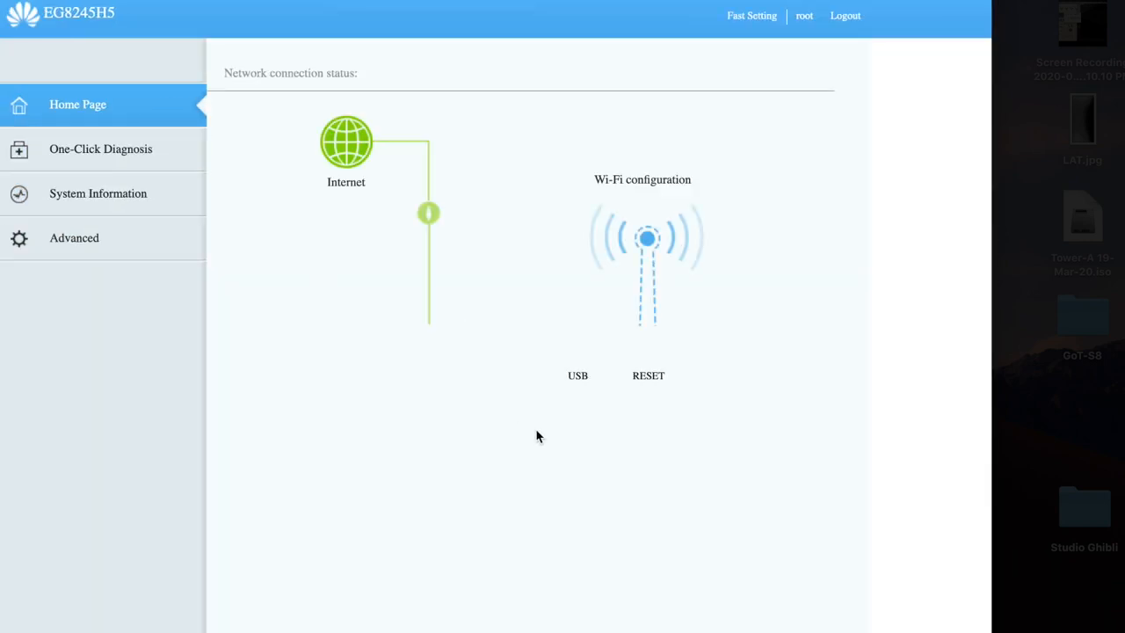
# Check the two wired devices online, including 192.168.100.101, then log out
pyautogui.scroll(-3)
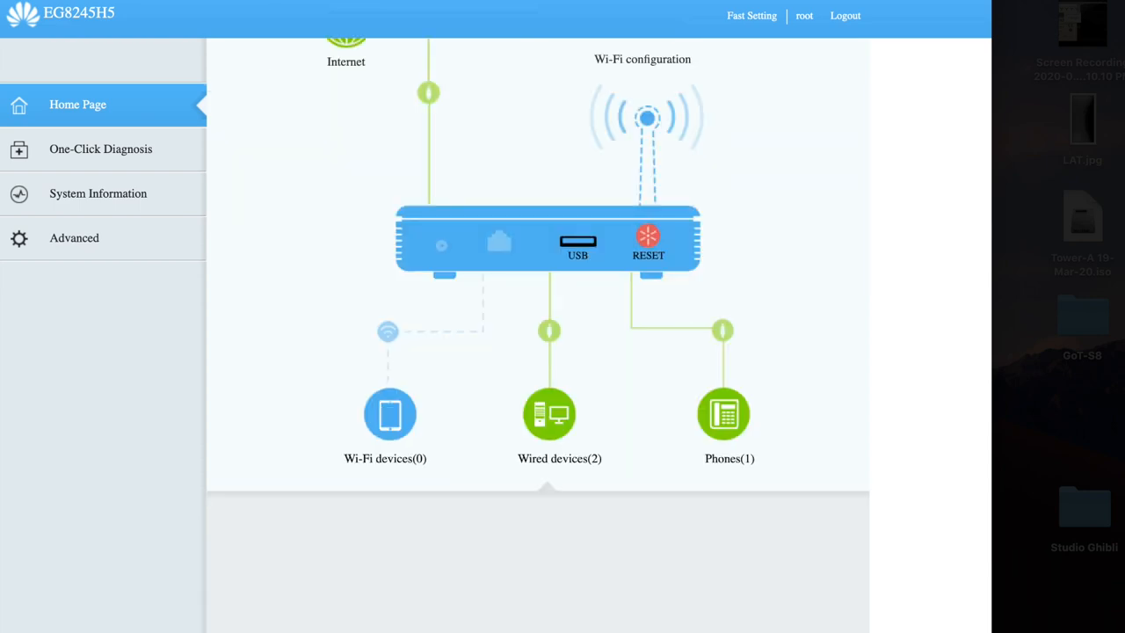
pyautogui.scroll(3)
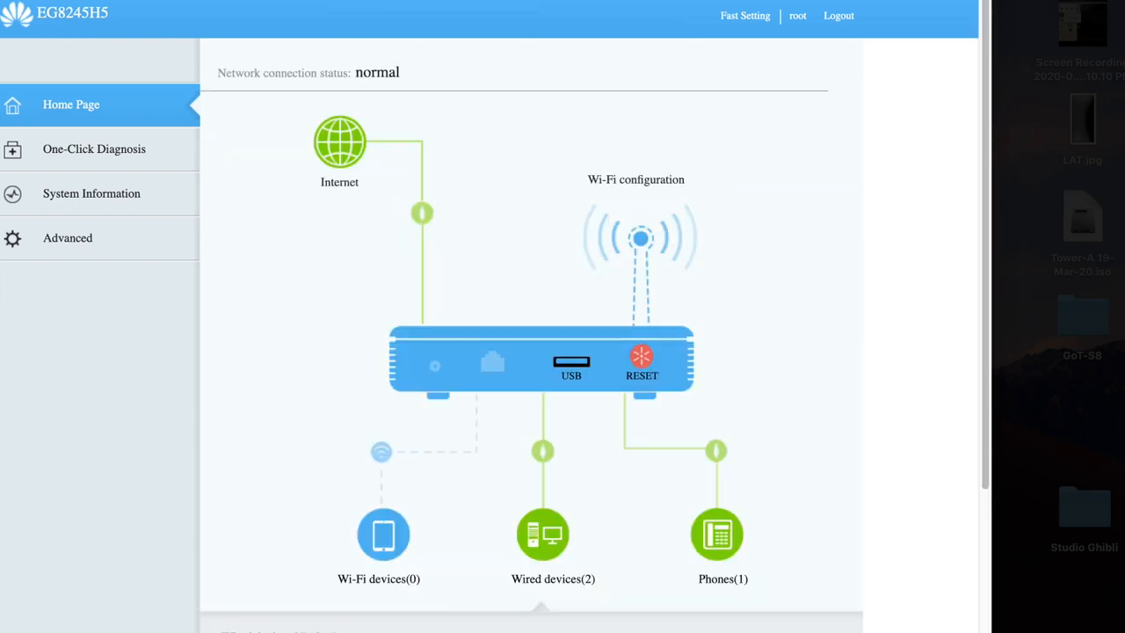
pyautogui.moveTo(807, 611)
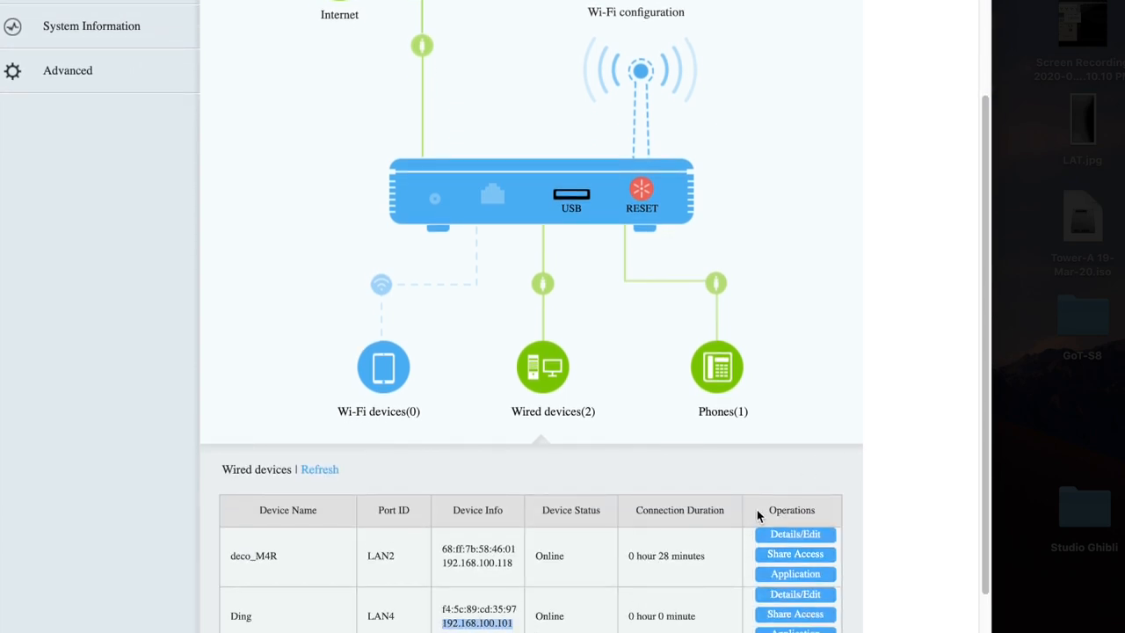
pyautogui.scroll(3)
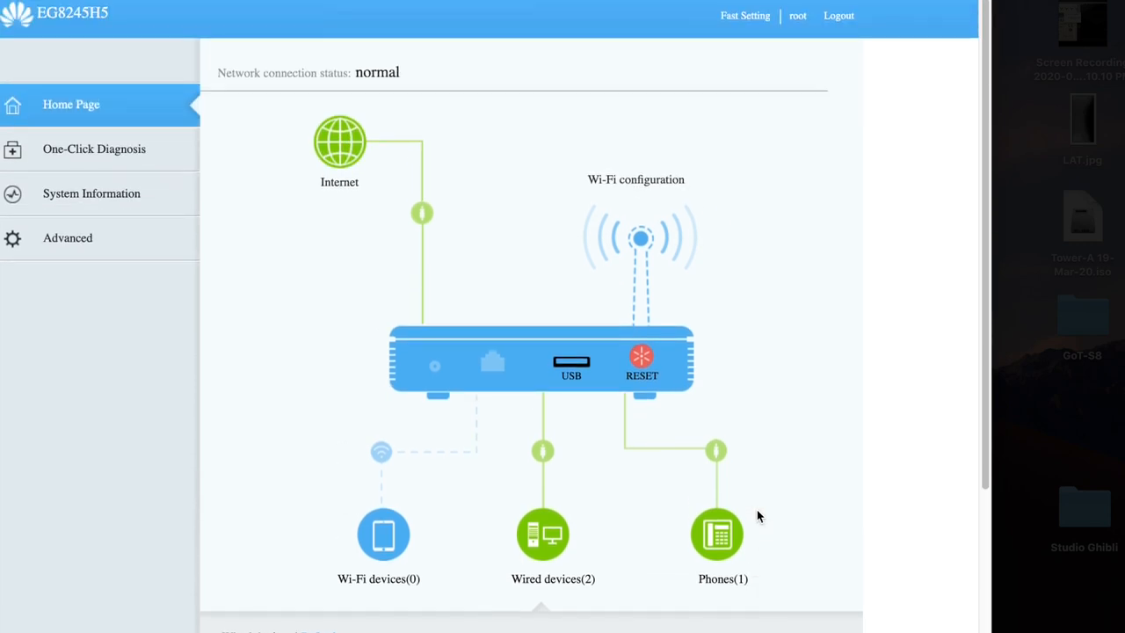
pyautogui.moveTo(838, 16)
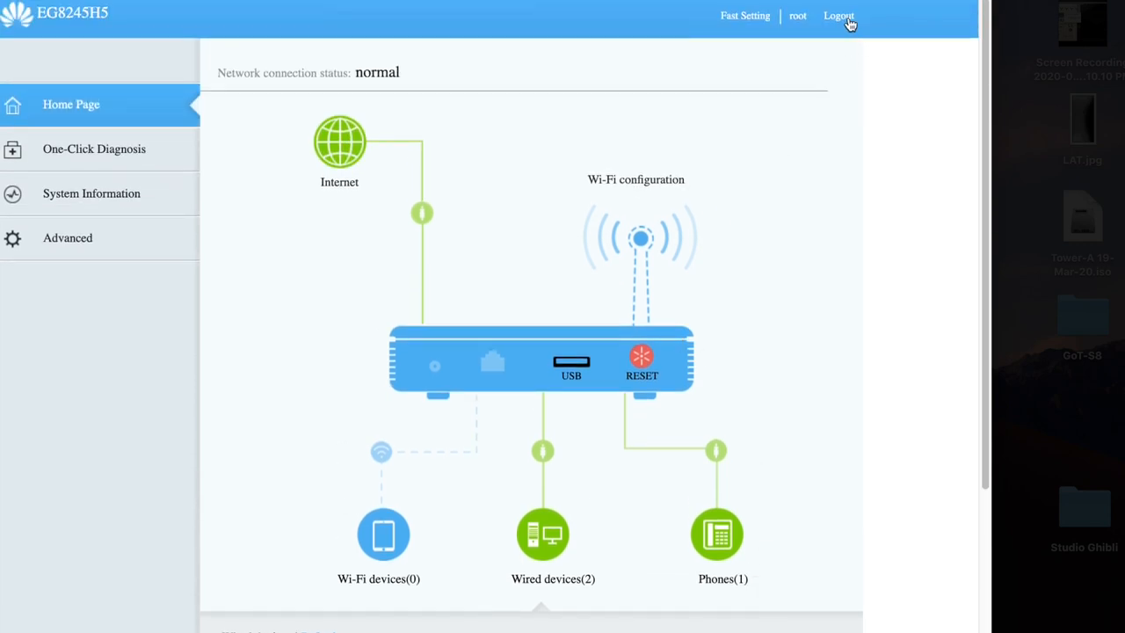
pyautogui.click(836, 16)
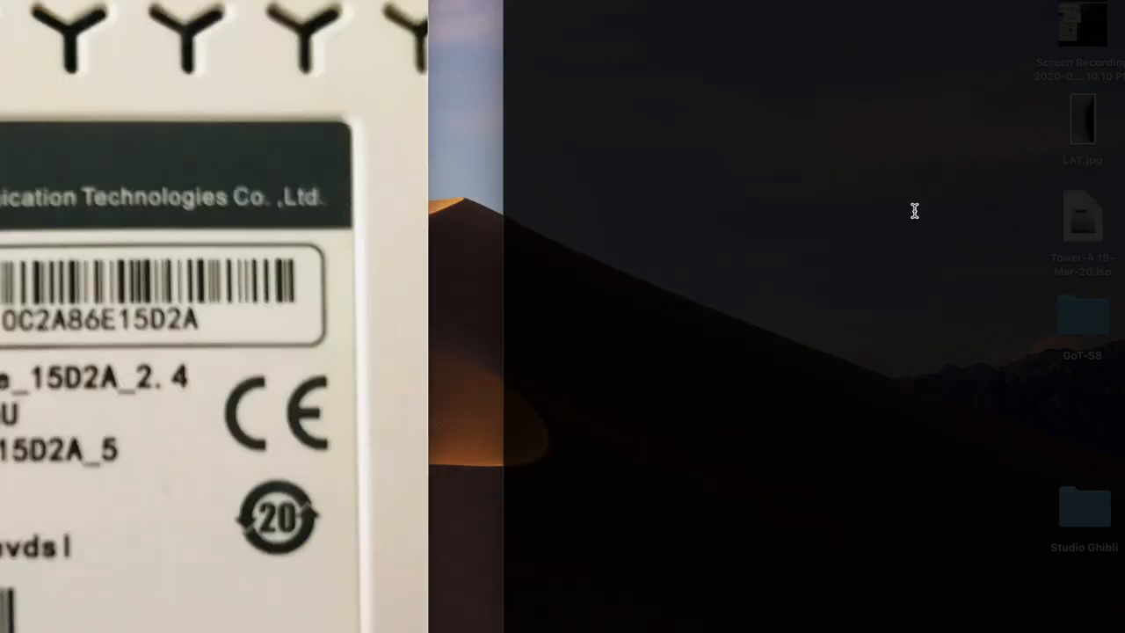
# Run speedtest-cli --server 11801 in Terminal against the Converge Pasig City server
pyautogui.write('system Preferences')
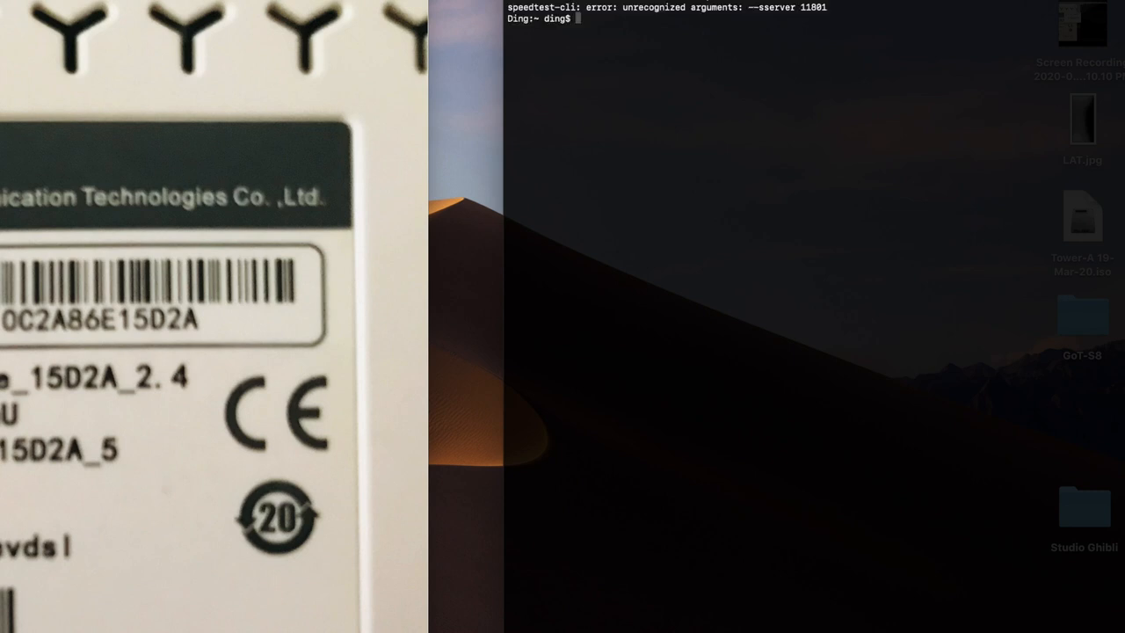
pyautogui.write('speedtest-cli --sserver 11801')
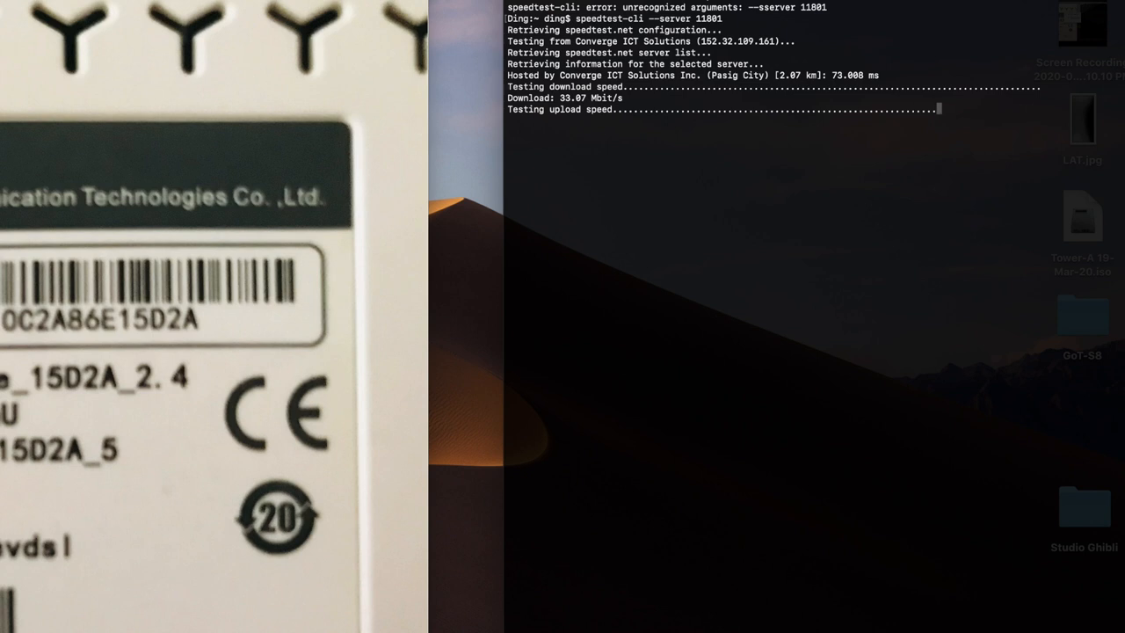
pyautogui.moveTo(779, 154)
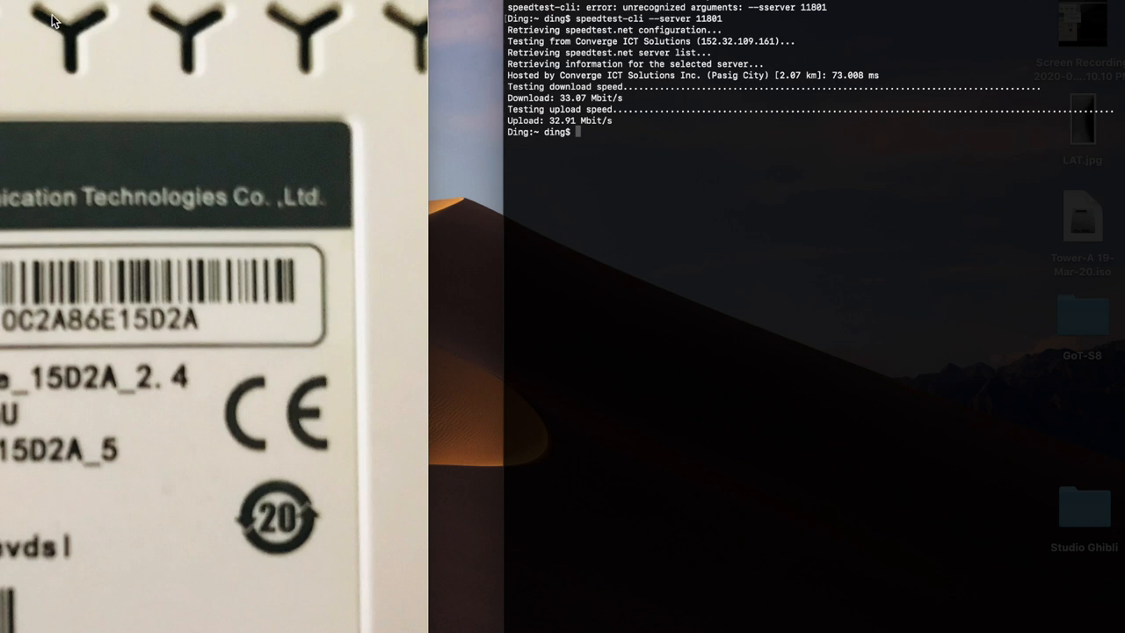
pyautogui.moveTo(618, 128)
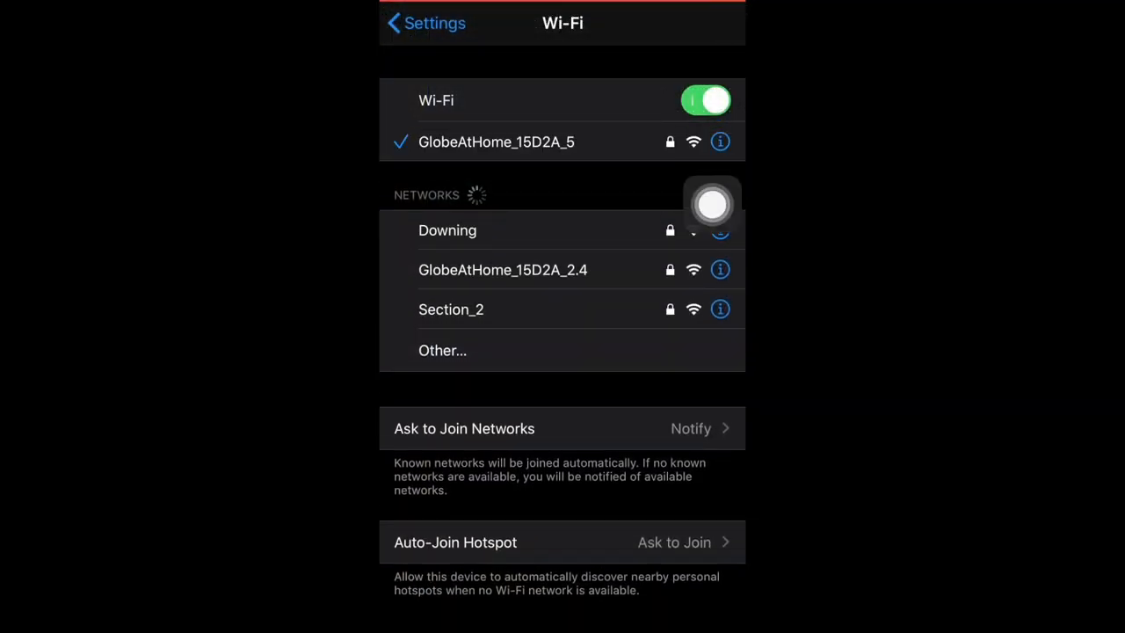
# Leave Wi-Fi settings, launch the Speedtest app and start a test to the Converge Pasig City server
pyautogui.click(720, 141)
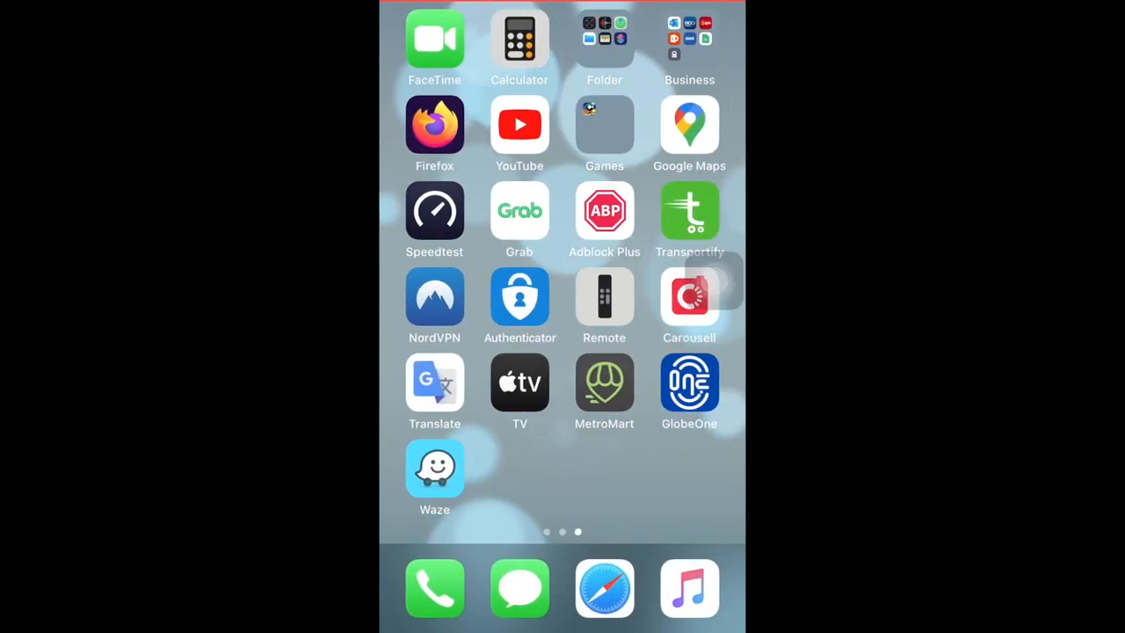
pyautogui.click(434, 211)
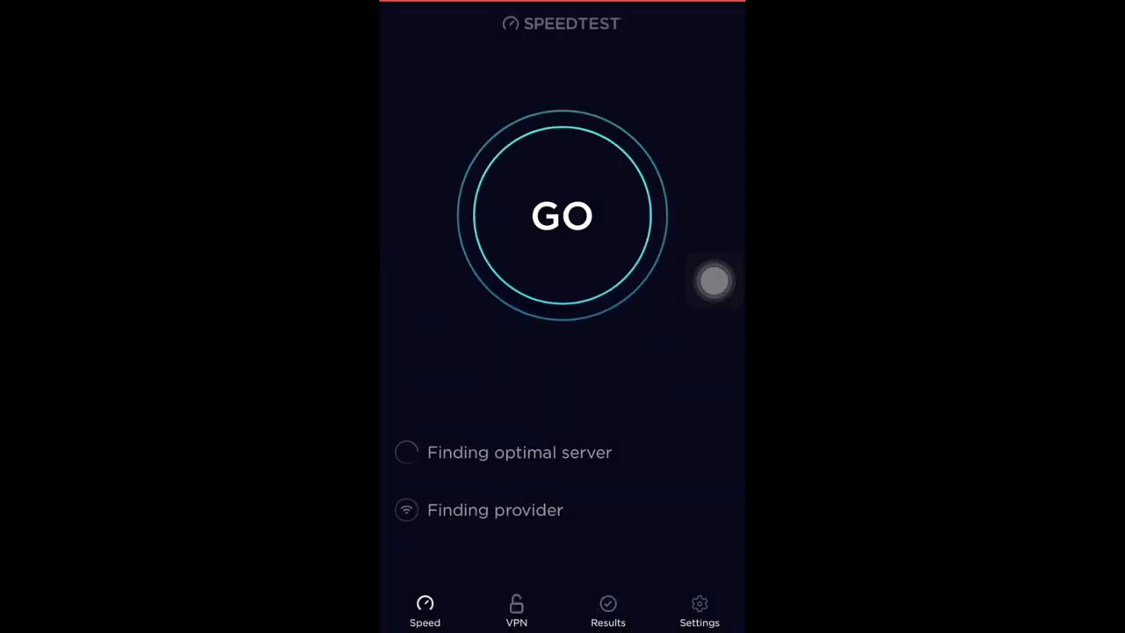
pyautogui.click(562, 214)
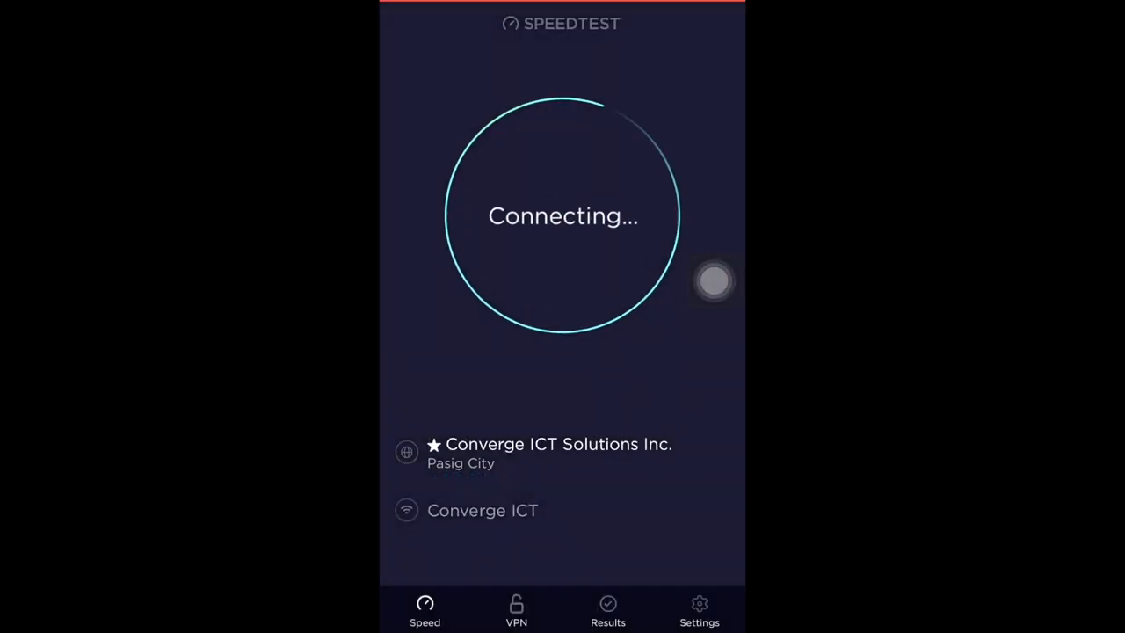